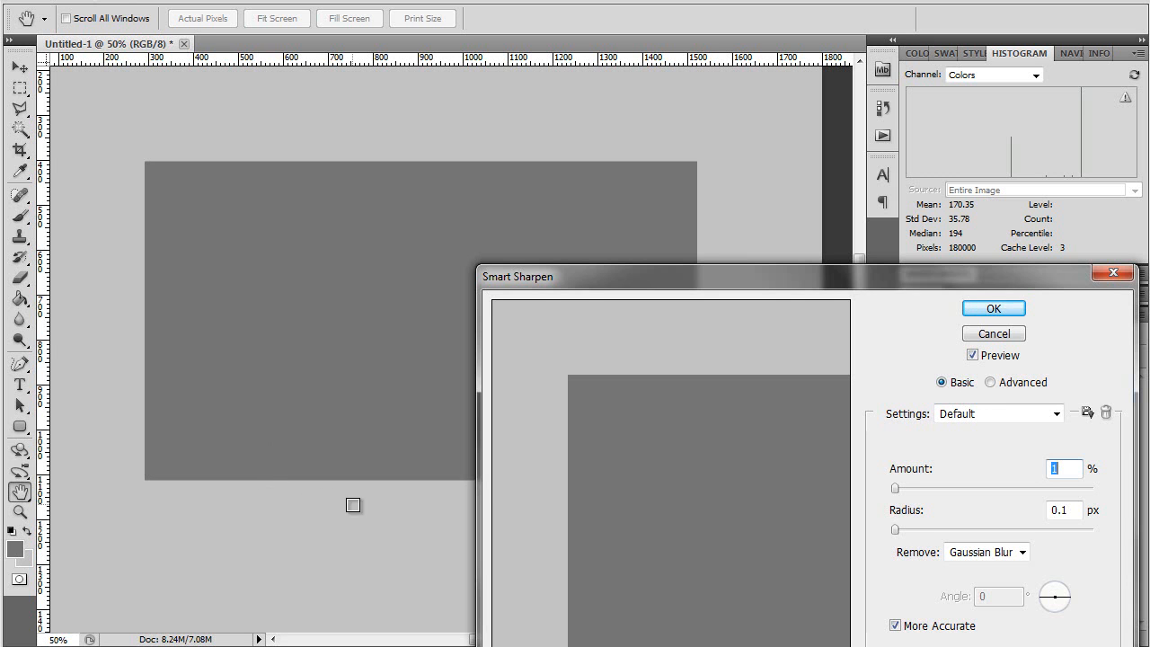
{"action": "mouse_move", "coordinate": [584, 286]}
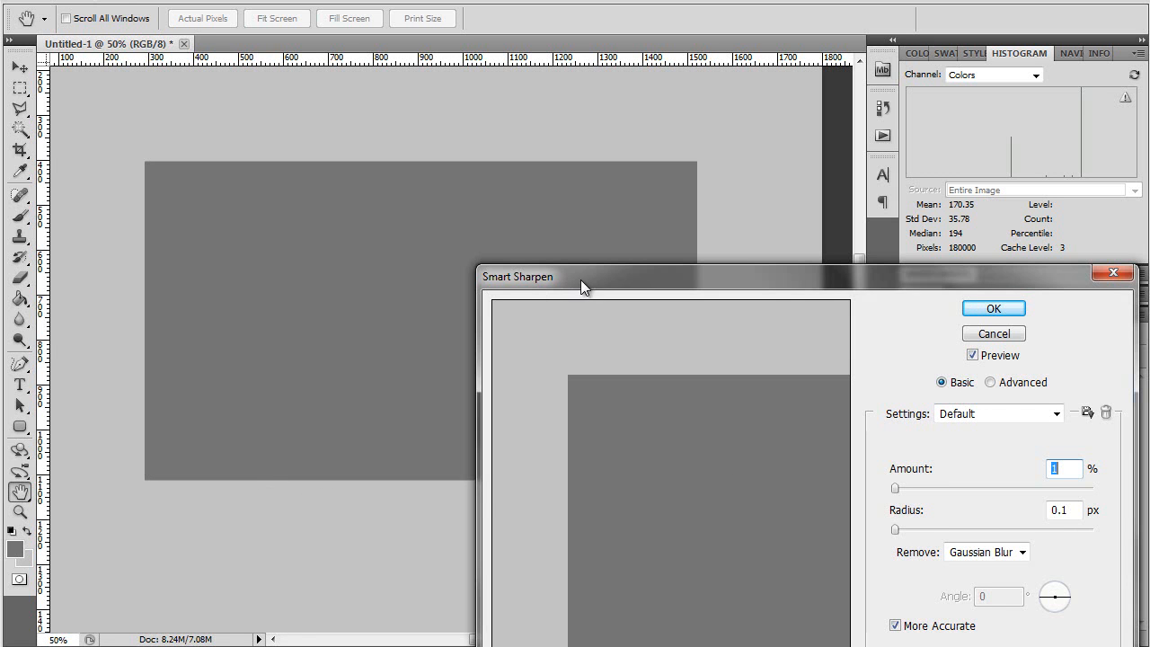
Set Smart Sharpen Amount to 136% and Radius to 15.6 px so halos show along the rectangle edges.
{"action": "left_click_drag", "start_coordinate": [582, 276], "coordinate": [570, 271]}
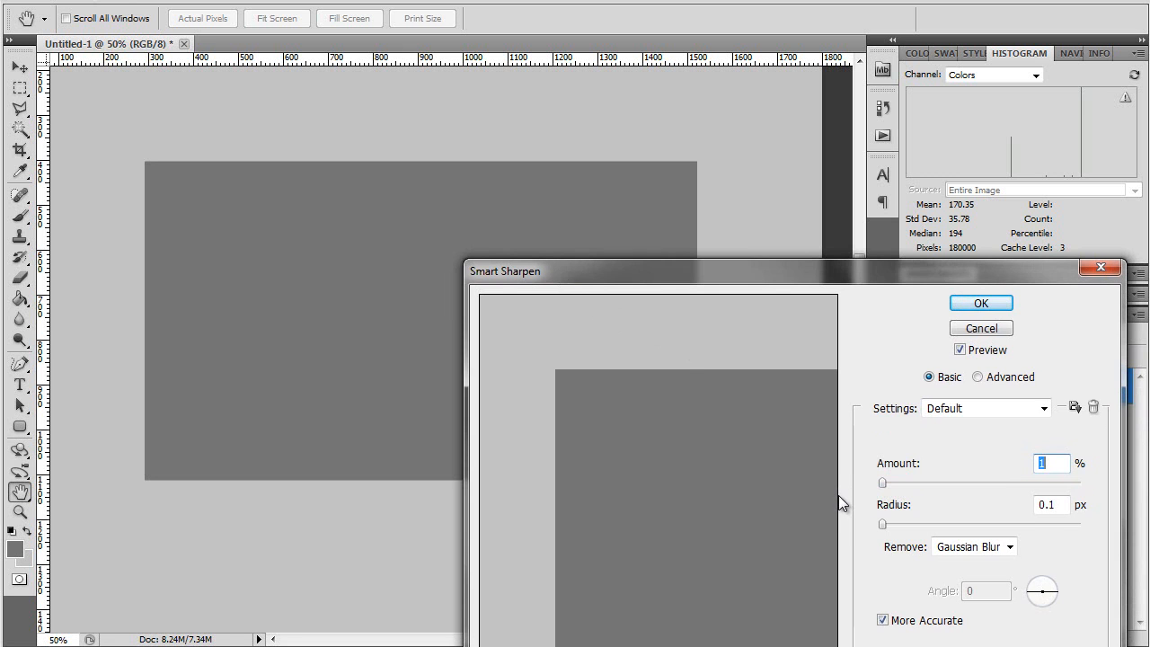
{"action": "mouse_move", "coordinate": [914, 564]}
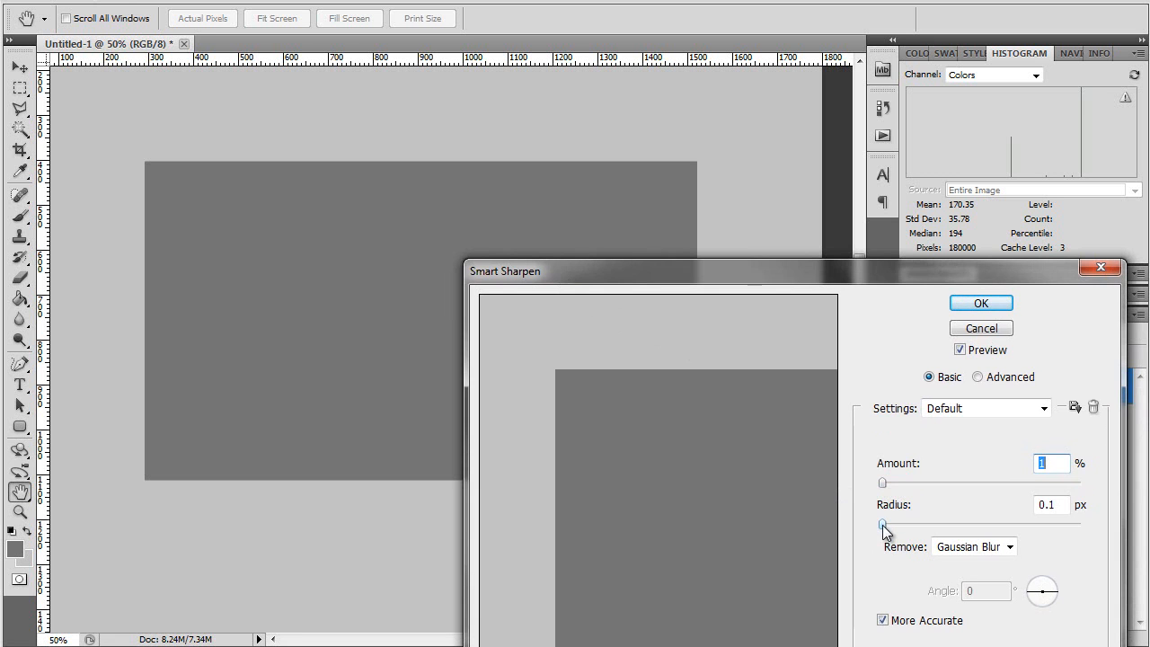
{"action": "left_click_drag", "start_coordinate": [885, 526], "coordinate": [944, 526]}
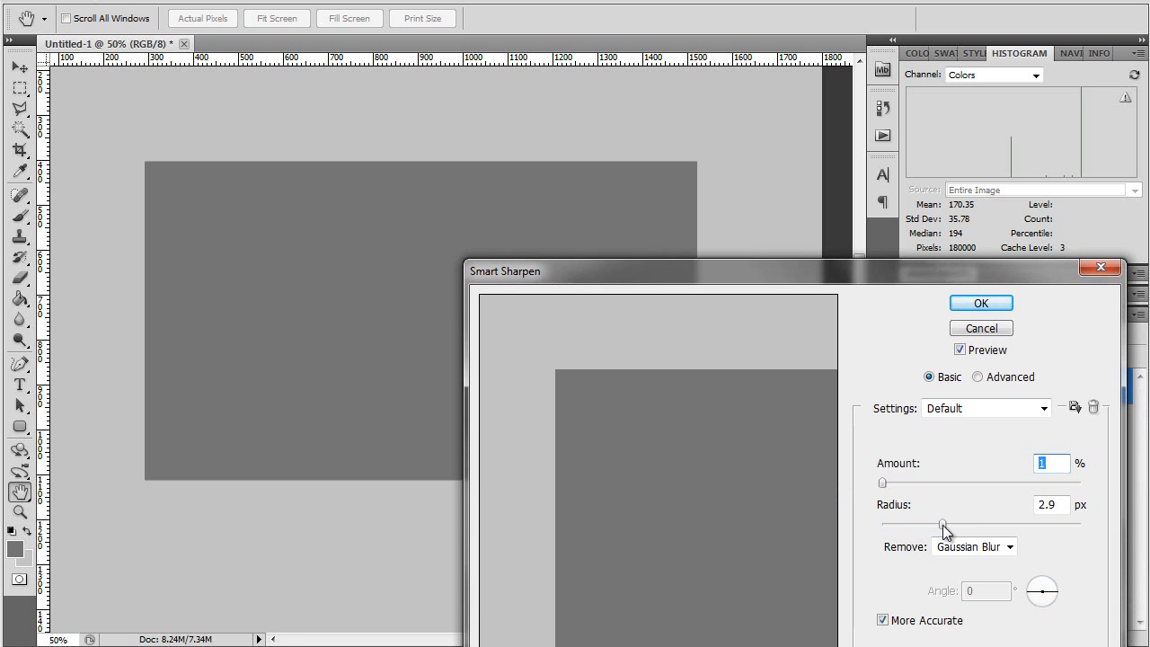
{"action": "left_click_drag", "start_coordinate": [944, 522], "coordinate": [982, 523]}
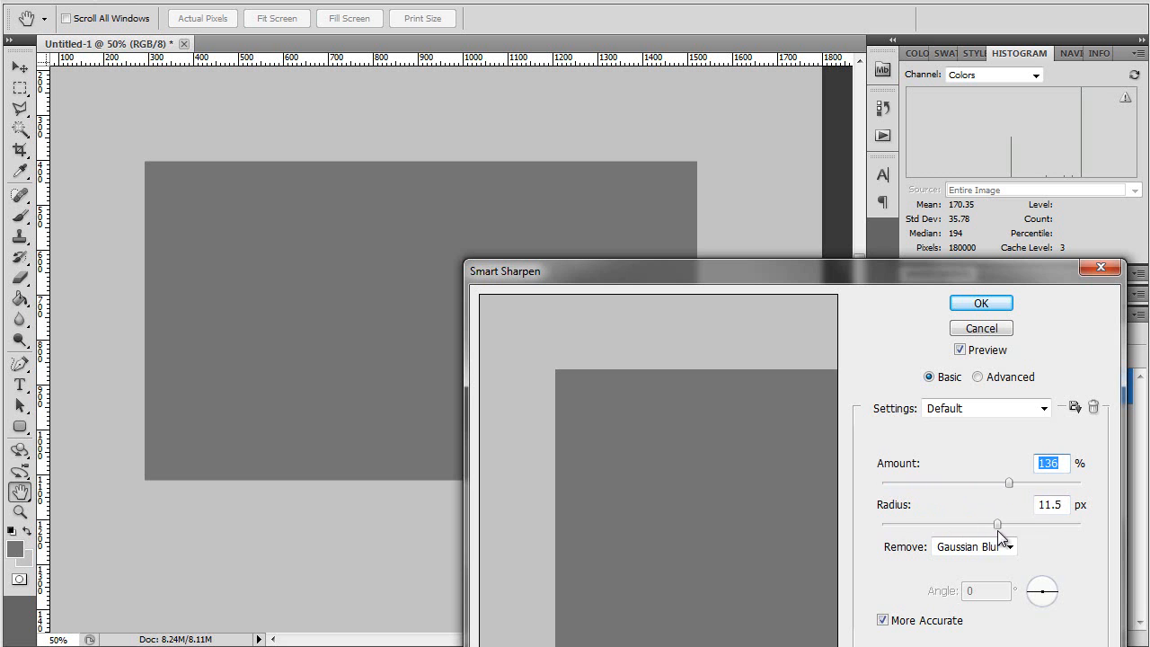
{"action": "left_click_drag", "start_coordinate": [995, 524], "coordinate": [1015, 523]}
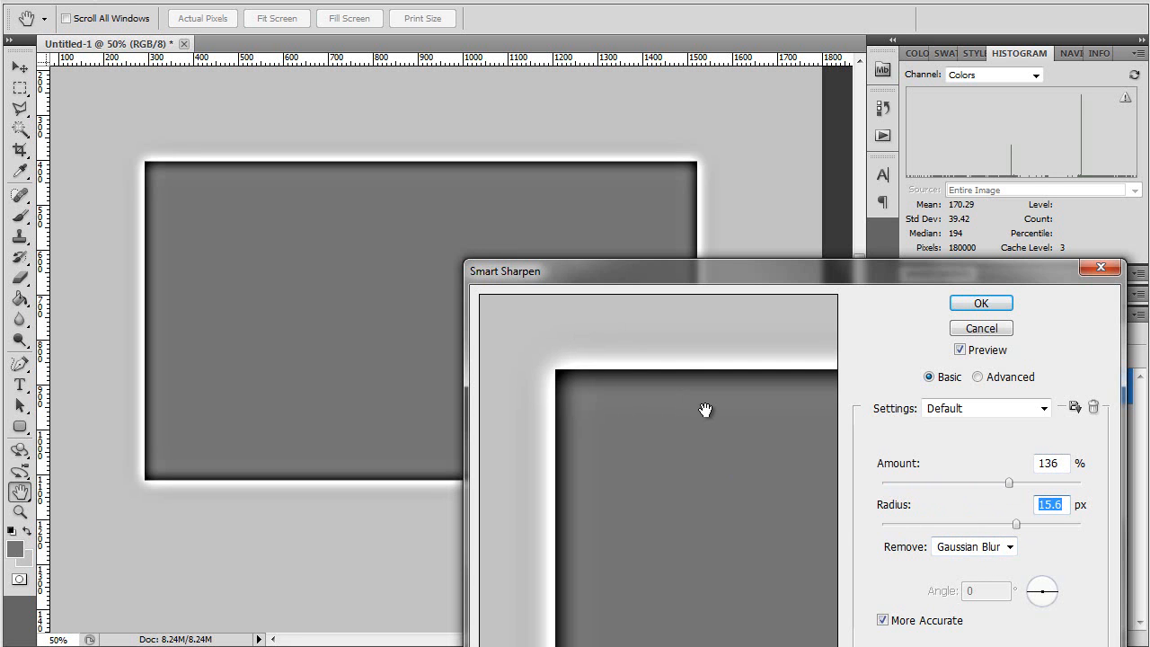
{"action": "mouse_move", "coordinate": [718, 386]}
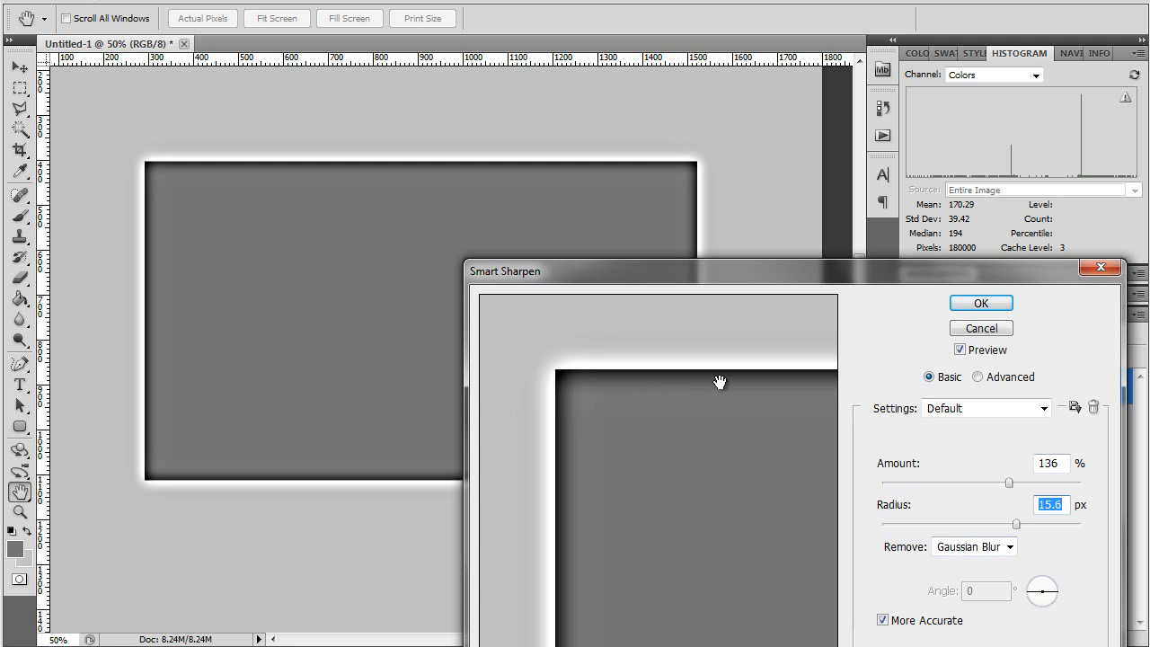
{"action": "mouse_move", "coordinate": [700, 362]}
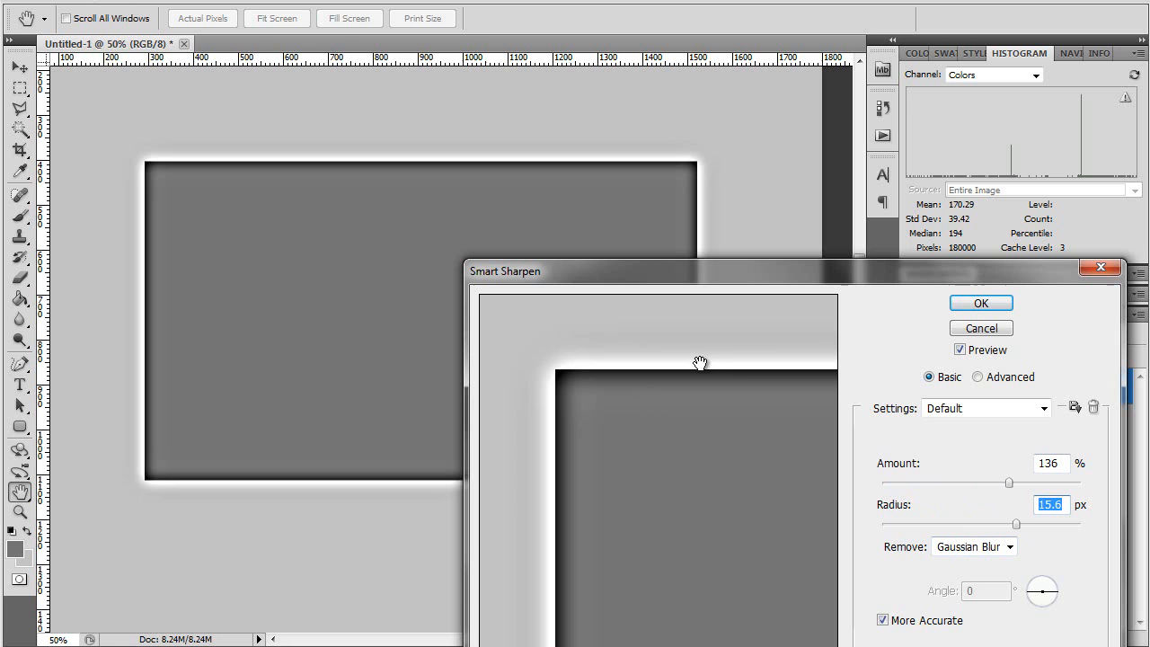
{"action": "mouse_move", "coordinate": [718, 355]}
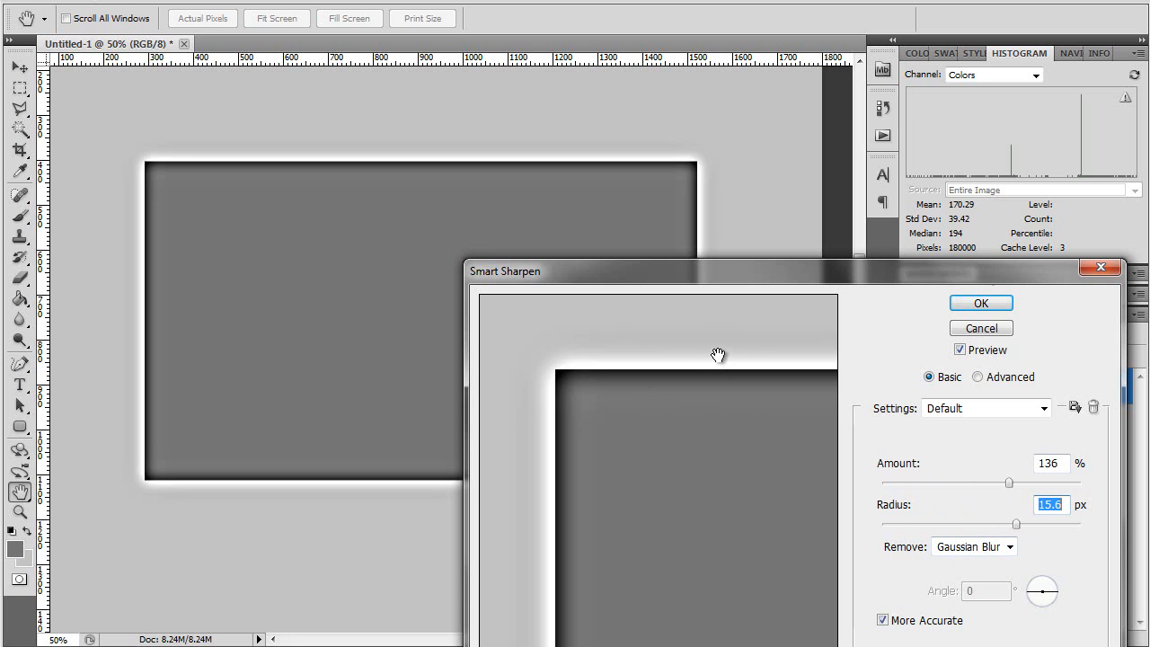
{"action": "mouse_move", "coordinate": [714, 357]}
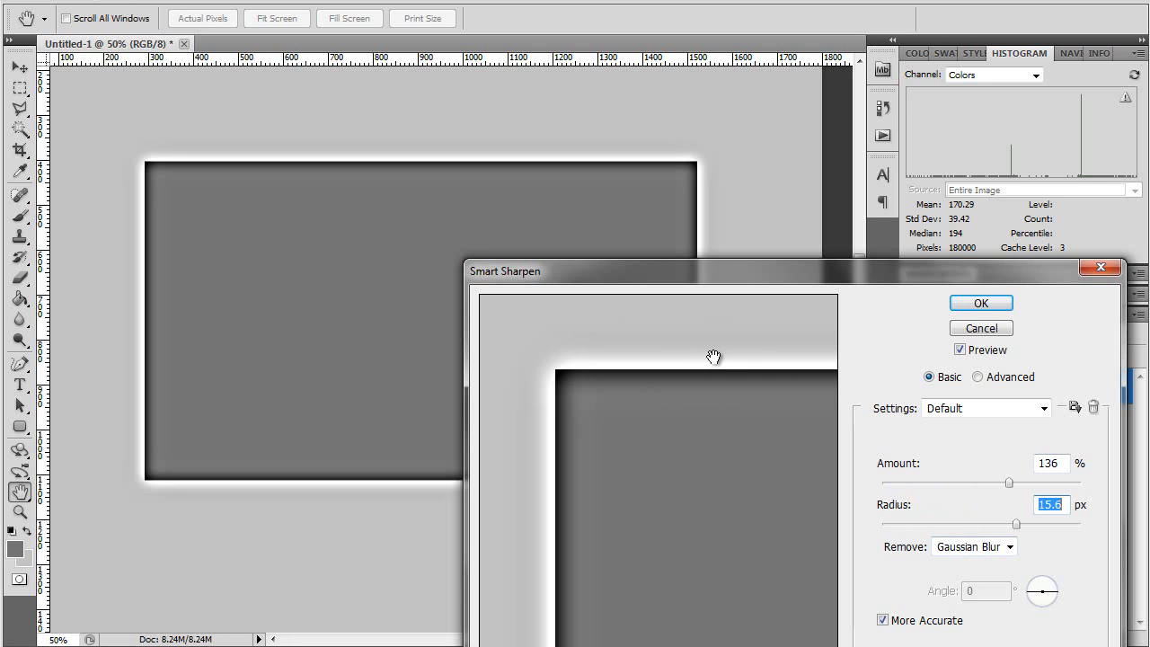
{"action": "mouse_move", "coordinate": [690, 377]}
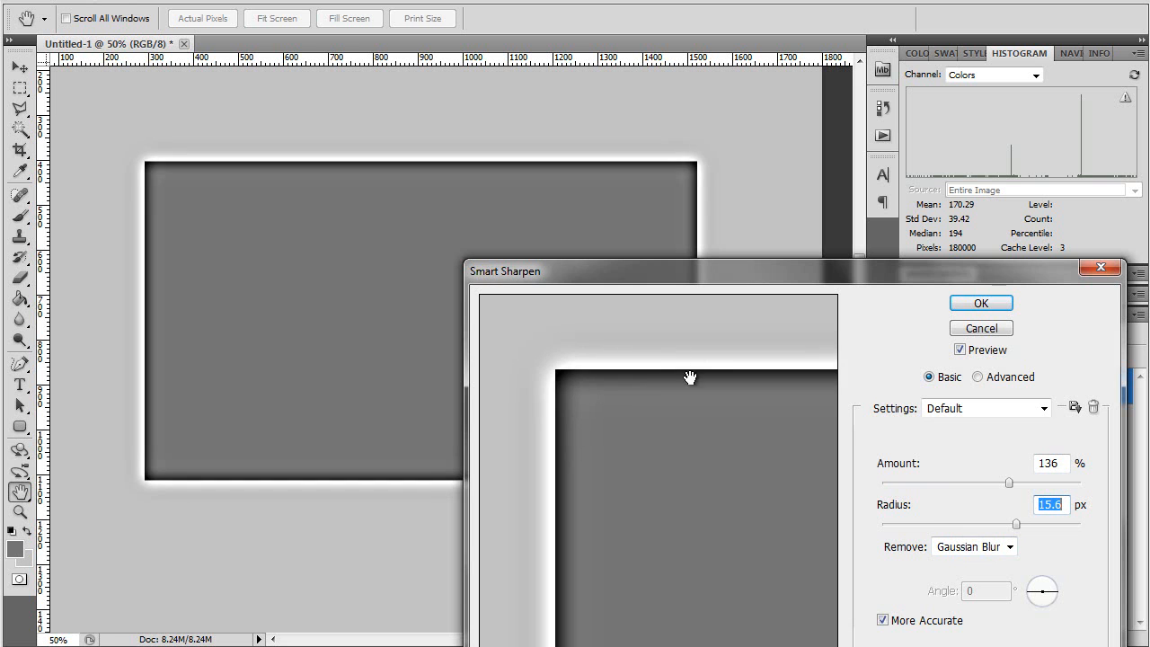
{"action": "mouse_move", "coordinate": [681, 372]}
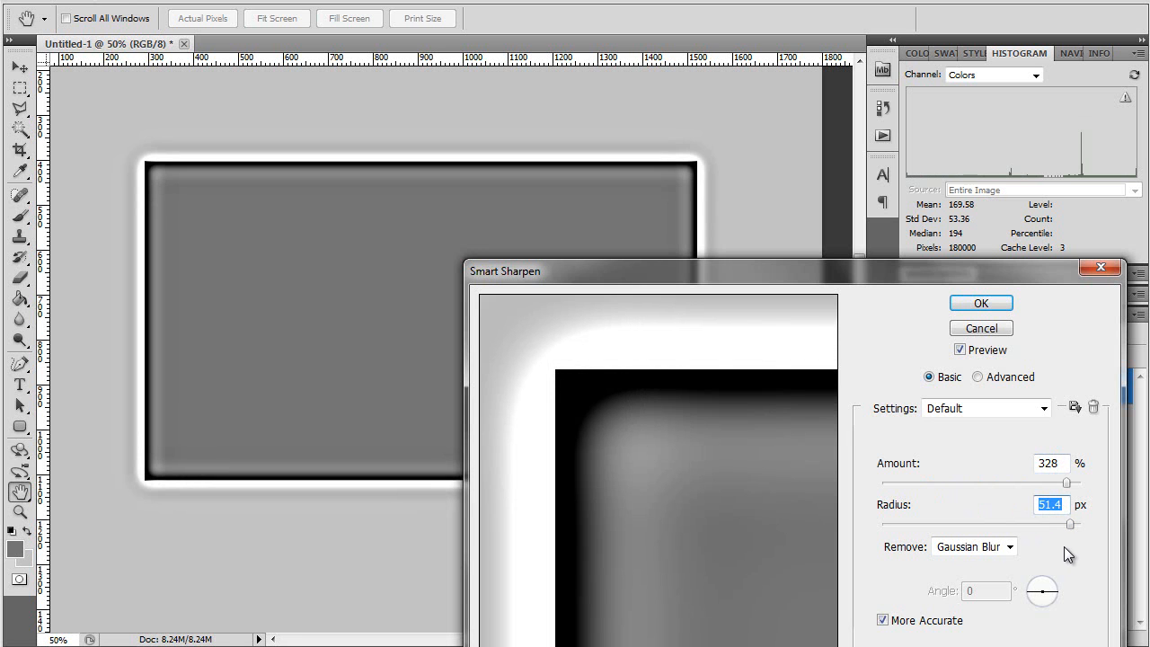
{"action": "mouse_move", "coordinate": [1043, 577]}
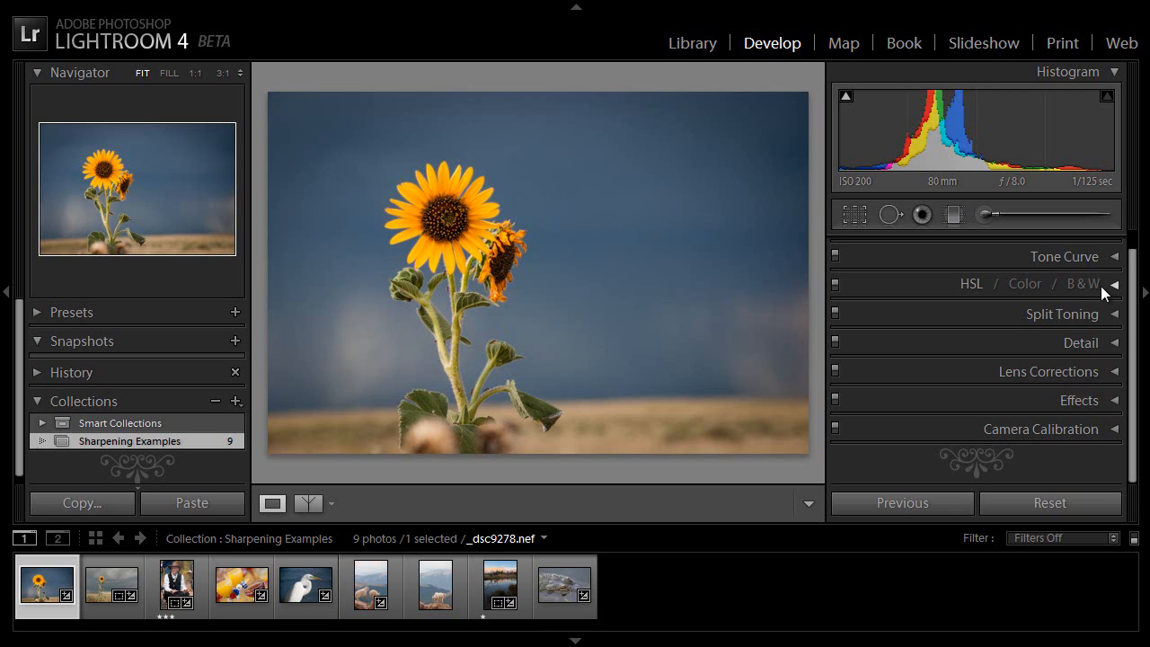
Expand the Detail panel and collapse the left panel to enlarge the sunflower photo.
{"action": "left_click", "coordinate": [1080, 342]}
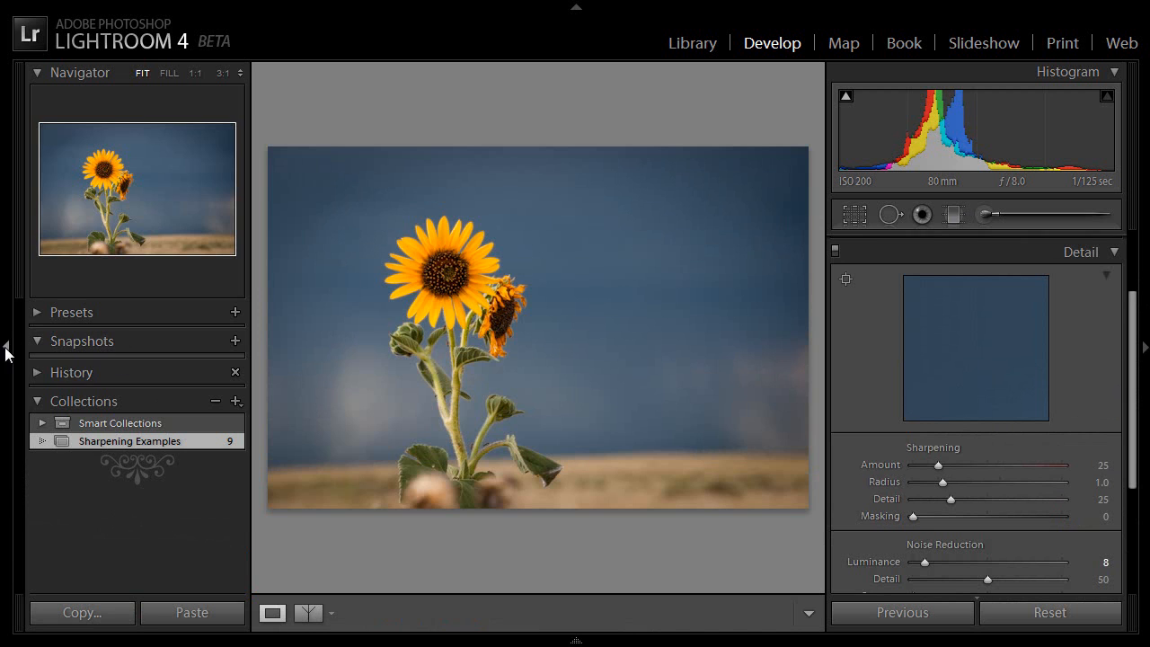
{"action": "left_click", "coordinate": [8, 347]}
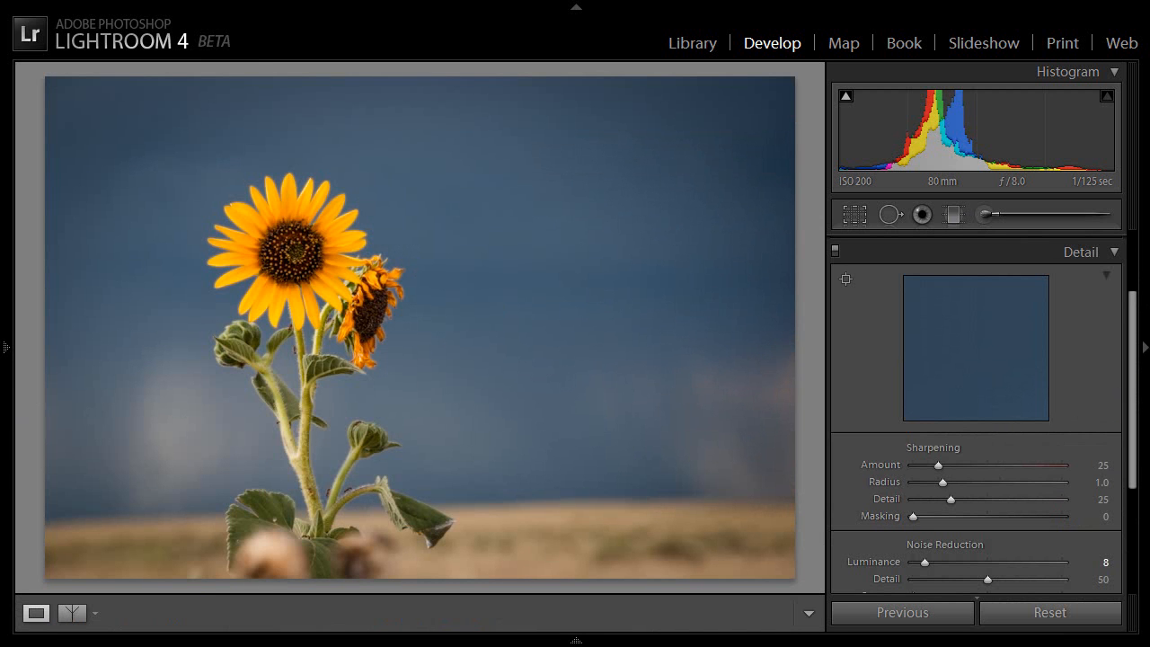
{"action": "mouse_move", "coordinate": [814, 277]}
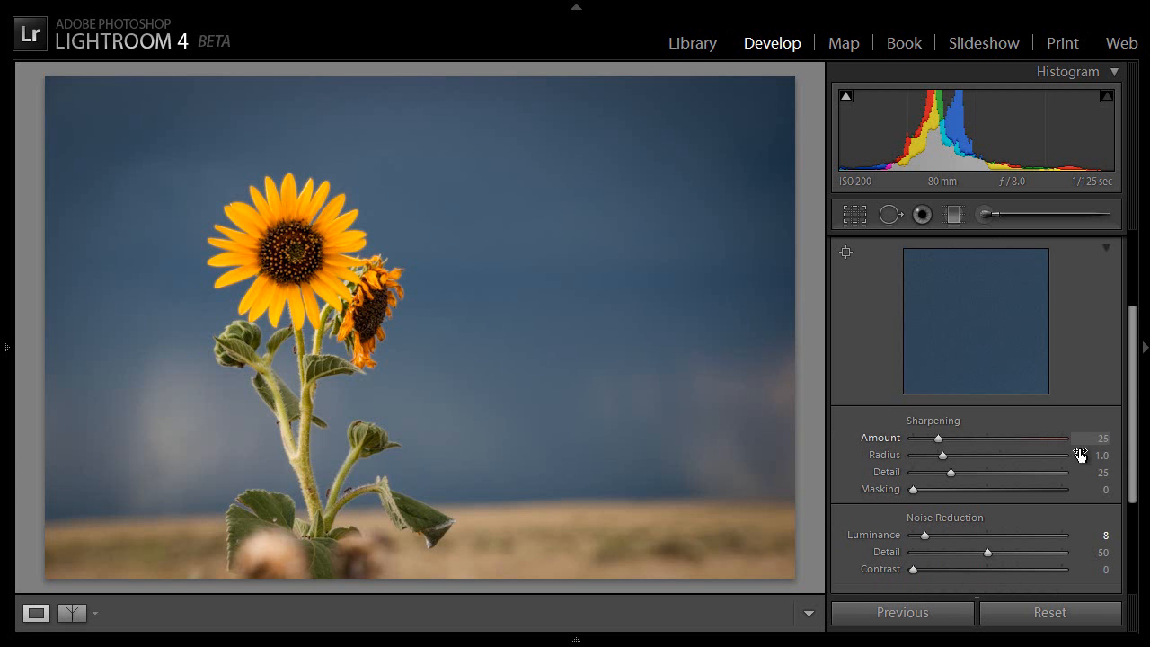
{"action": "mouse_move", "coordinate": [813, 553]}
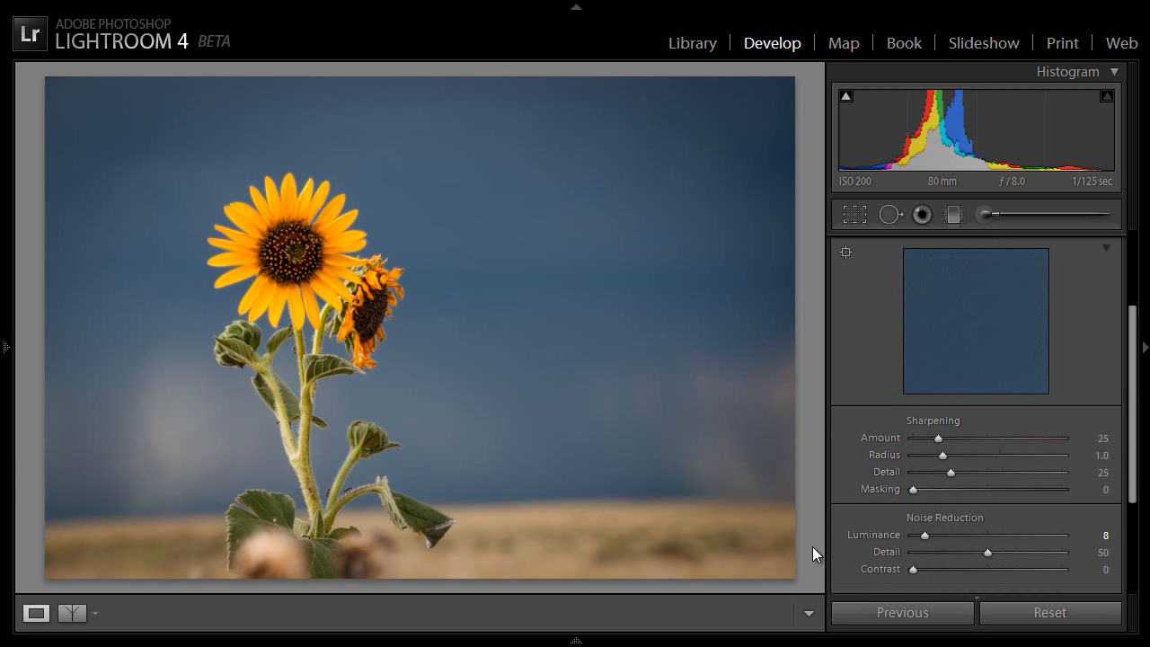
{"action": "mouse_move", "coordinate": [881, 455]}
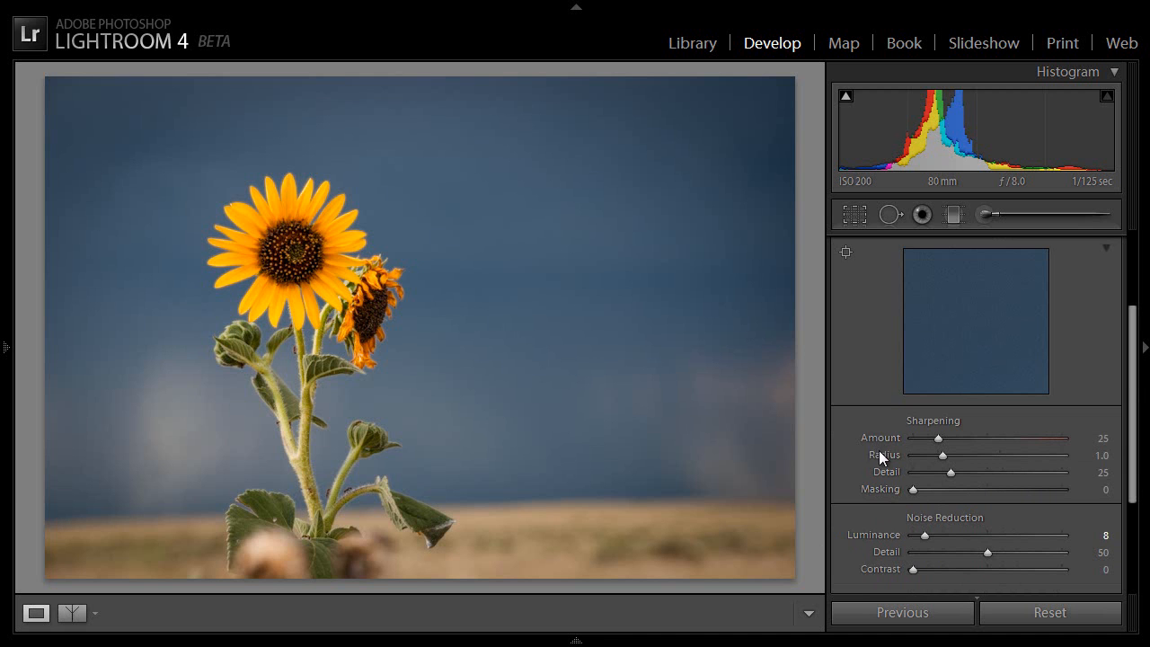
{"action": "mouse_move", "coordinate": [876, 450]}
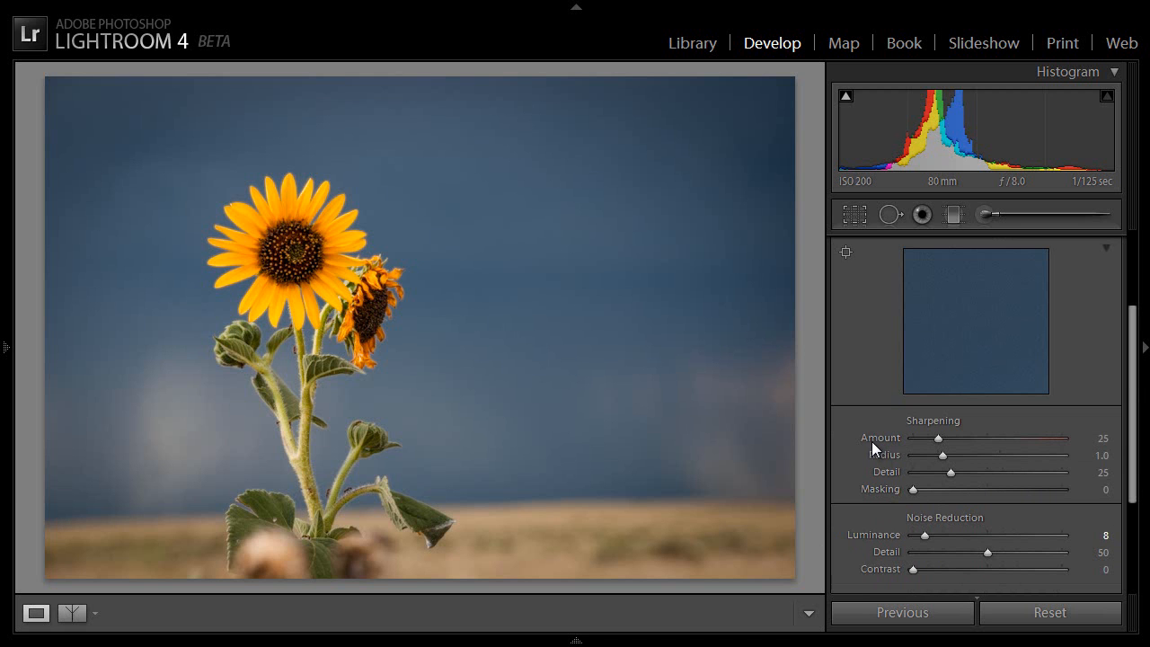
{"action": "mouse_move", "coordinate": [879, 446]}
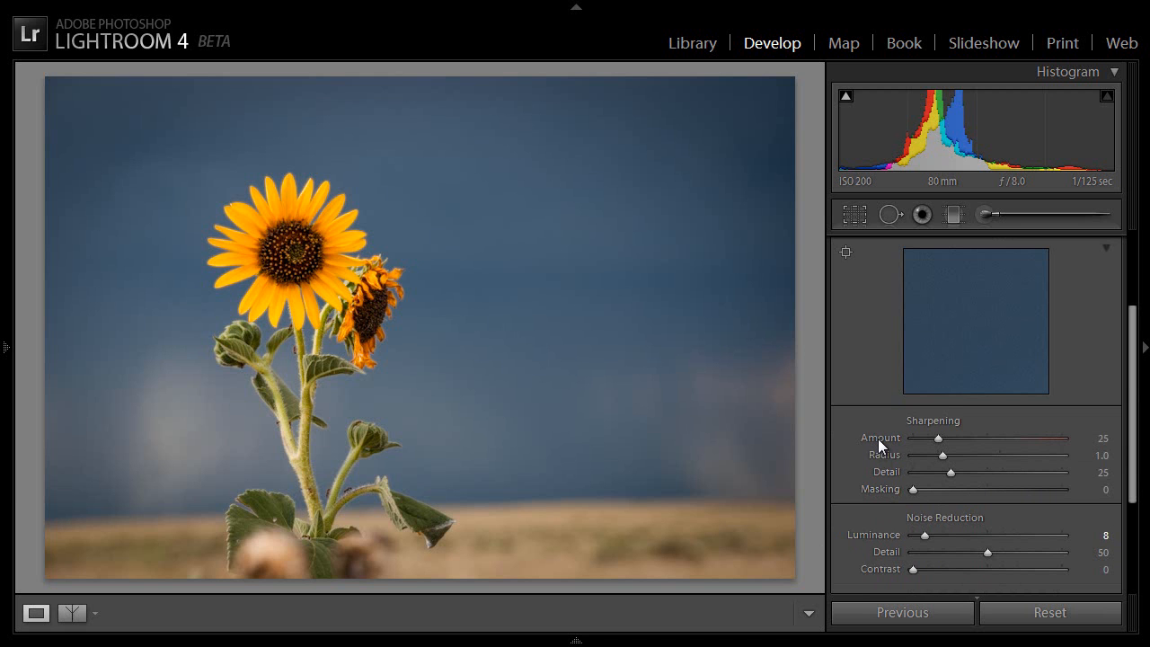
{"action": "mouse_move", "coordinate": [845, 256]}
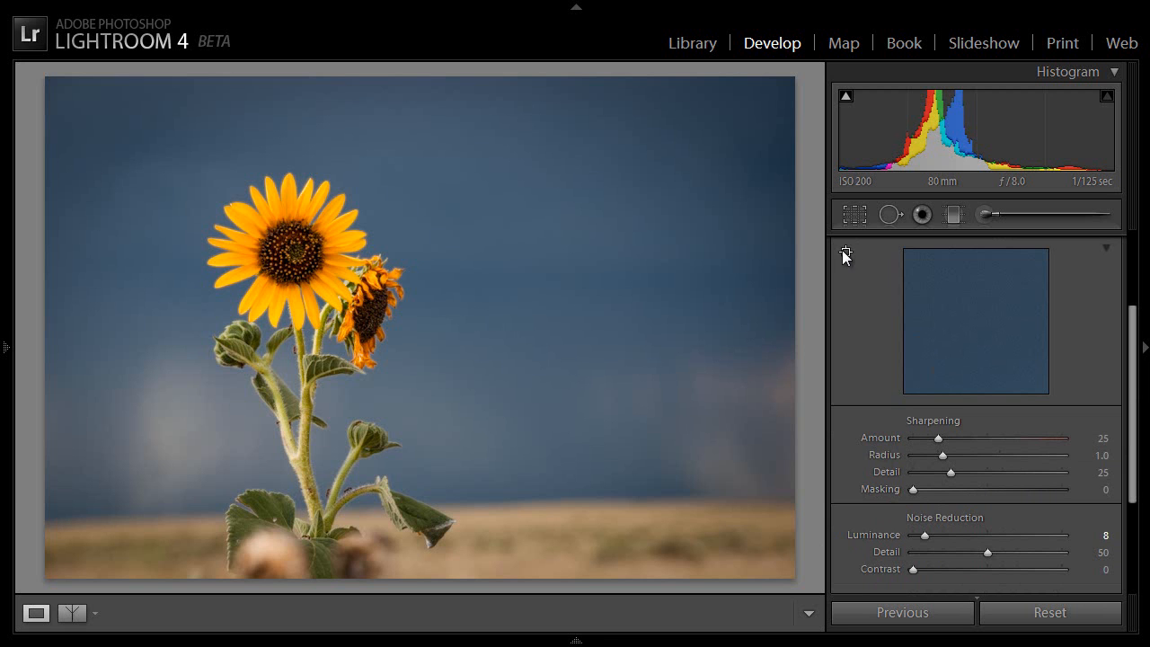
{"action": "mouse_move", "coordinate": [922, 290]}
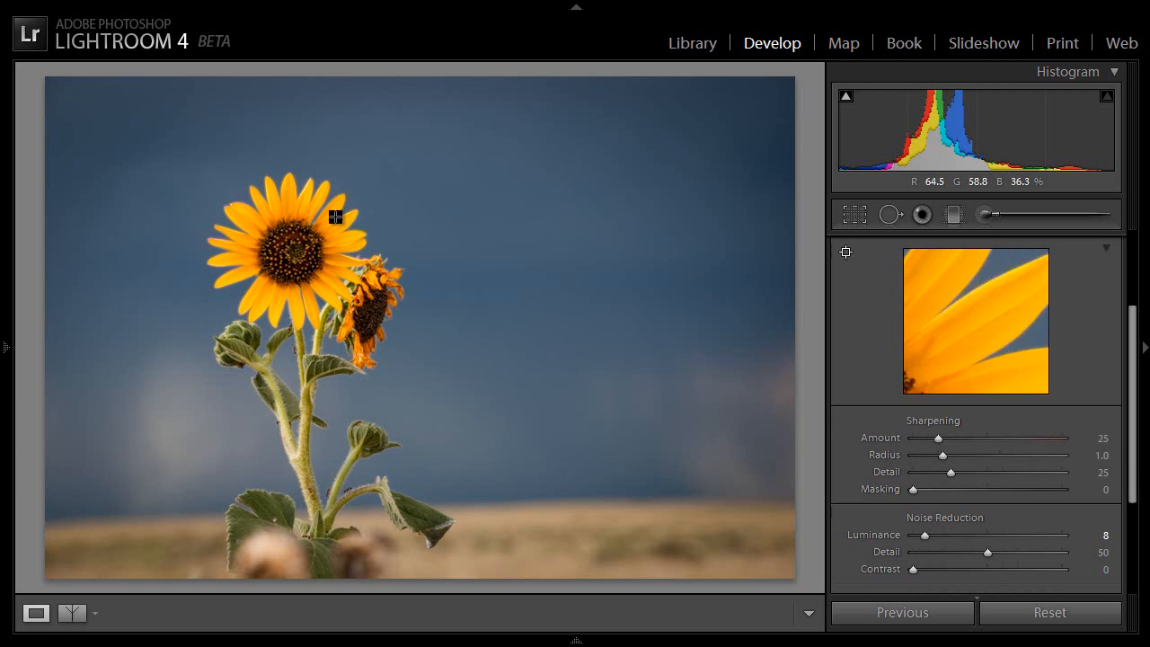
{"action": "mouse_move", "coordinate": [339, 225]}
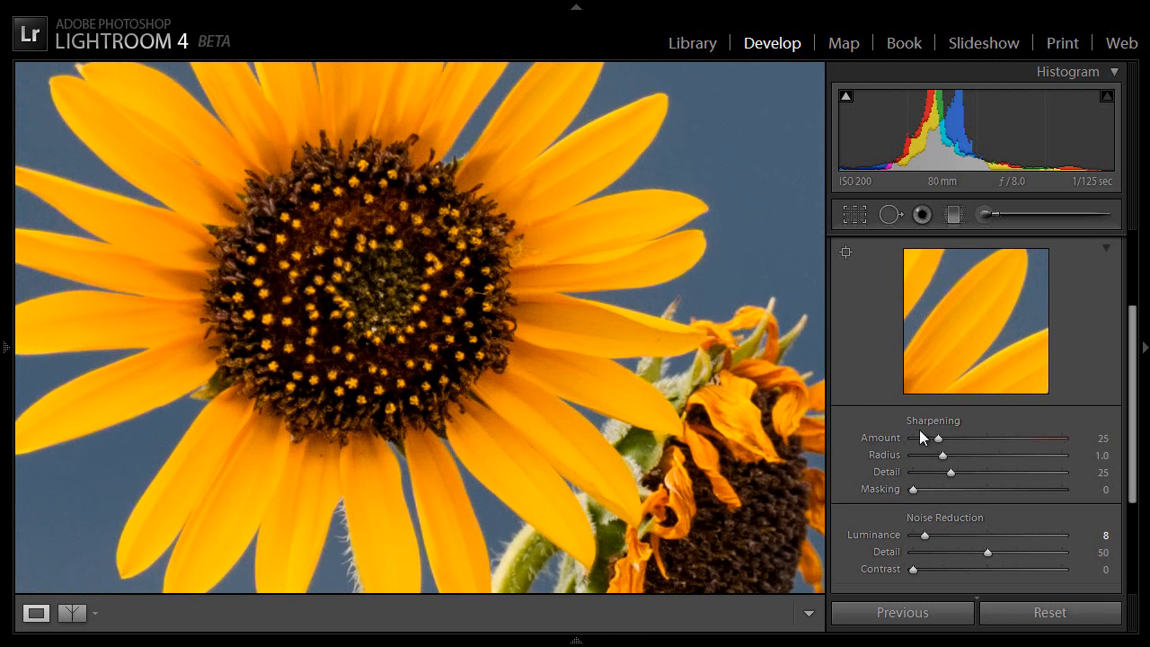
{"action": "mouse_move", "coordinate": [802, 458]}
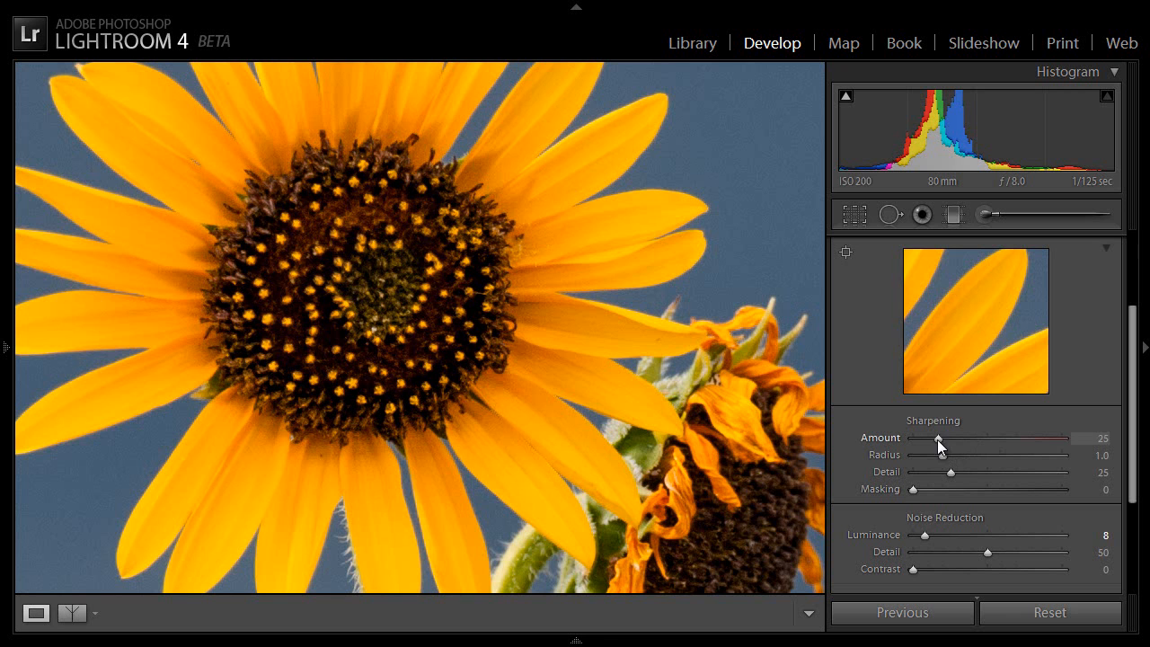
Raise the Sharpening Amount slider on the sunflower to 76, briefly overshooting to 80.
{"action": "left_click_drag", "start_coordinate": [938, 439], "coordinate": [955, 440]}
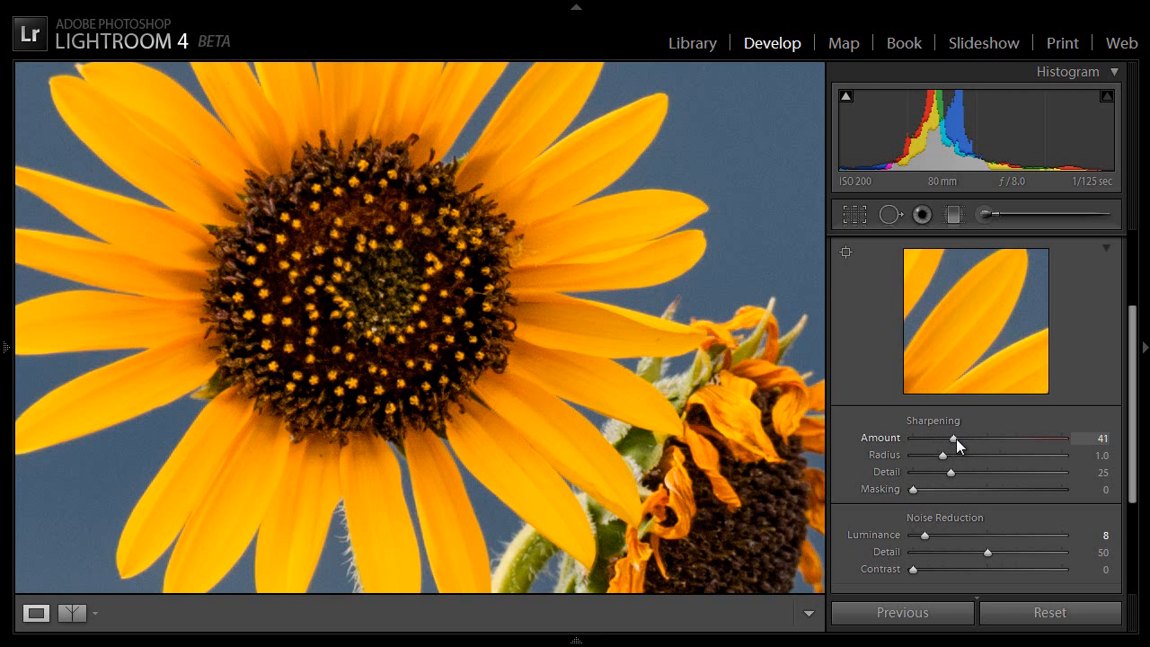
{"action": "left_click_drag", "start_coordinate": [945, 439], "coordinate": [964, 439]}
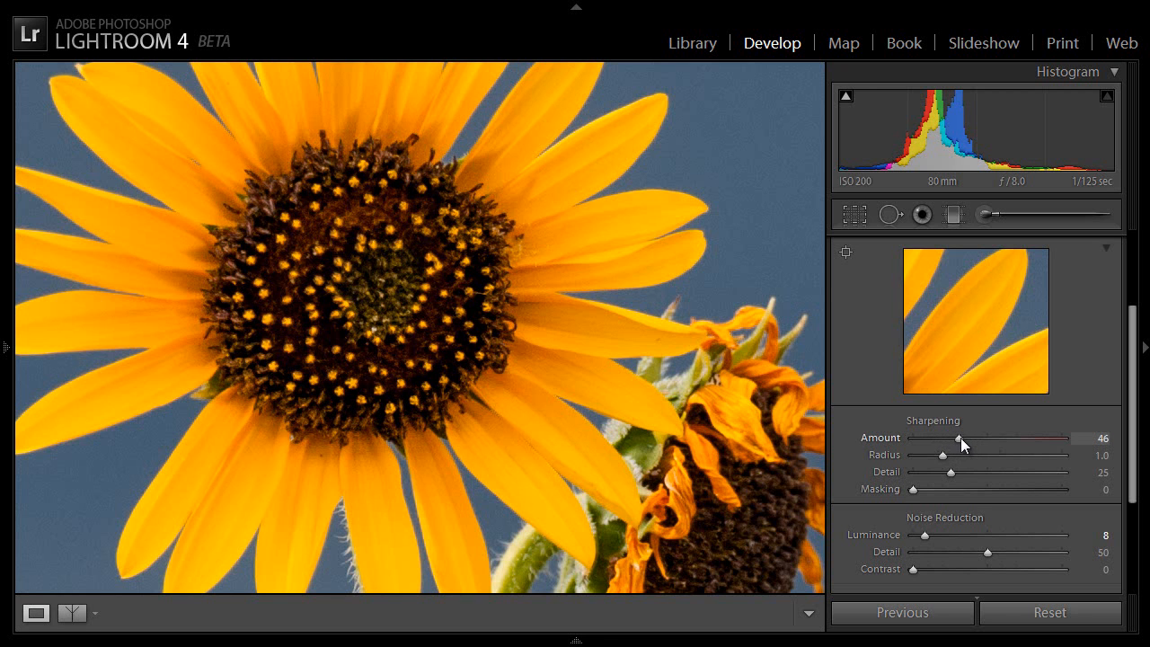
{"action": "left_click_drag", "start_coordinate": [964, 438], "coordinate": [991, 438]}
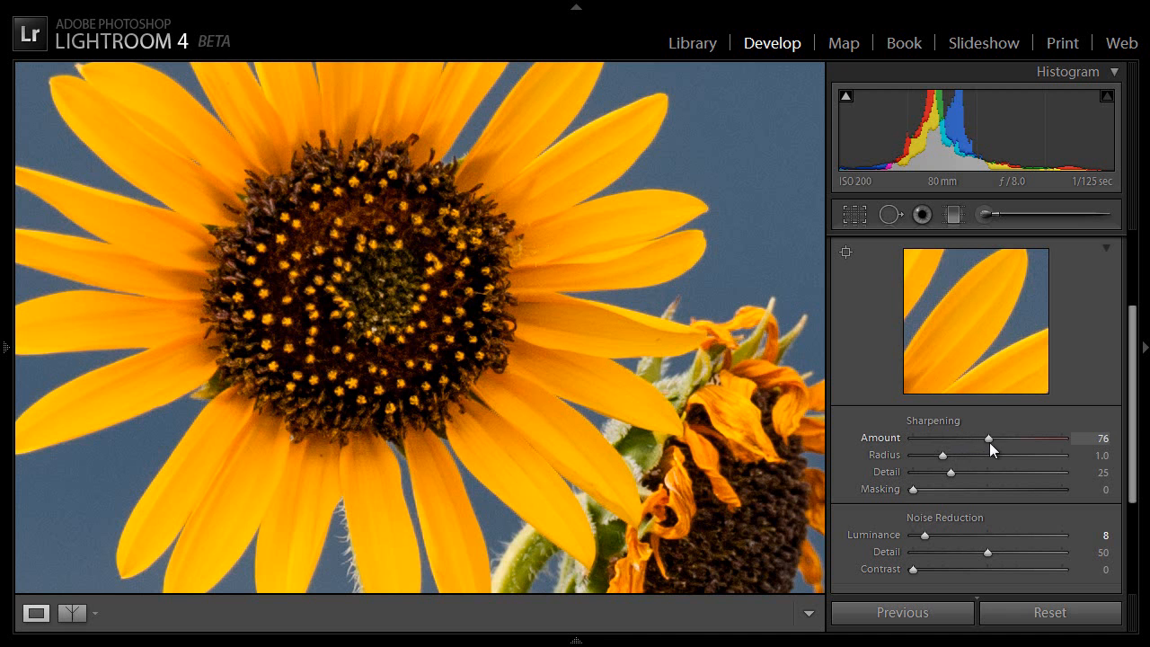
{"action": "left_click_drag", "start_coordinate": [988, 437], "coordinate": [995, 437]}
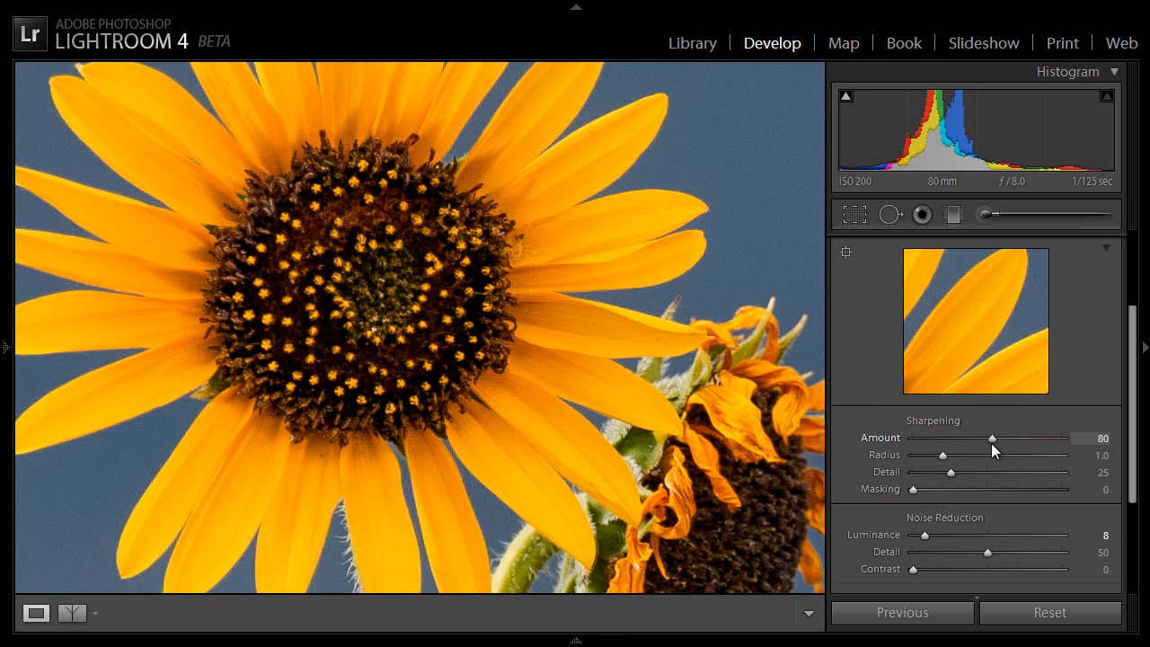
{"action": "left_click_drag", "start_coordinate": [992, 438], "coordinate": [989, 439]}
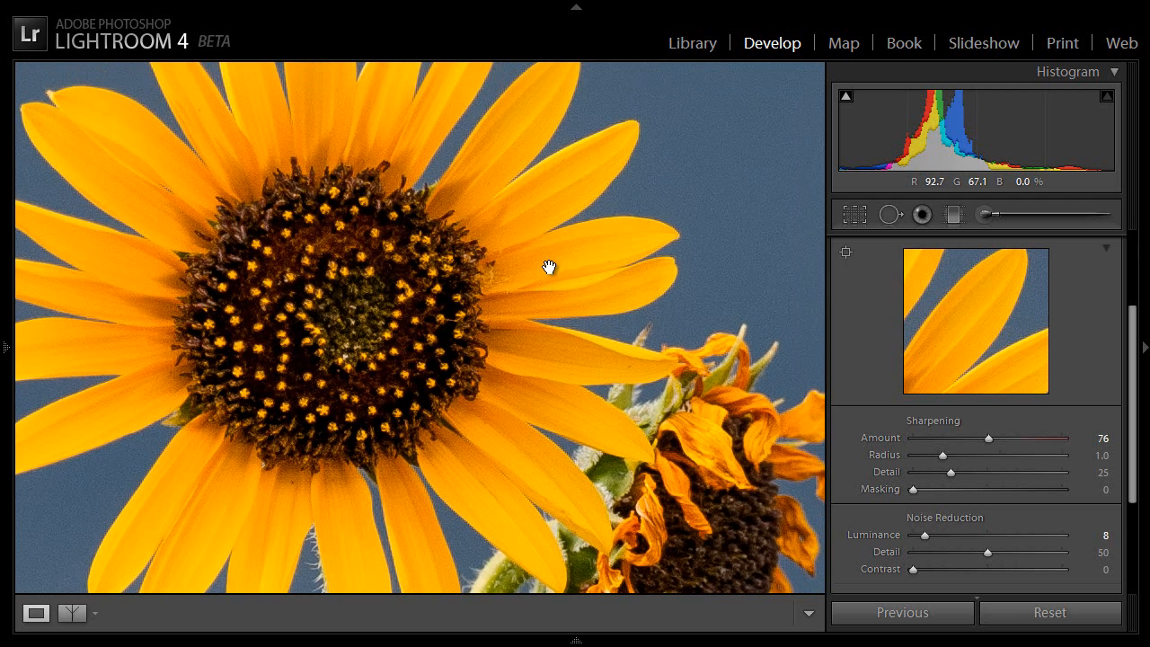
{"action": "mouse_move", "coordinate": [943, 463]}
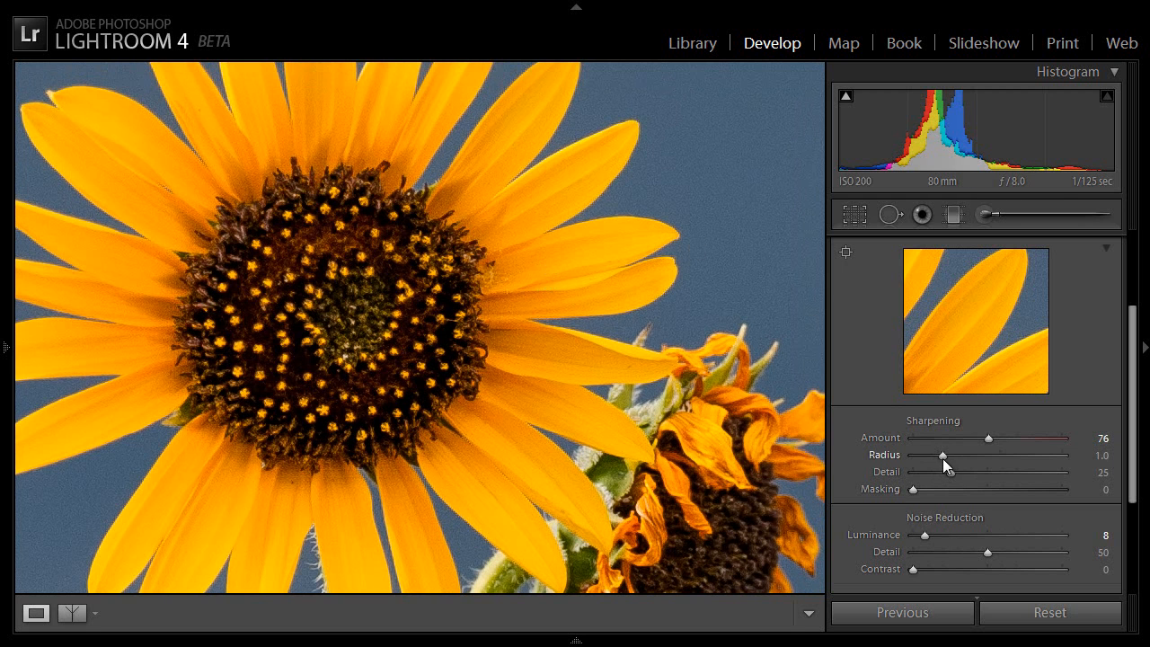
Try Sharpening Radius values from 0.6 up to 1.4 while watching the sunflower preview.
{"action": "left_click_drag", "start_coordinate": [964, 455], "coordinate": [937, 455]}
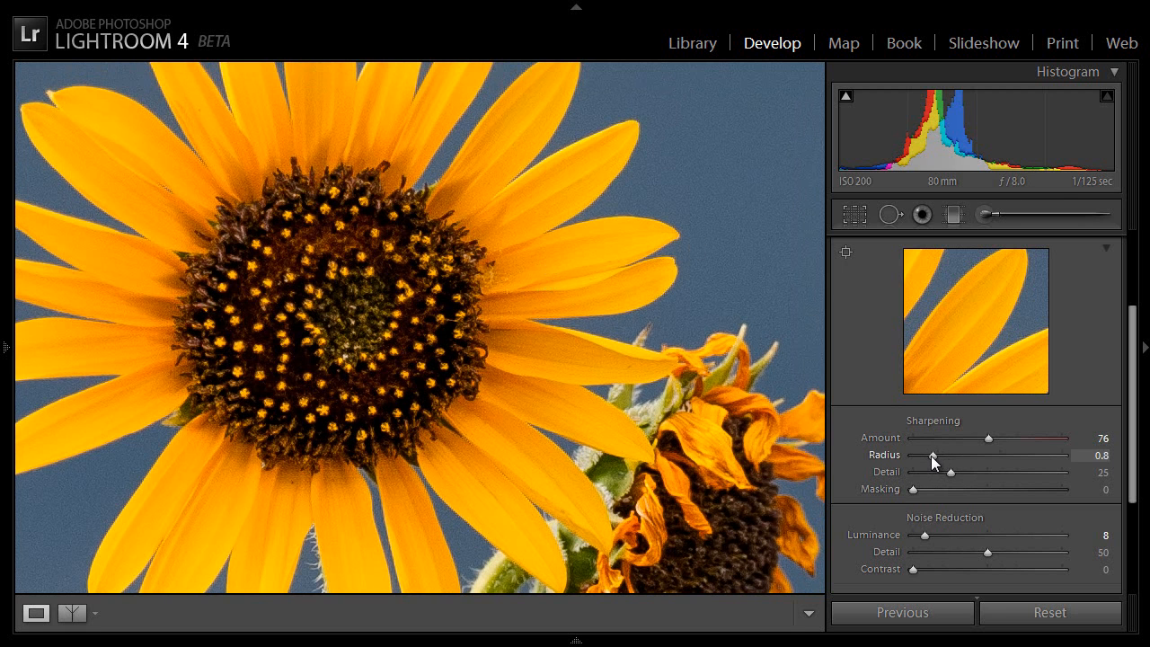
{"action": "left_click_drag", "start_coordinate": [924, 456], "coordinate": [918, 456]}
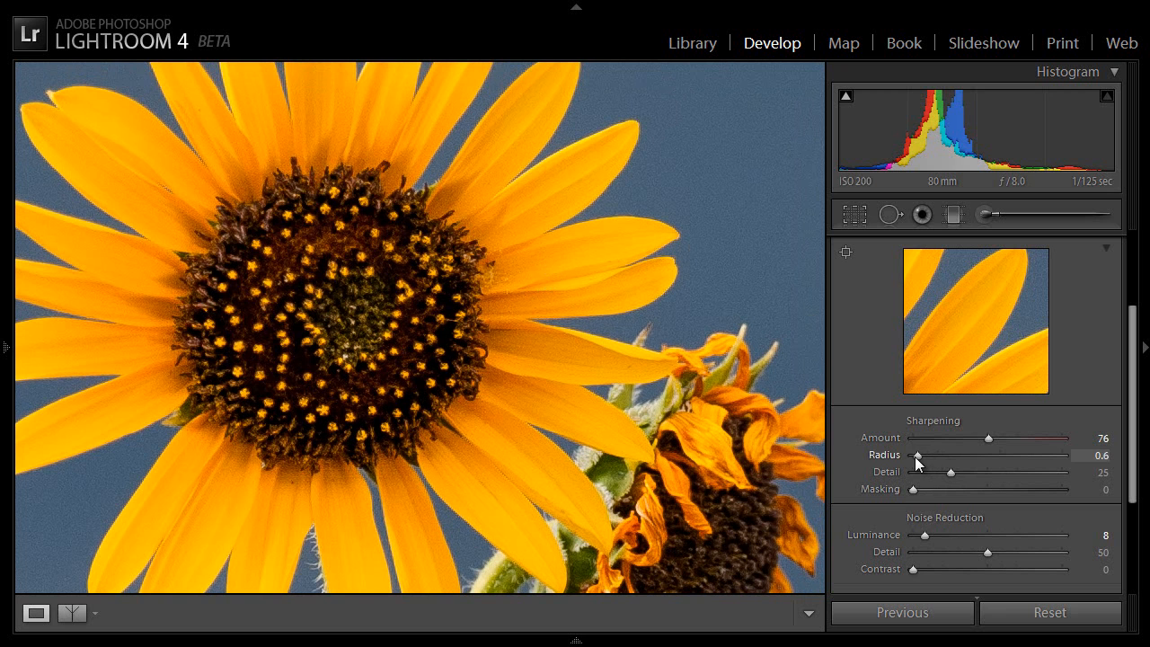
{"action": "left_click_drag", "start_coordinate": [919, 456], "coordinate": [964, 457]}
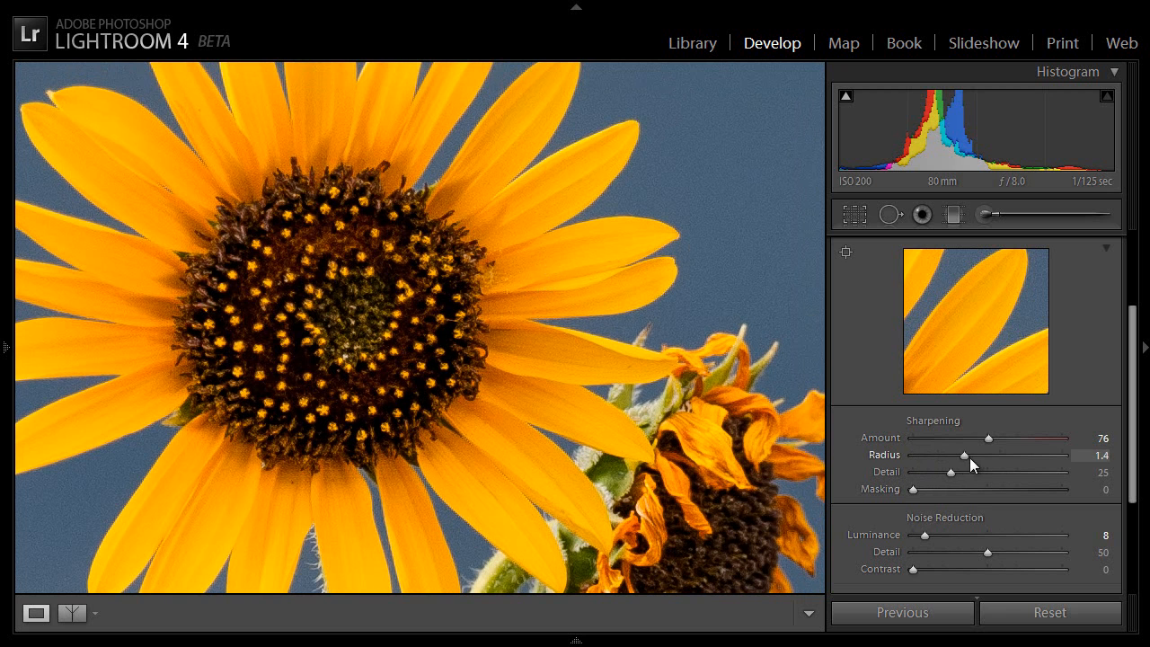
{"action": "left_click_drag", "start_coordinate": [966, 455], "coordinate": [961, 454]}
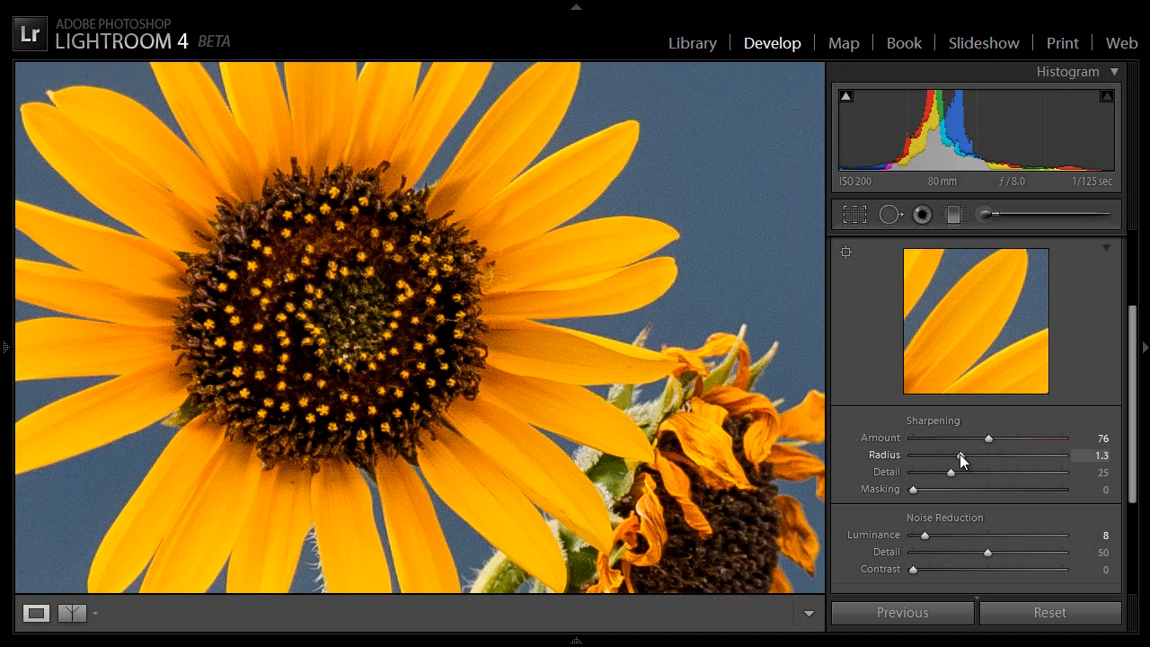
{"action": "left_click_drag", "start_coordinate": [959, 456], "coordinate": [942, 455]}
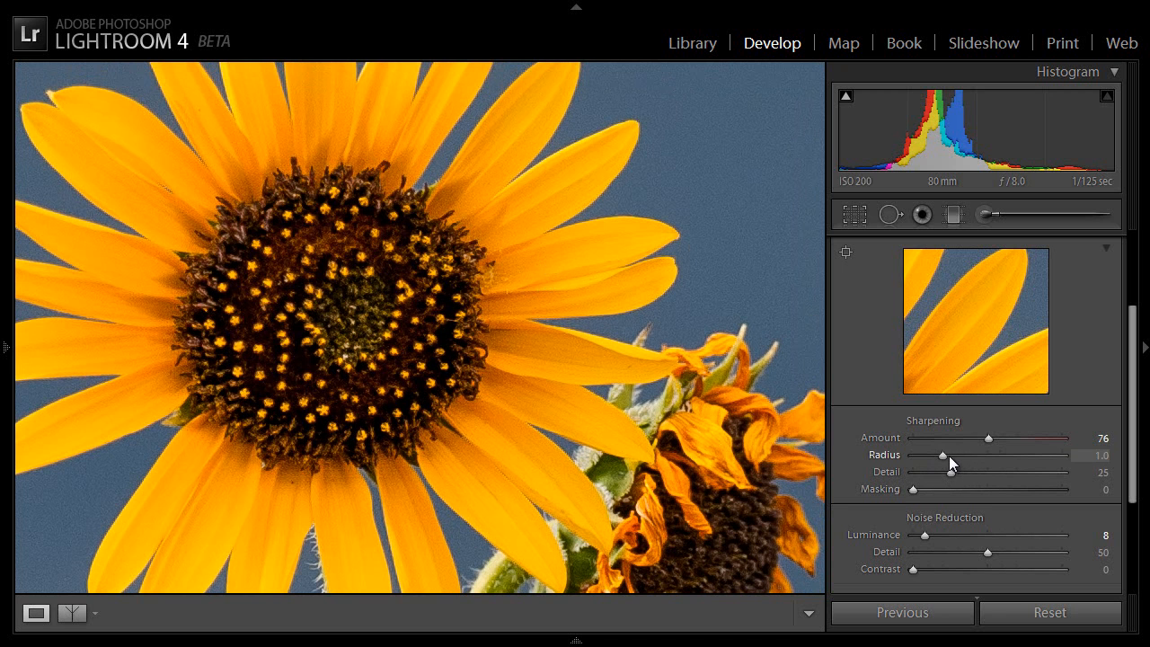
{"action": "left_click_drag", "start_coordinate": [943, 455], "coordinate": [956, 455]}
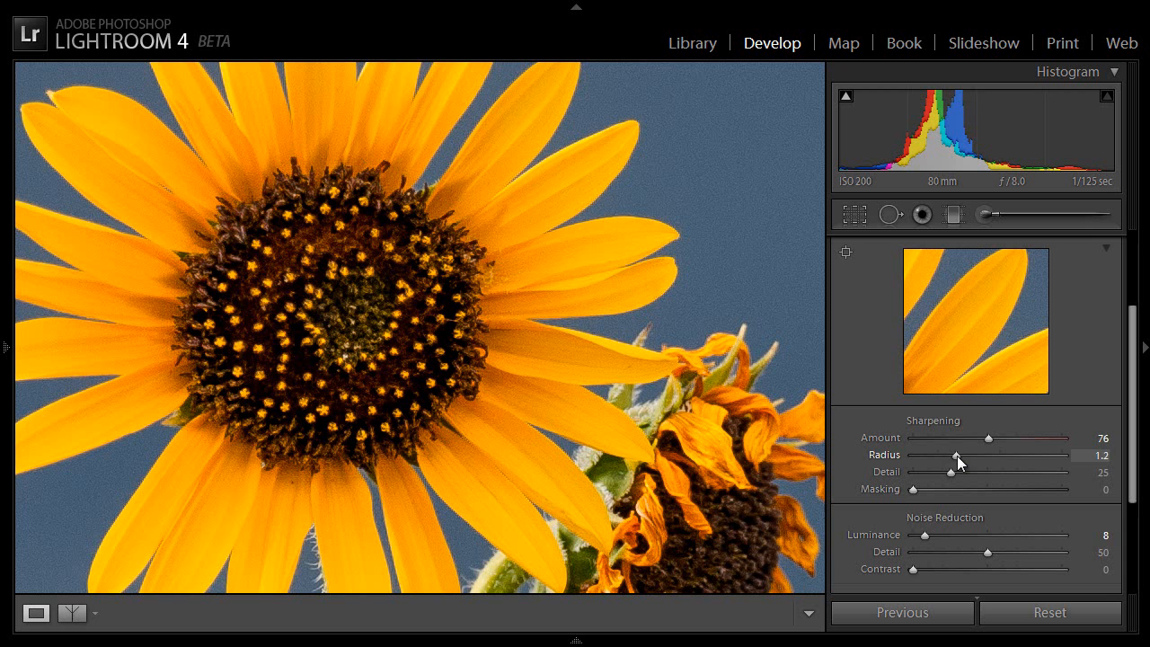
{"action": "left_click_drag", "start_coordinate": [956, 456], "coordinate": [982, 456]}
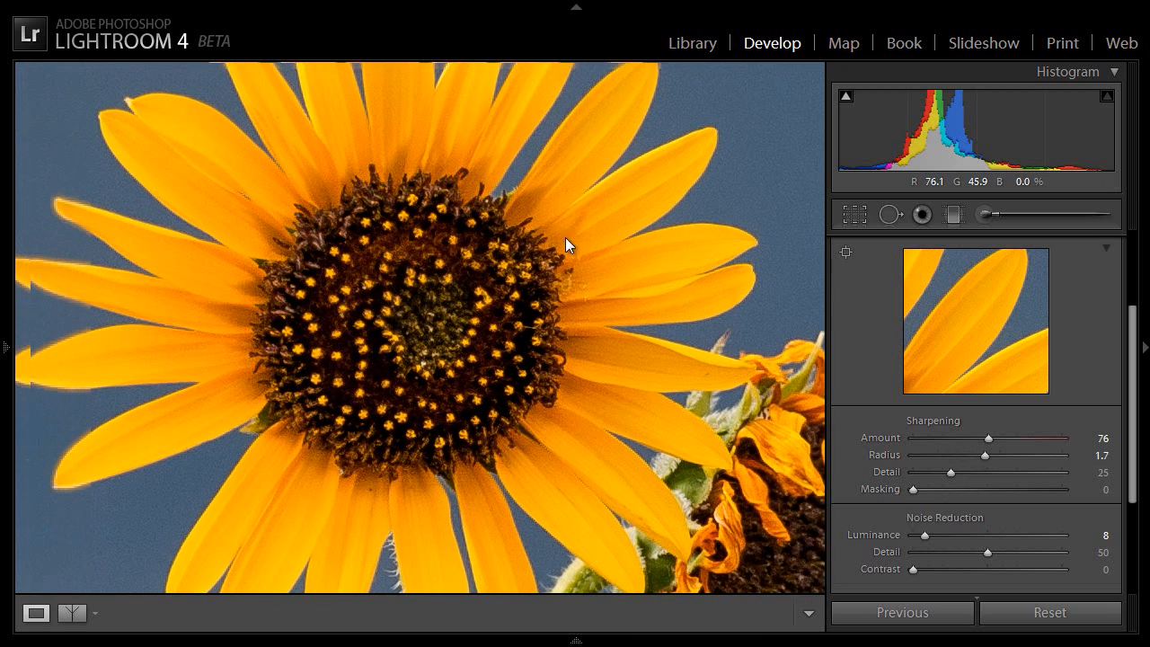
Pan to the petals and raise Sharpening Detail from 25 through 32 to 43.
{"action": "left_click_drag", "start_coordinate": [568, 246], "coordinate": [474, 272]}
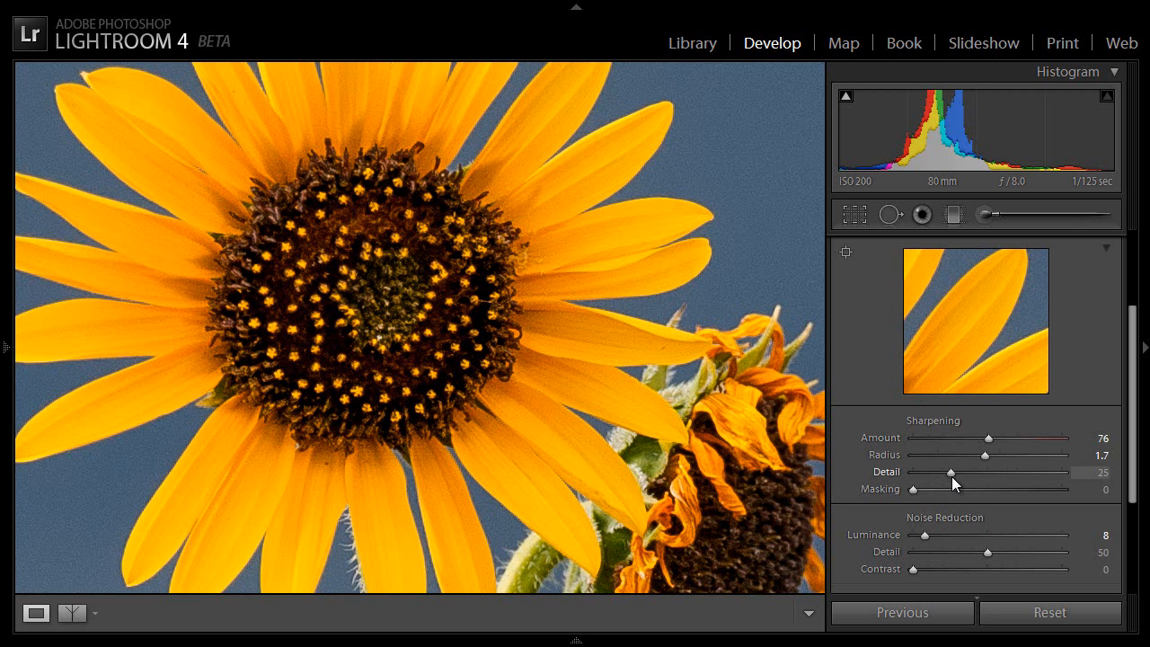
{"action": "mouse_move", "coordinate": [941, 491]}
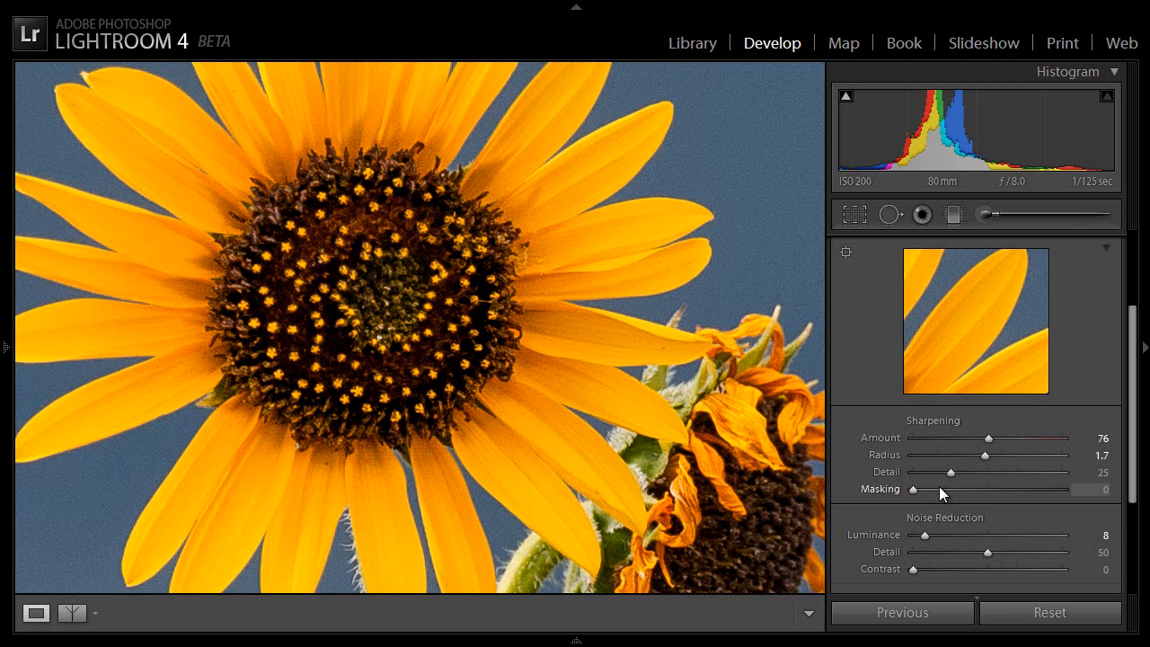
{"action": "mouse_move", "coordinate": [953, 477]}
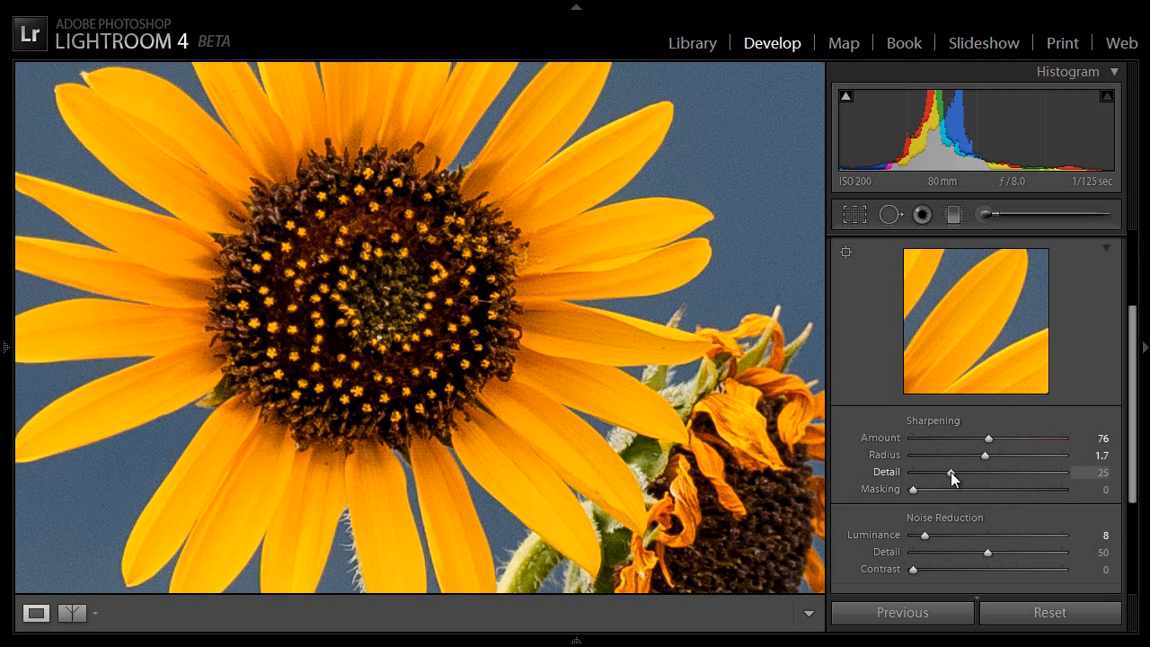
{"action": "left_click_drag", "start_coordinate": [955, 474], "coordinate": [961, 473]}
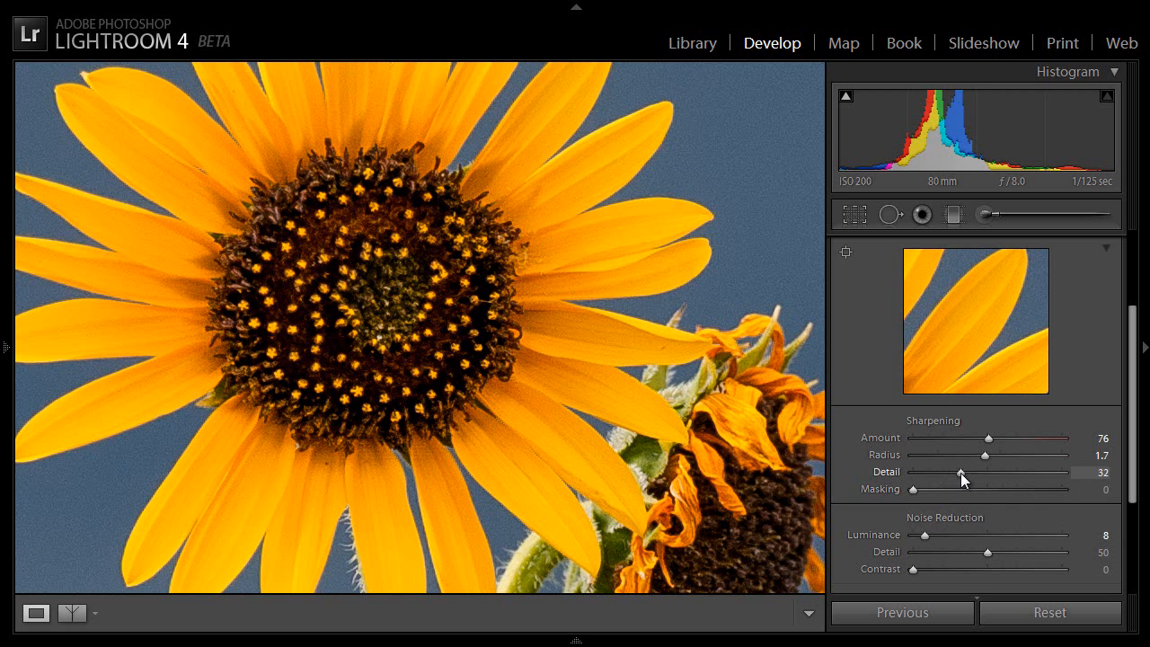
{"action": "left_click_drag", "start_coordinate": [960, 474], "coordinate": [978, 474]}
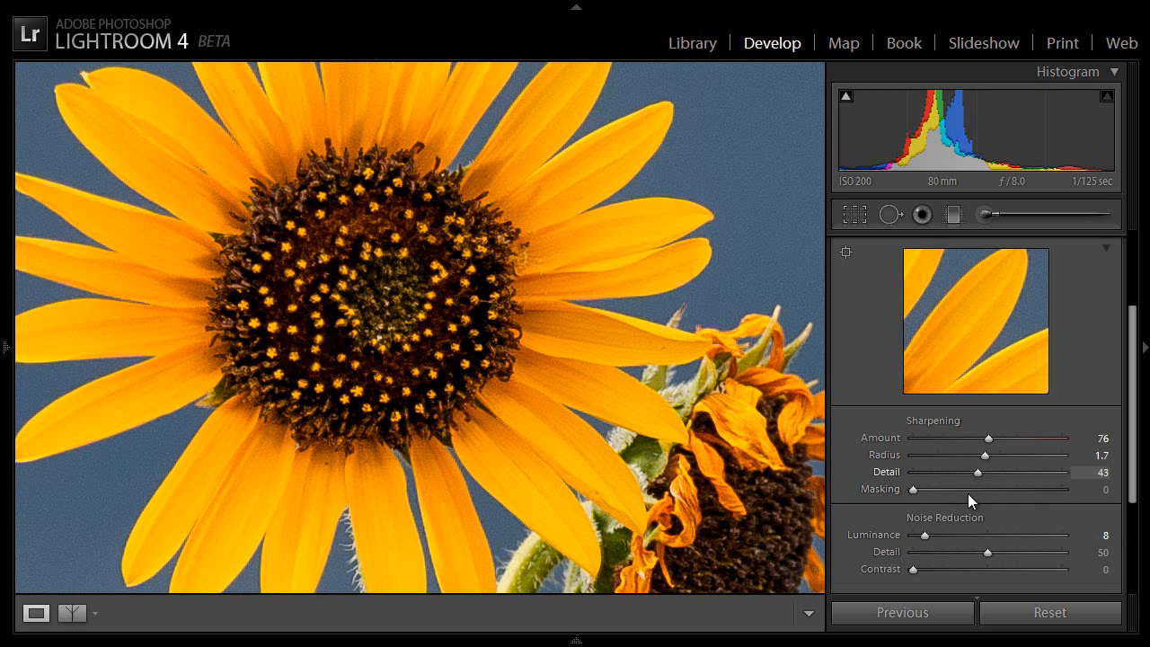
{"action": "mouse_move", "coordinate": [915, 501]}
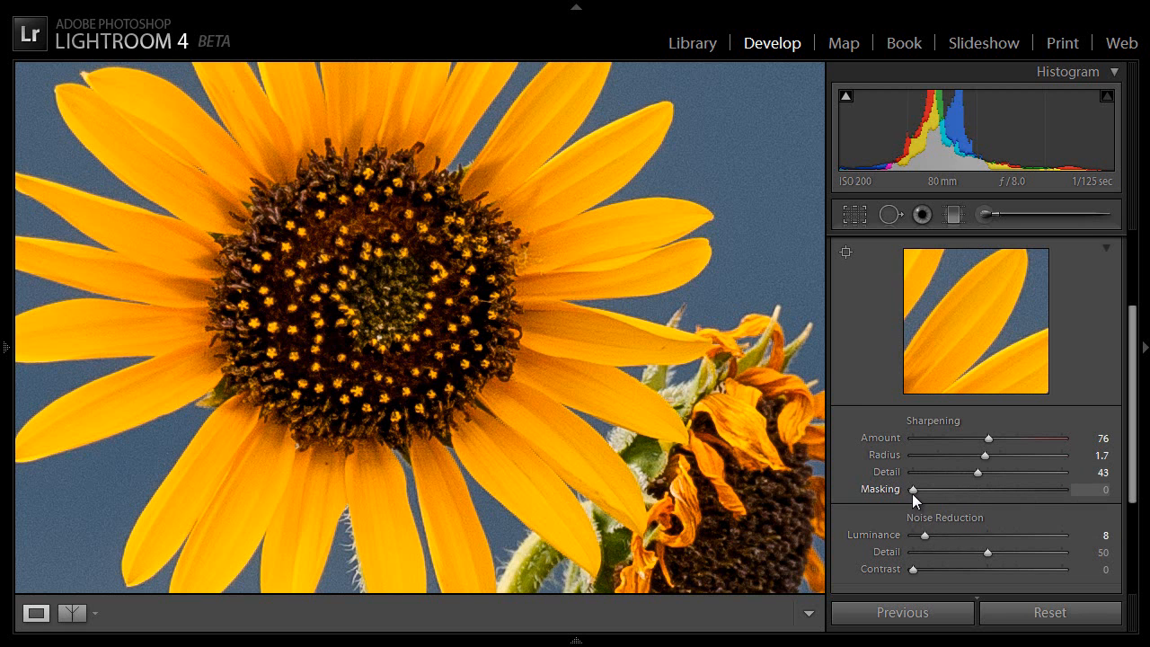
{"action": "mouse_move", "coordinate": [914, 502]}
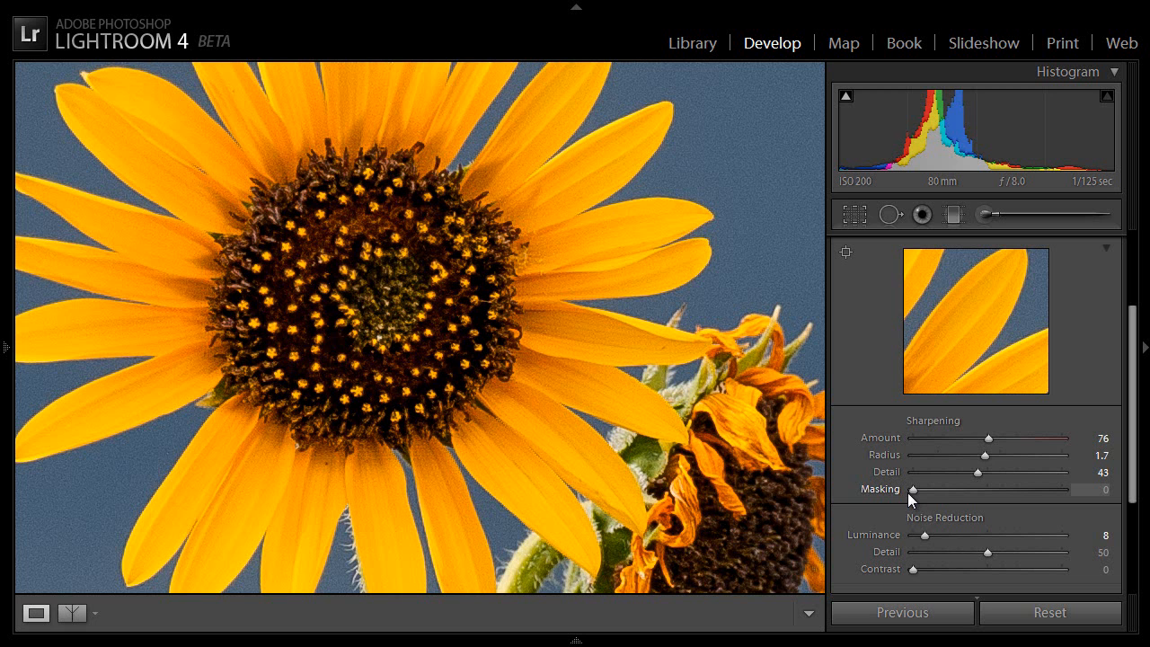
{"action": "mouse_move", "coordinate": [884, 468]}
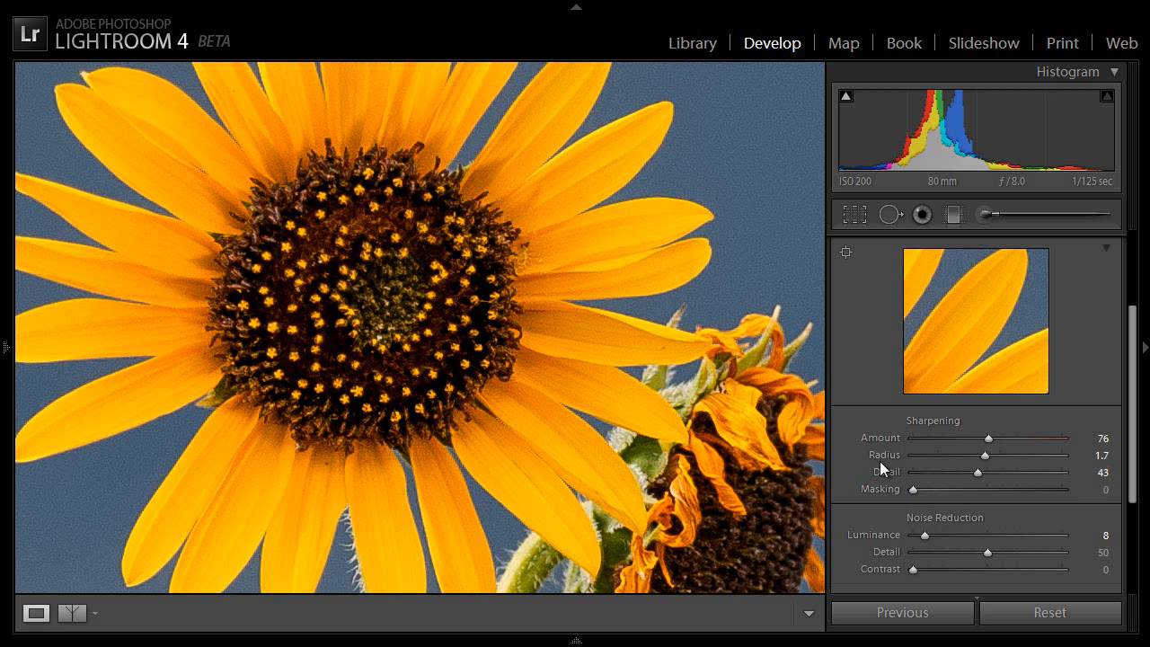
{"action": "mouse_move", "coordinate": [876, 470]}
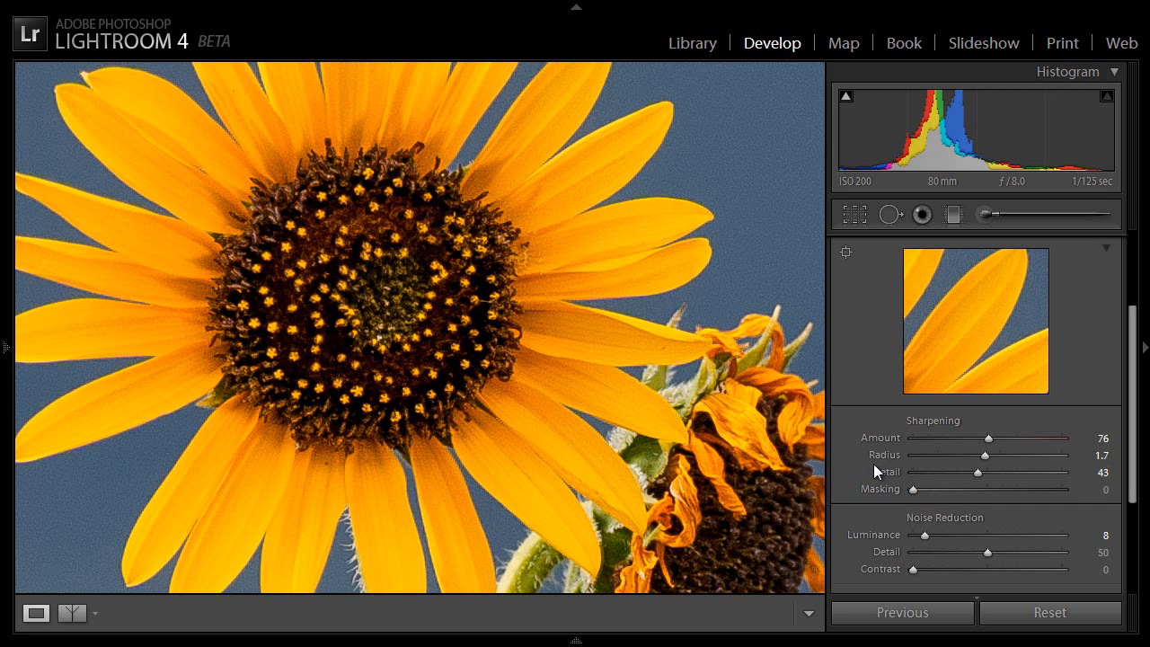
{"action": "mouse_move", "coordinate": [894, 503]}
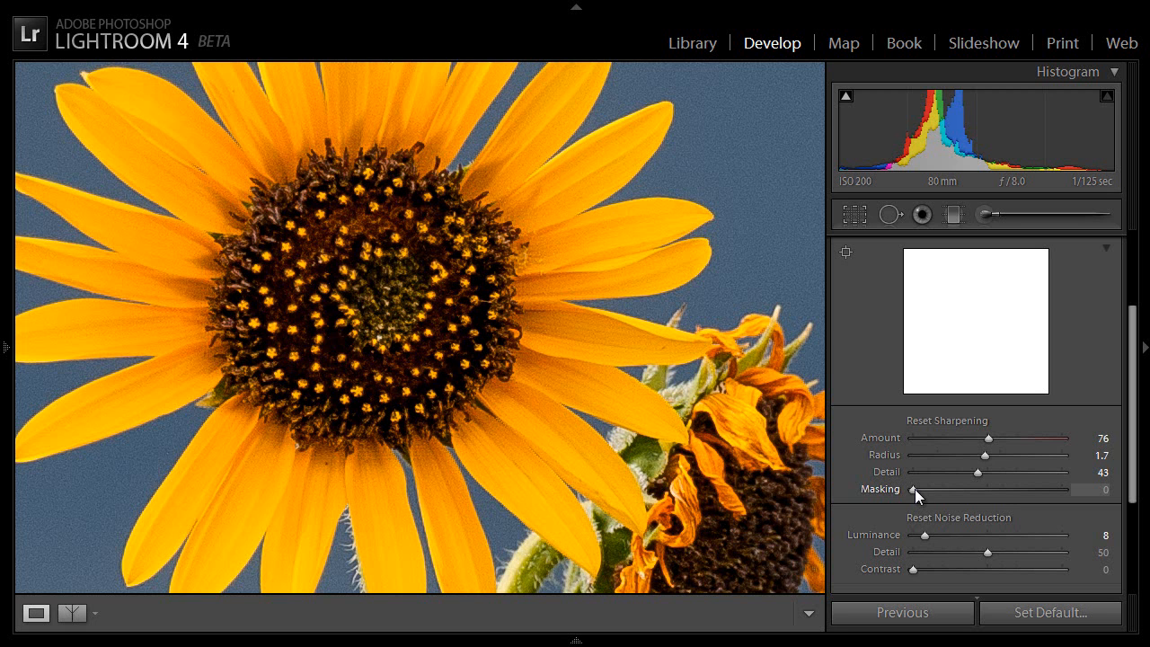
Raise Sharpening Masking stepwise from 0 to about 33 while viewing the black-and-white mask.
{"action": "left_click_drag", "start_coordinate": [910, 489], "coordinate": [914, 489]}
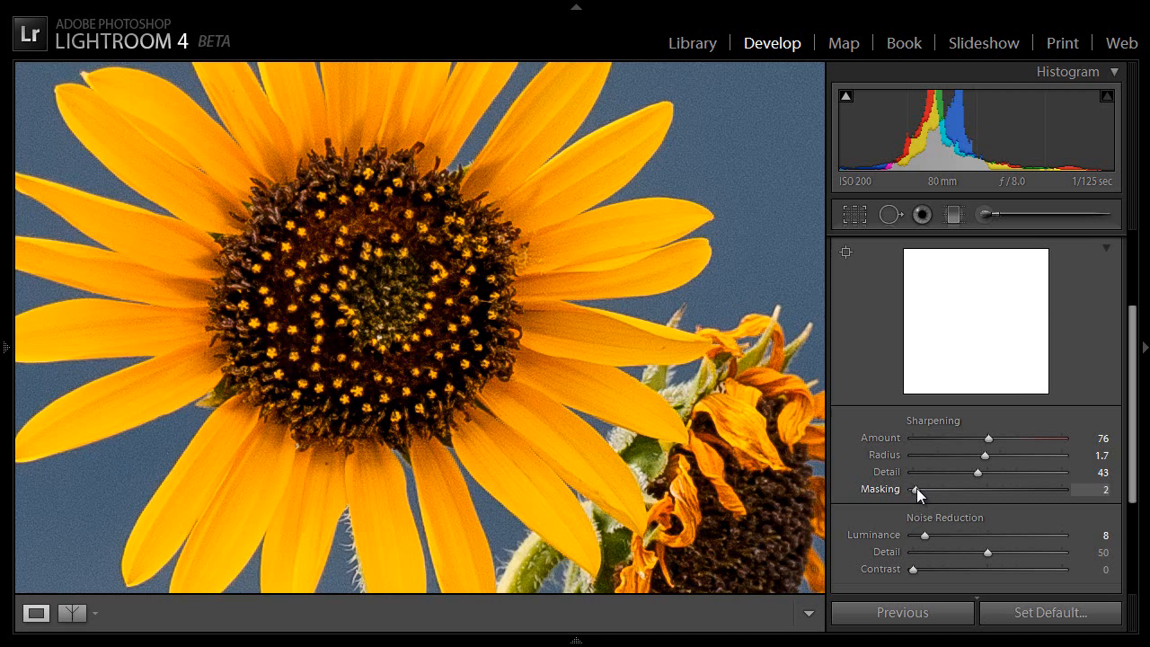
{"action": "left_click_drag", "start_coordinate": [910, 490], "coordinate": [924, 489]}
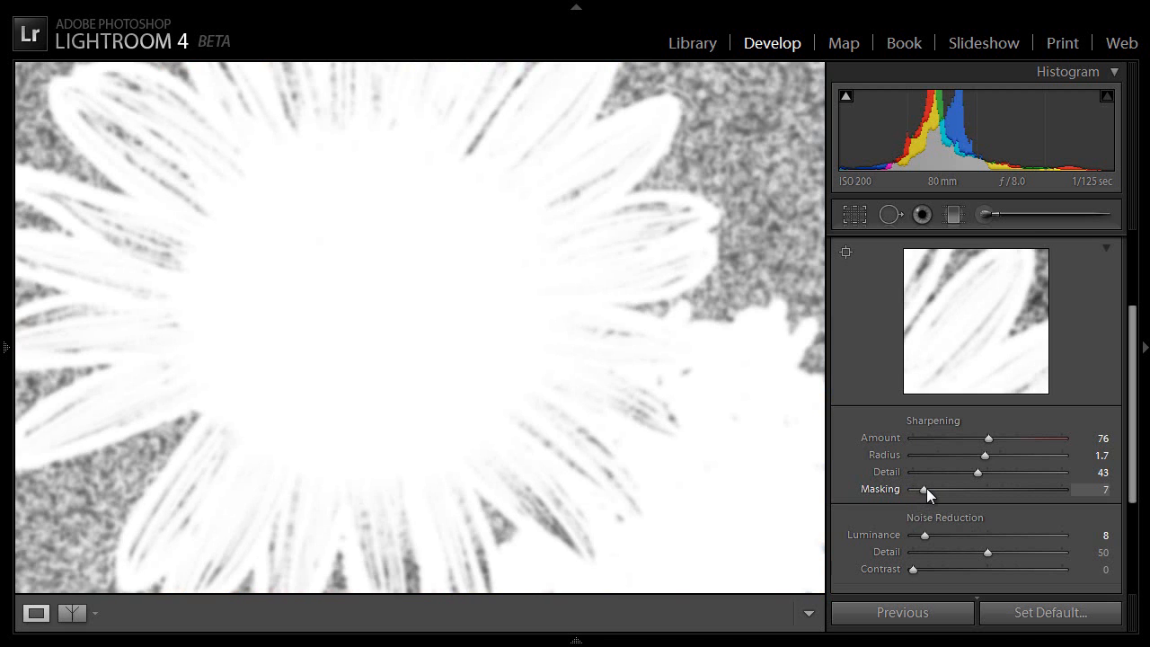
{"action": "left_click_drag", "start_coordinate": [920, 488], "coordinate": [934, 488]}
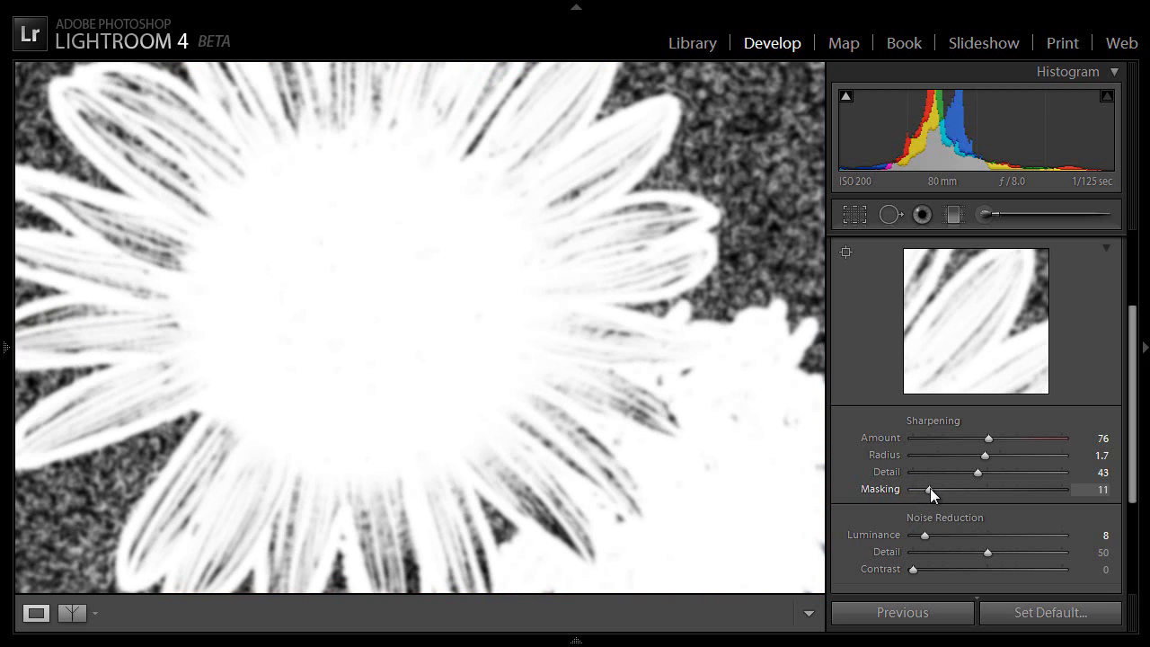
{"action": "left_click_drag", "start_coordinate": [934, 489], "coordinate": [943, 489]}
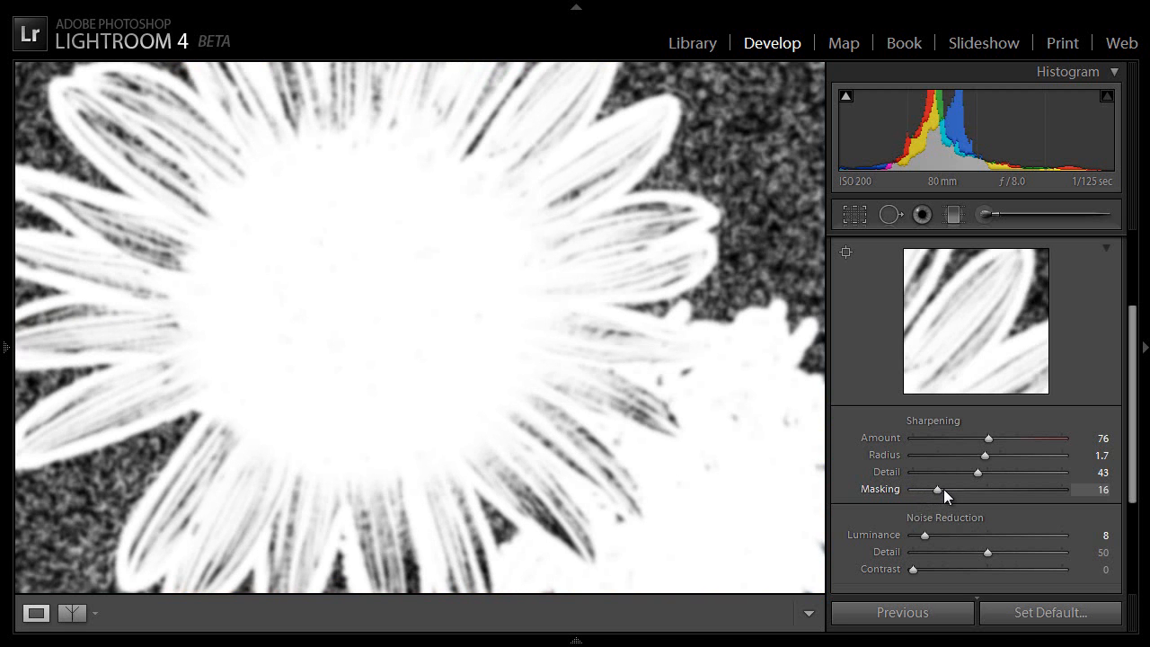
{"action": "left_click_drag", "start_coordinate": [937, 488], "coordinate": [950, 489]}
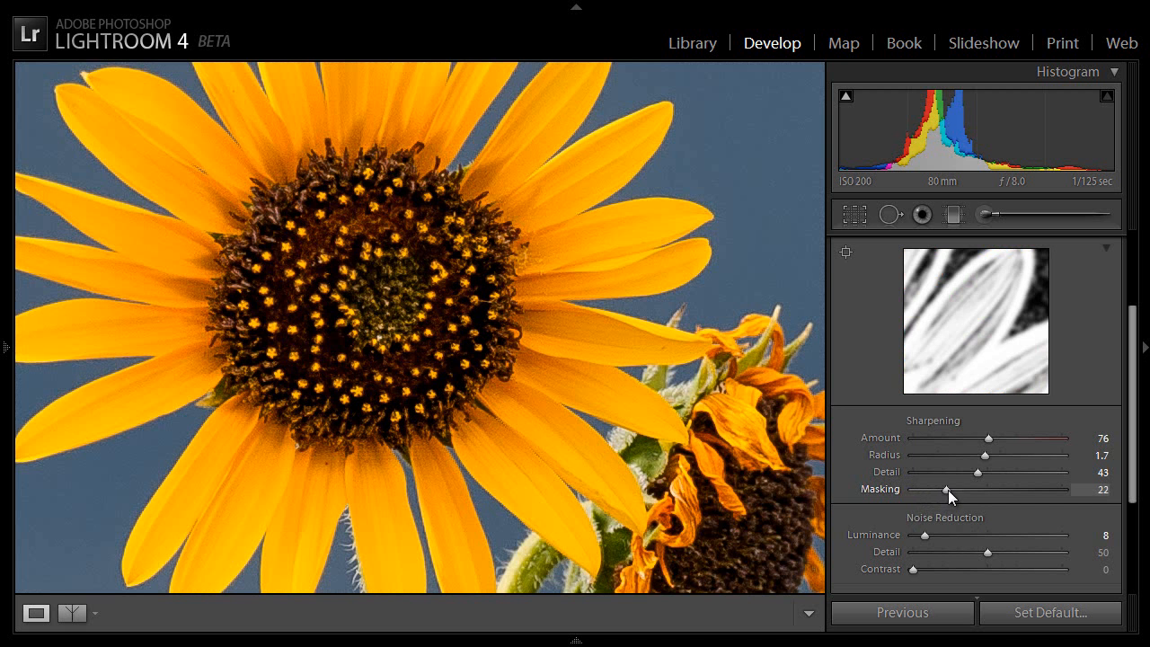
{"action": "left_click_drag", "start_coordinate": [947, 489], "coordinate": [959, 489]}
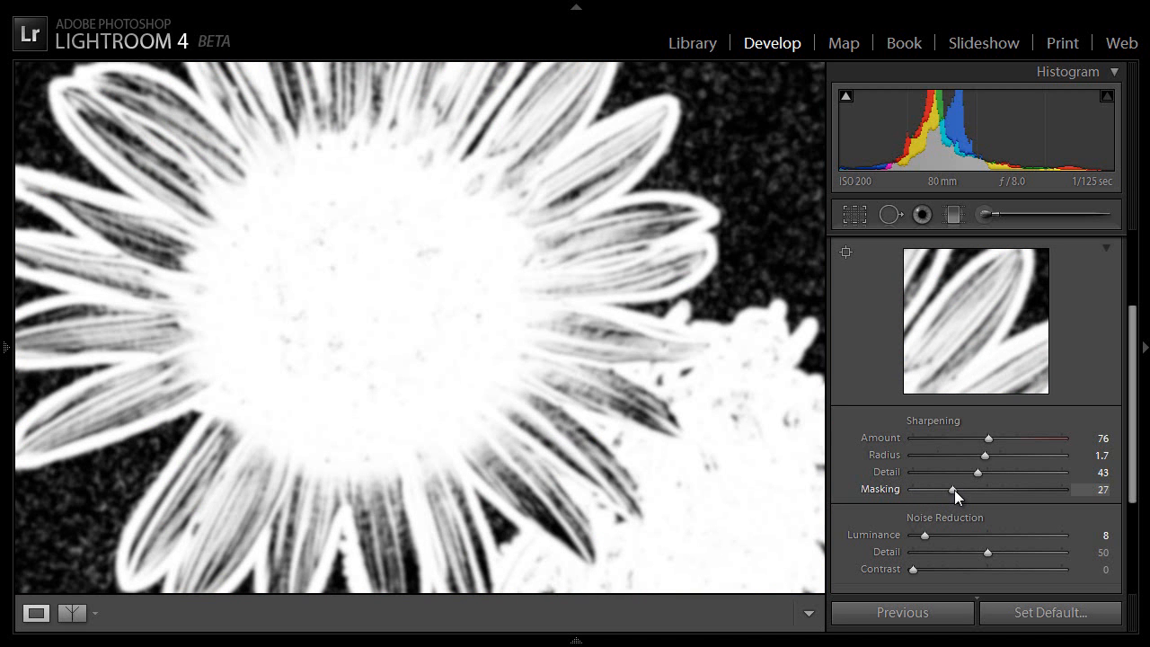
{"action": "left_click_drag", "start_coordinate": [954, 489], "coordinate": [960, 489]}
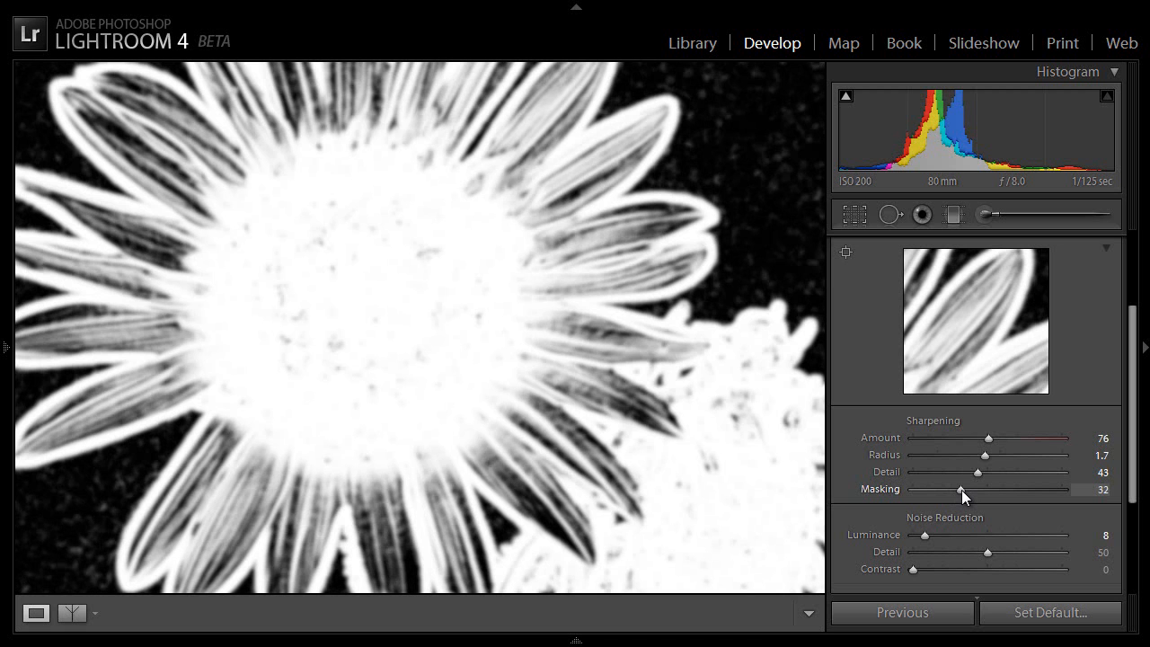
{"action": "left_click_drag", "start_coordinate": [963, 489], "coordinate": [966, 488]}
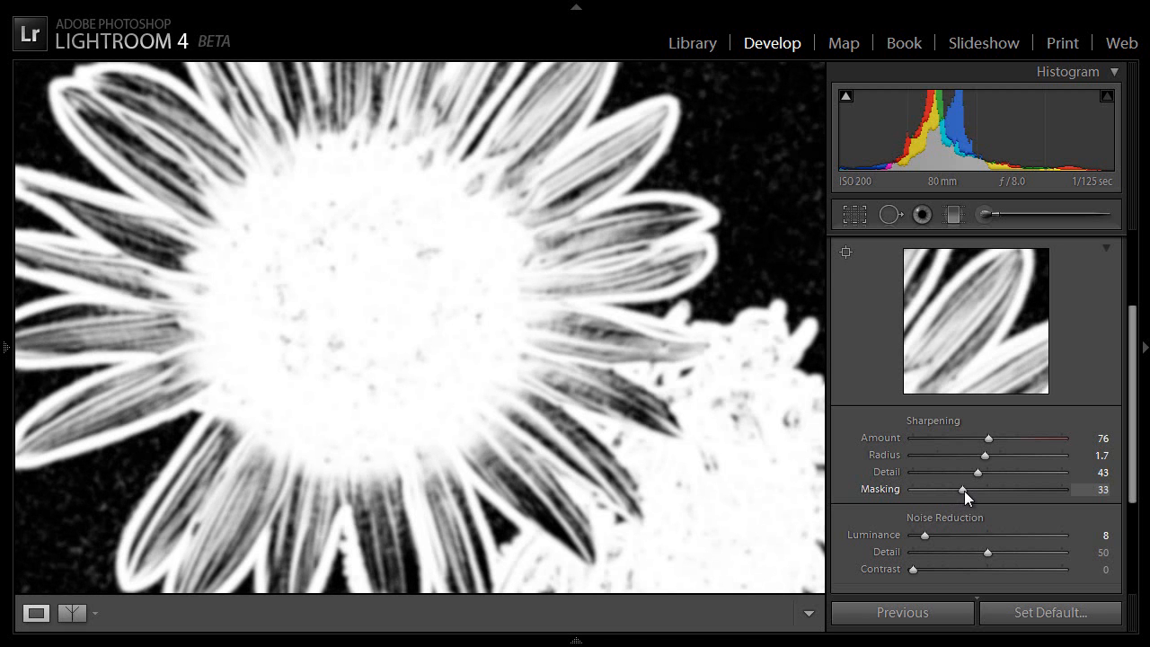
{"action": "left_click_drag", "start_coordinate": [961, 490], "coordinate": [982, 490]}
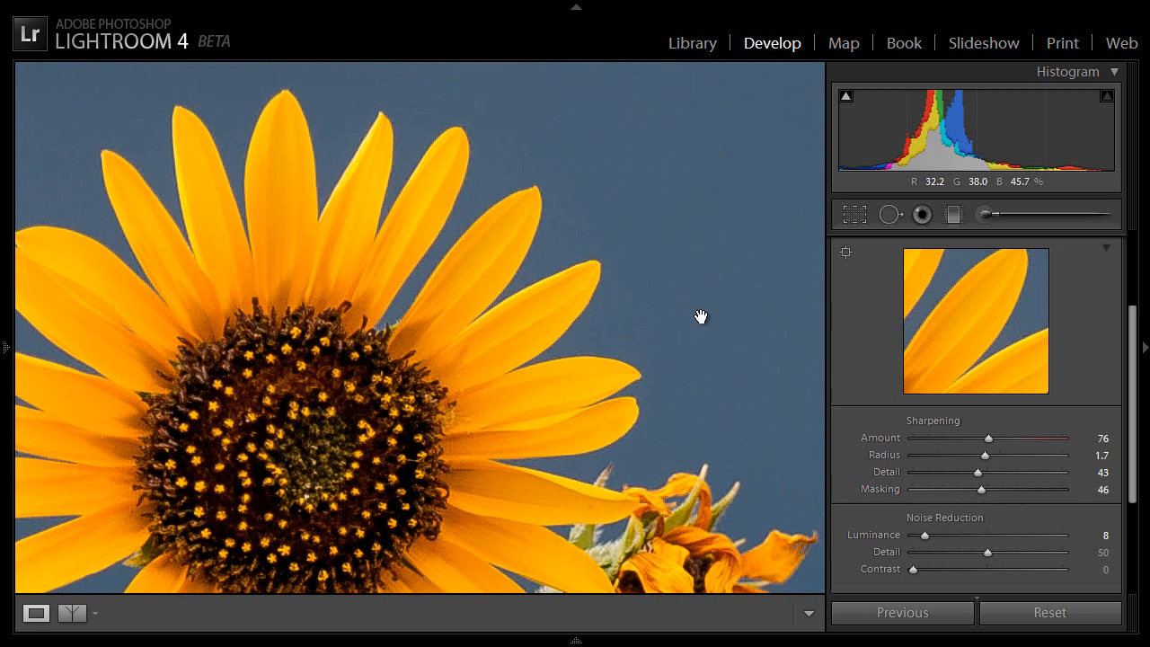
{"action": "mouse_move", "coordinate": [716, 205]}
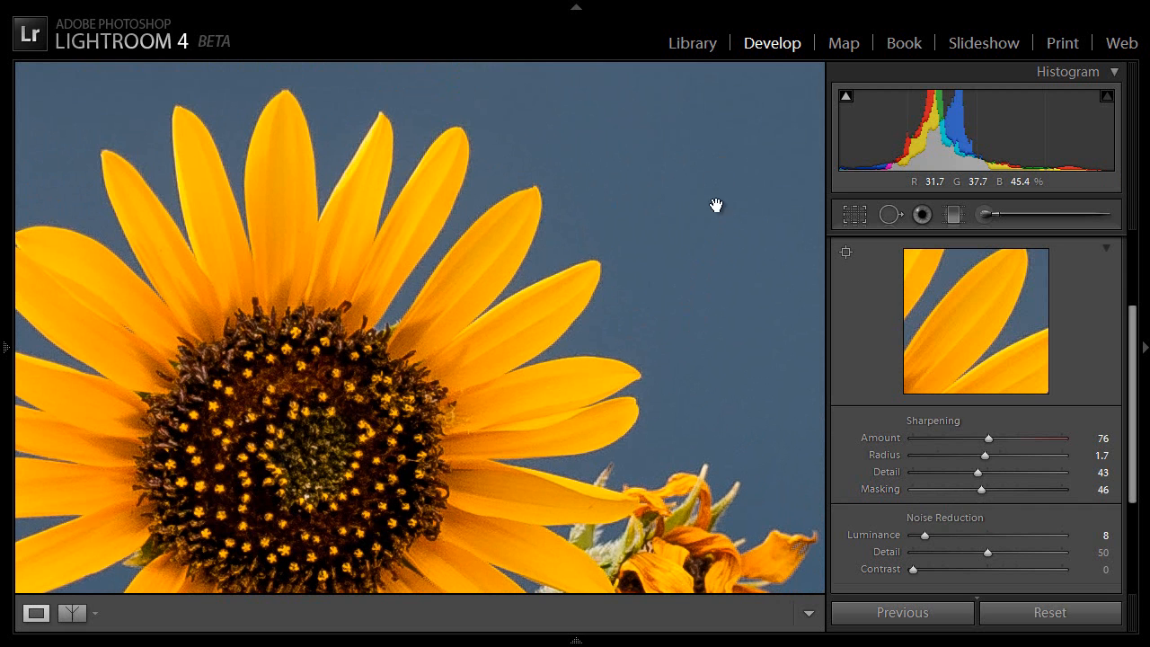
{"action": "mouse_move", "coordinate": [650, 194]}
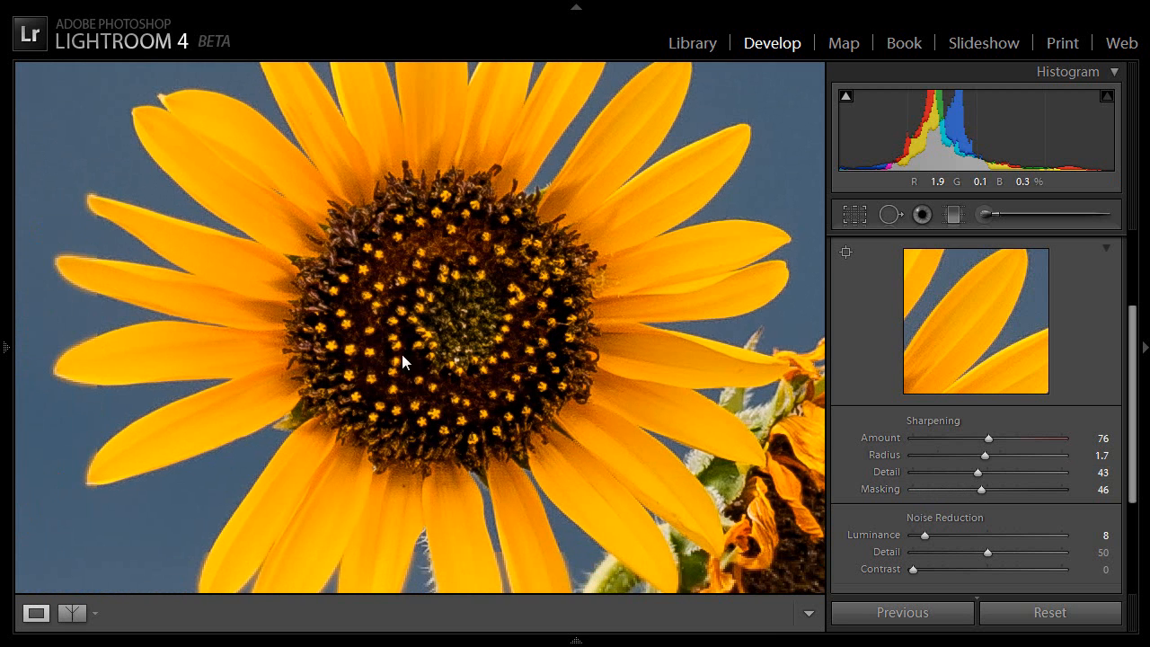
{"action": "mouse_move", "coordinate": [521, 325]}
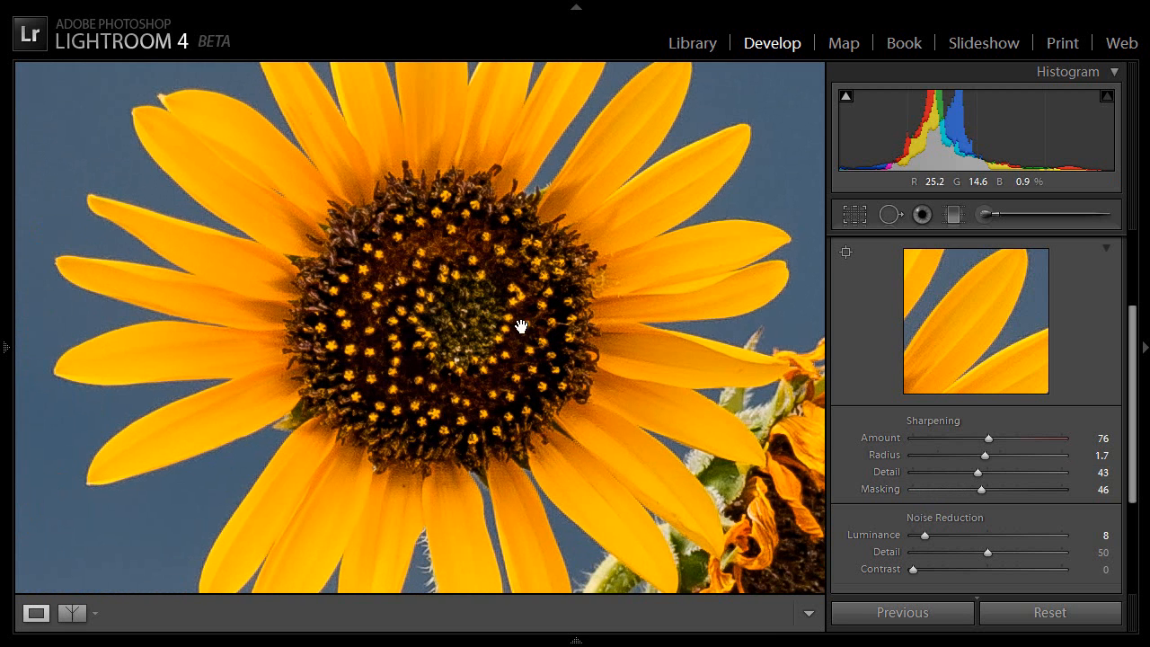
{"action": "mouse_move", "coordinate": [611, 470]}
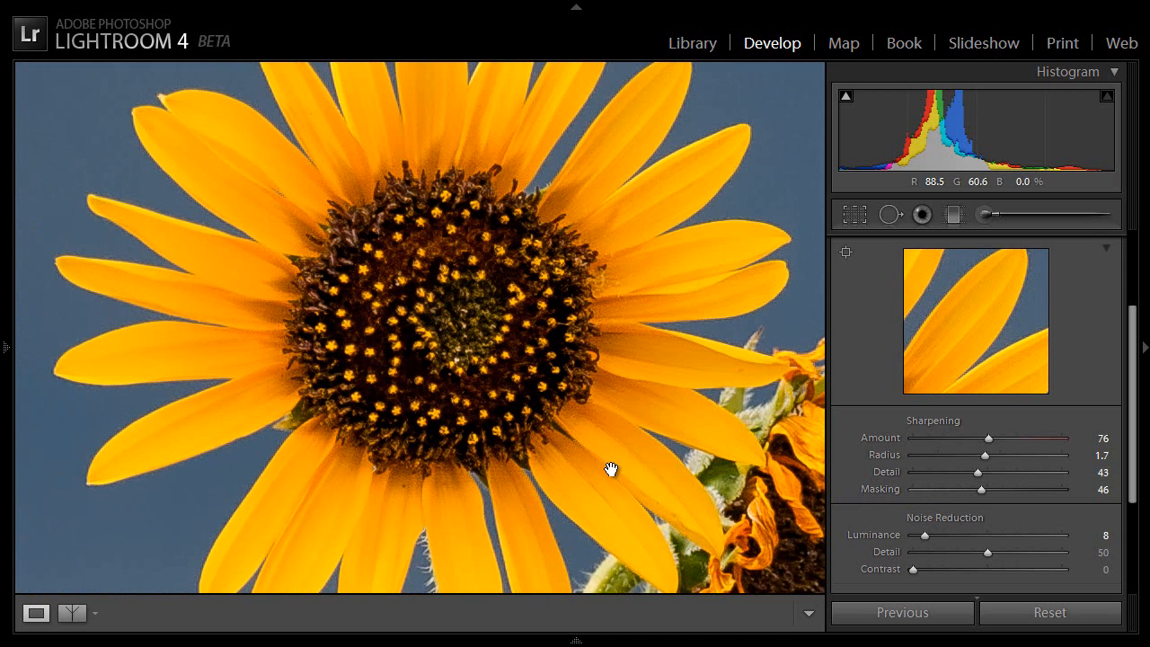
{"action": "mouse_move", "coordinate": [937, 464]}
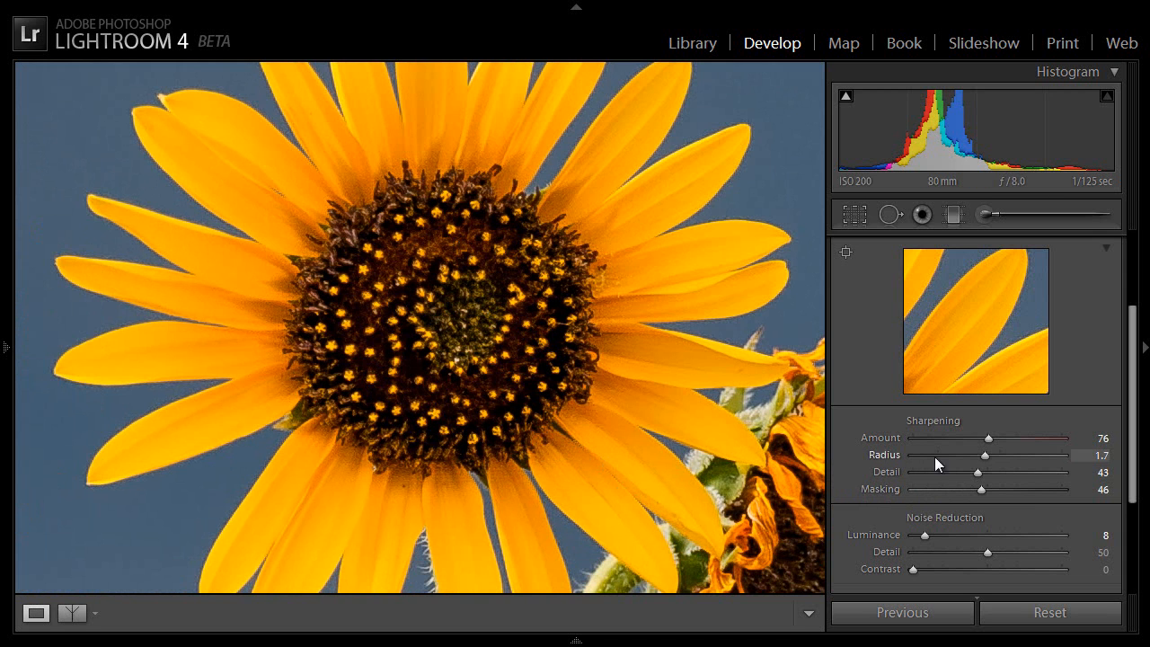
{"action": "mouse_move", "coordinate": [979, 478]}
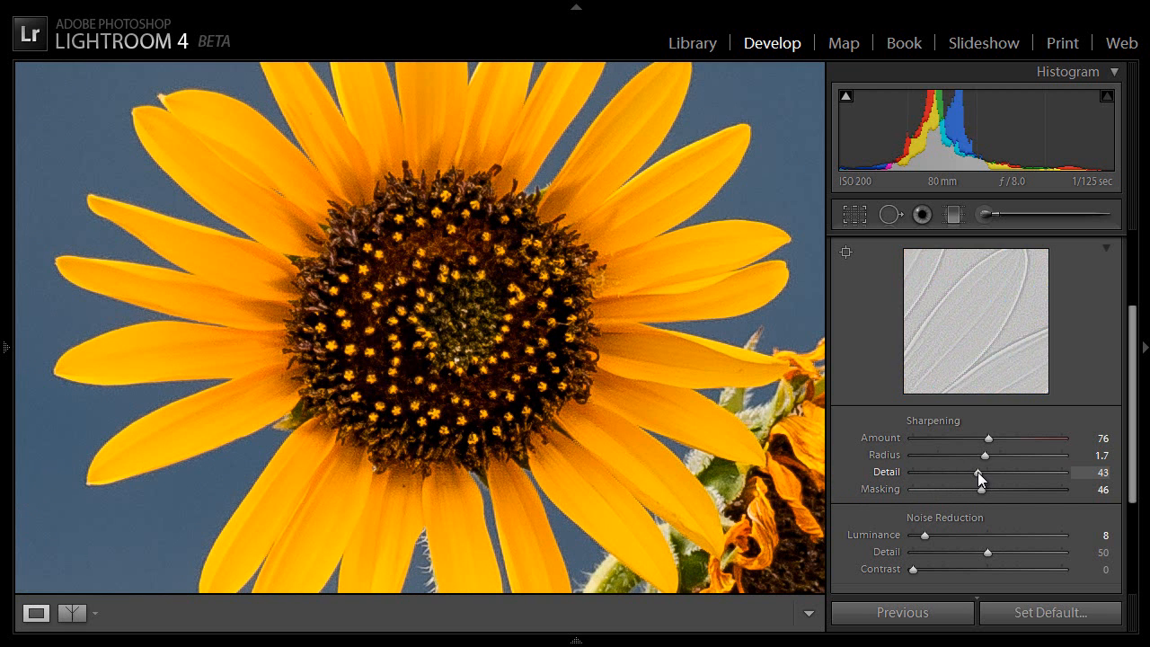
Sweep Detail up to 80 and back to a moderate value with its grayscale preview showing.
{"action": "left_click_drag", "start_coordinate": [979, 473], "coordinate": [965, 473]}
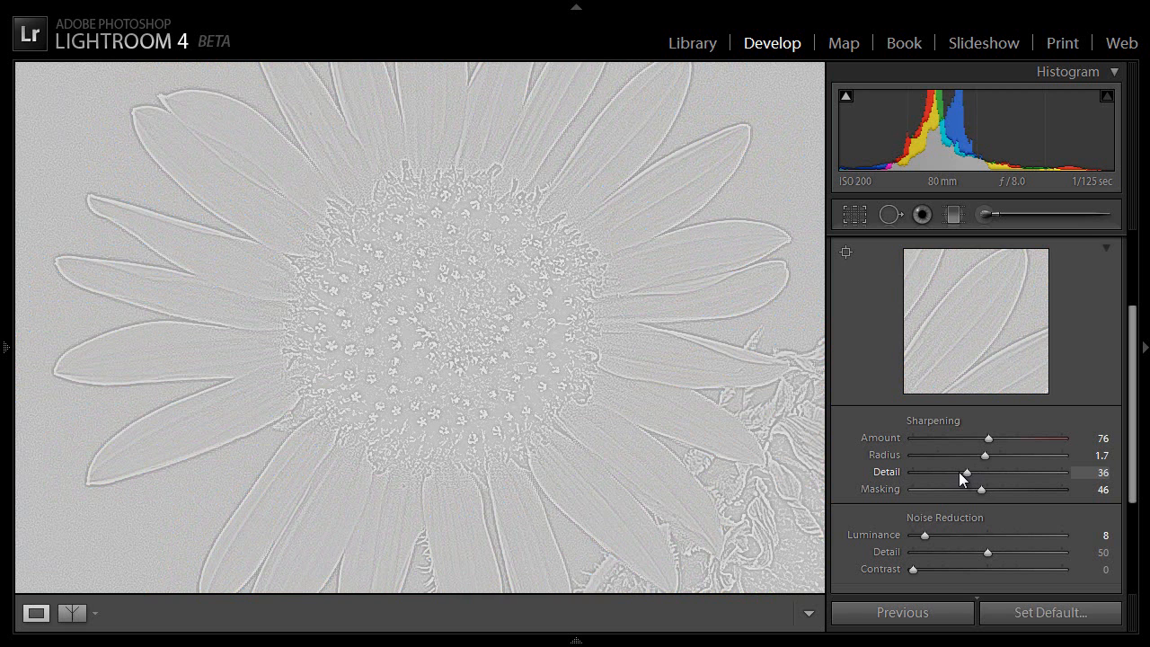
{"action": "left_click_drag", "start_coordinate": [967, 473], "coordinate": [993, 474]}
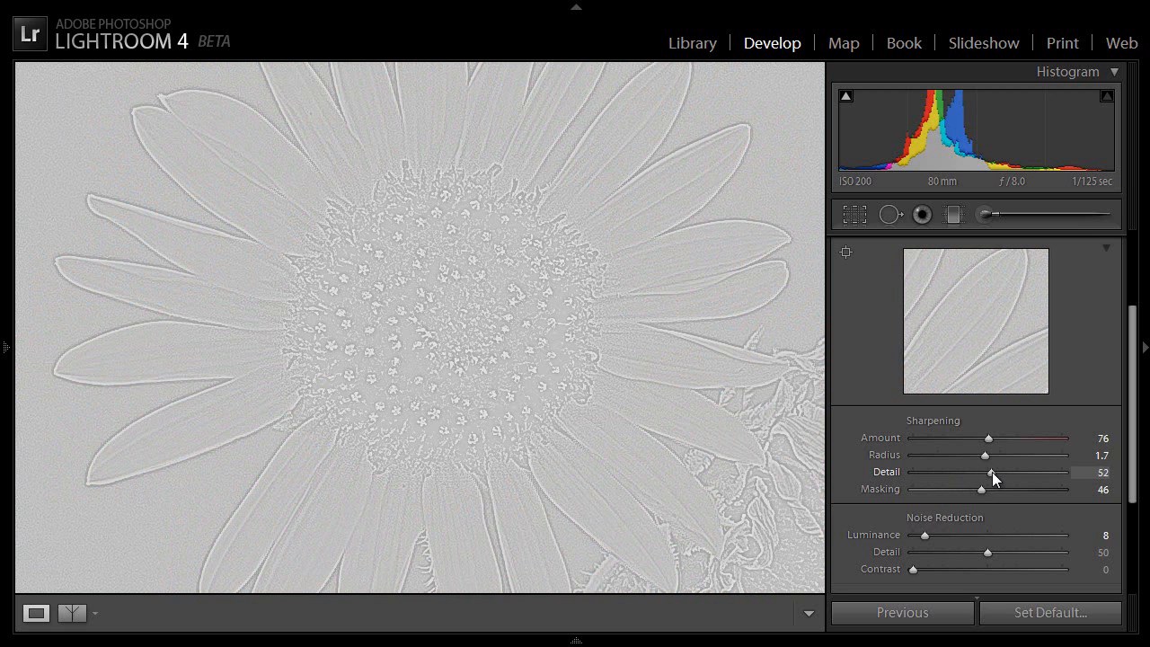
{"action": "left_click_drag", "start_coordinate": [992, 472], "coordinate": [1027, 472]}
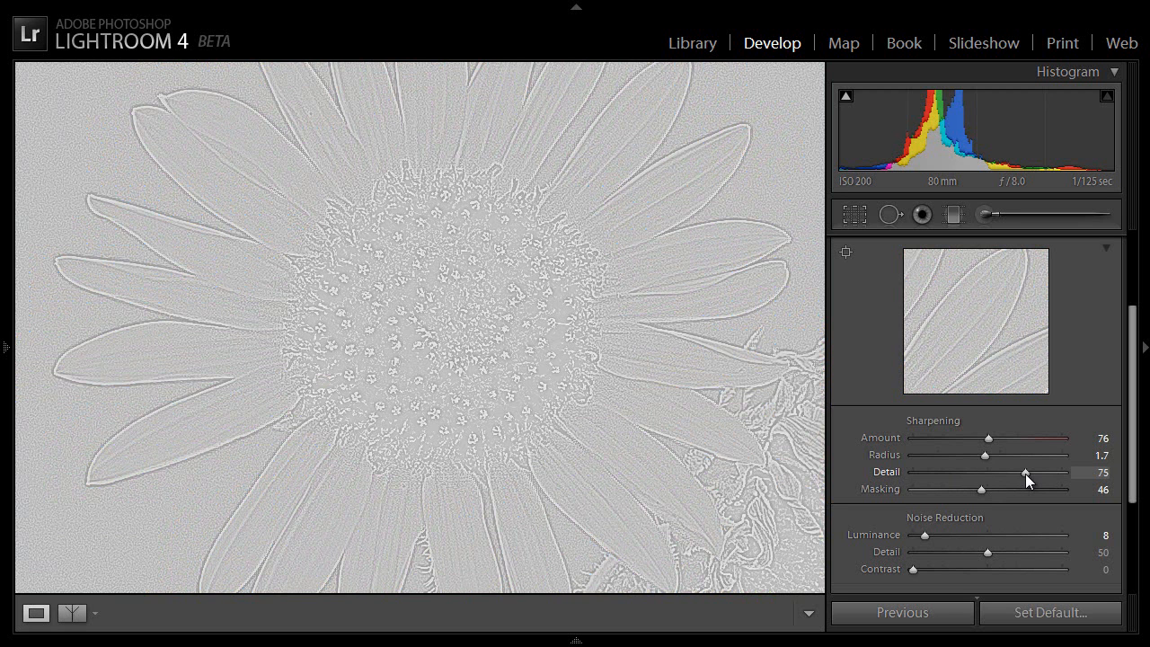
{"action": "left_click_drag", "start_coordinate": [1025, 473], "coordinate": [1029, 474]}
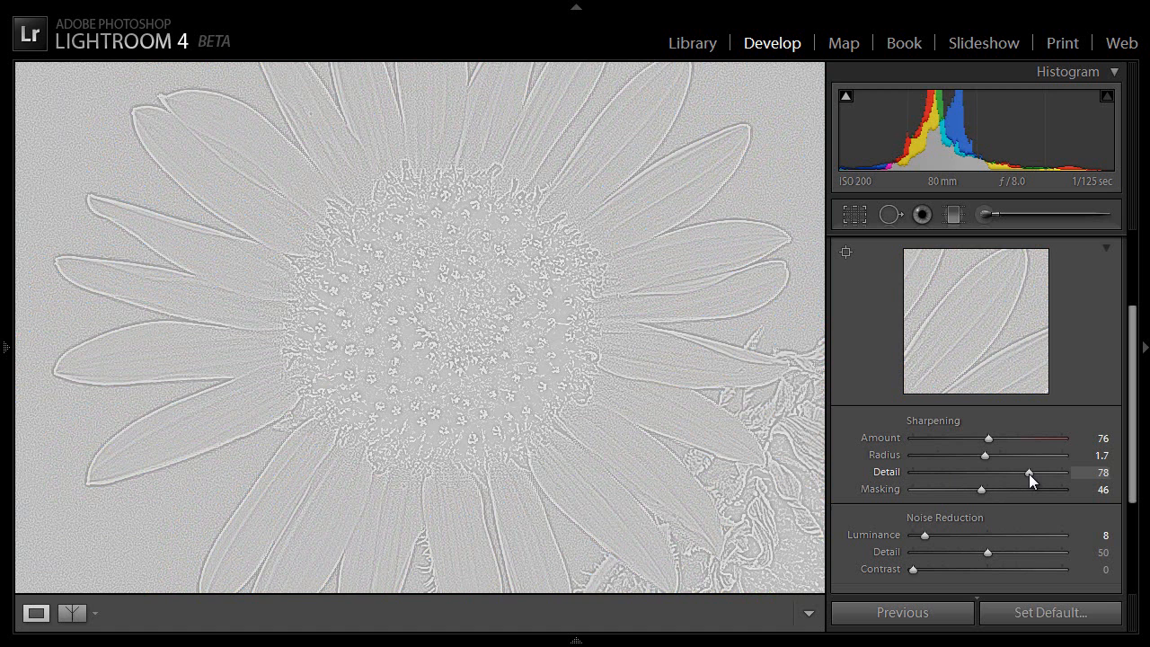
{"action": "left_click_drag", "start_coordinate": [1029, 472], "coordinate": [1032, 473]}
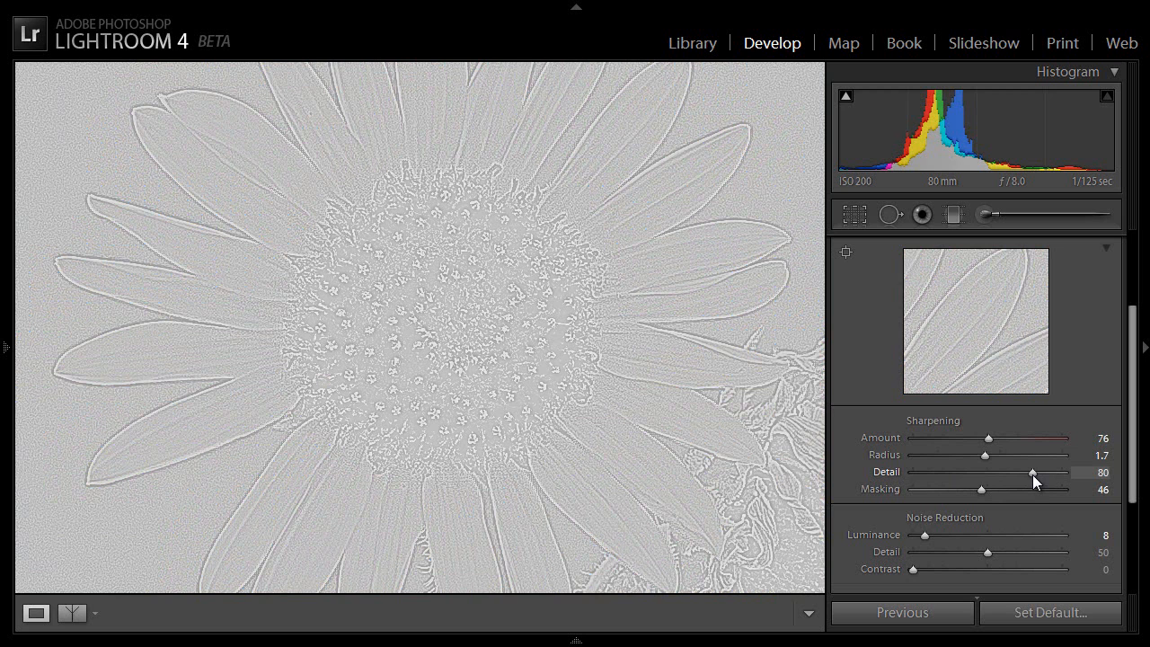
{"action": "left_click_drag", "start_coordinate": [1032, 473], "coordinate": [1021, 472]}
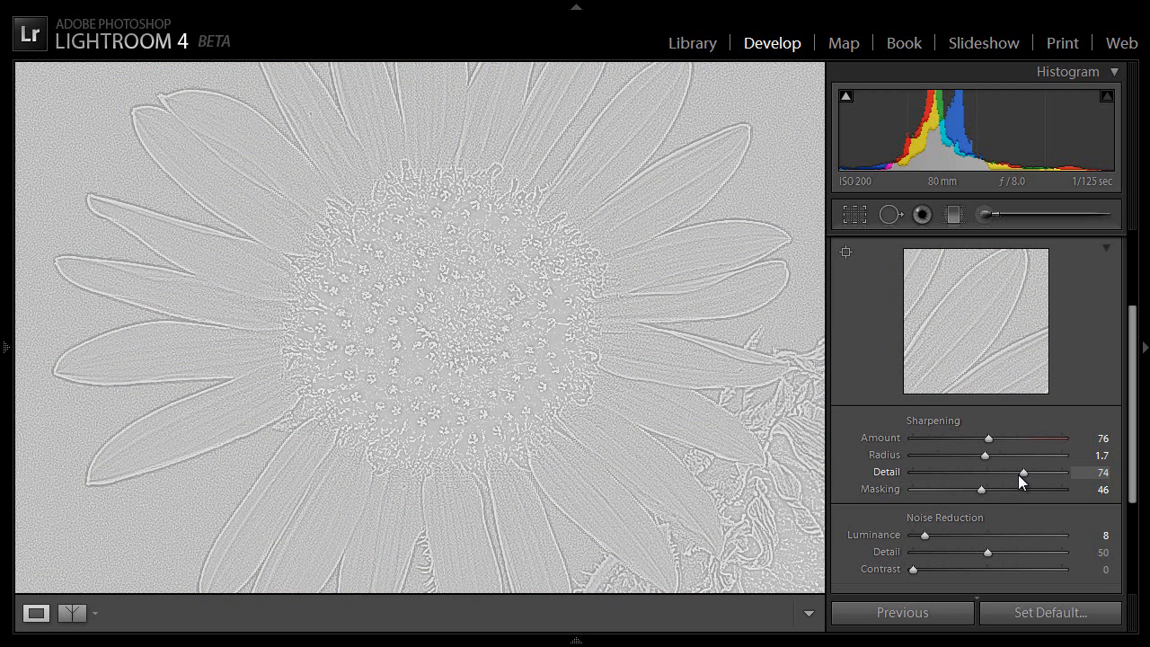
{"action": "left_click_drag", "start_coordinate": [1023, 473], "coordinate": [1003, 474]}
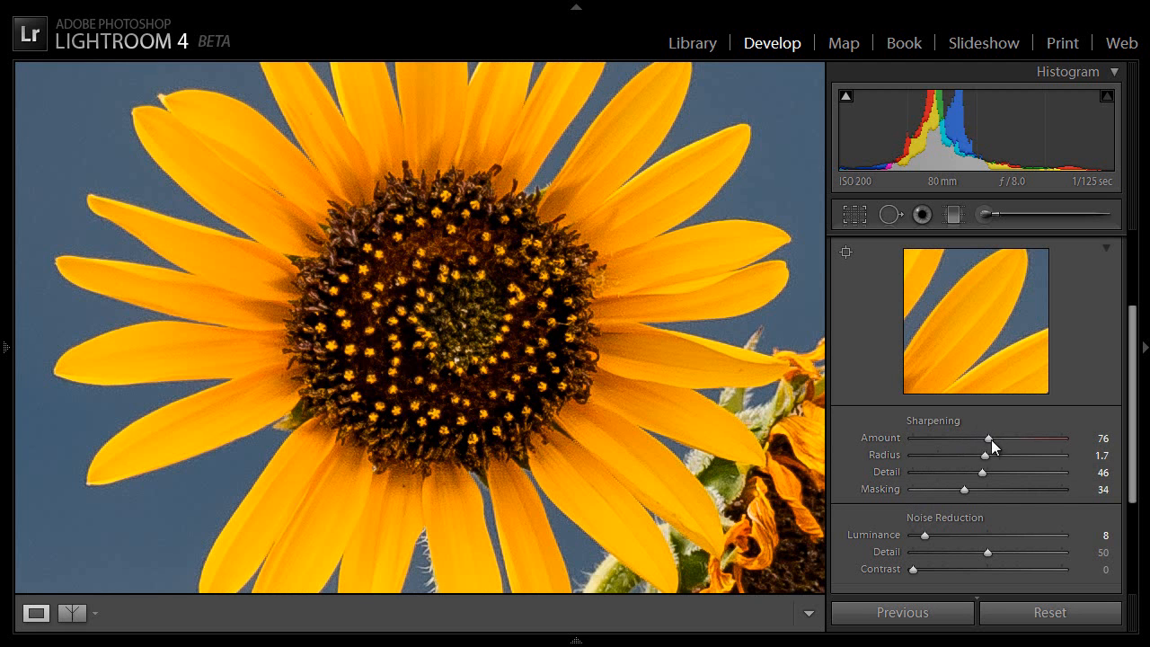
{"action": "mouse_move", "coordinate": [993, 442]}
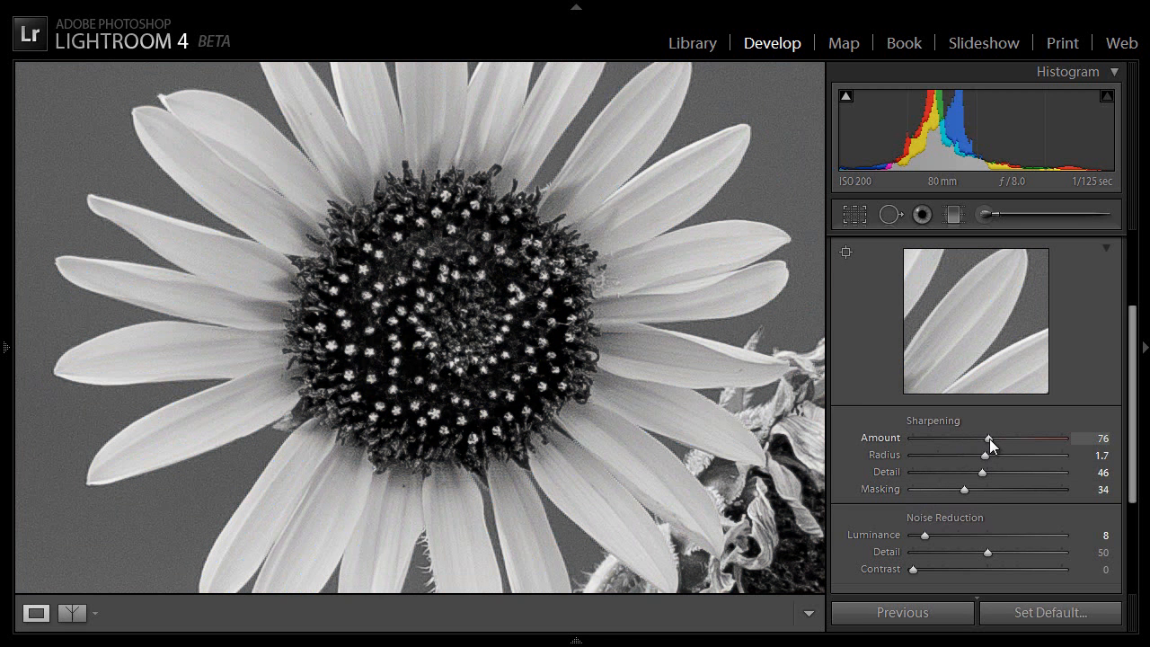
Push Amount up to 112 with the grayscale preview and return it to 76.
{"action": "left_click_drag", "start_coordinate": [985, 438], "coordinate": [1000, 438]}
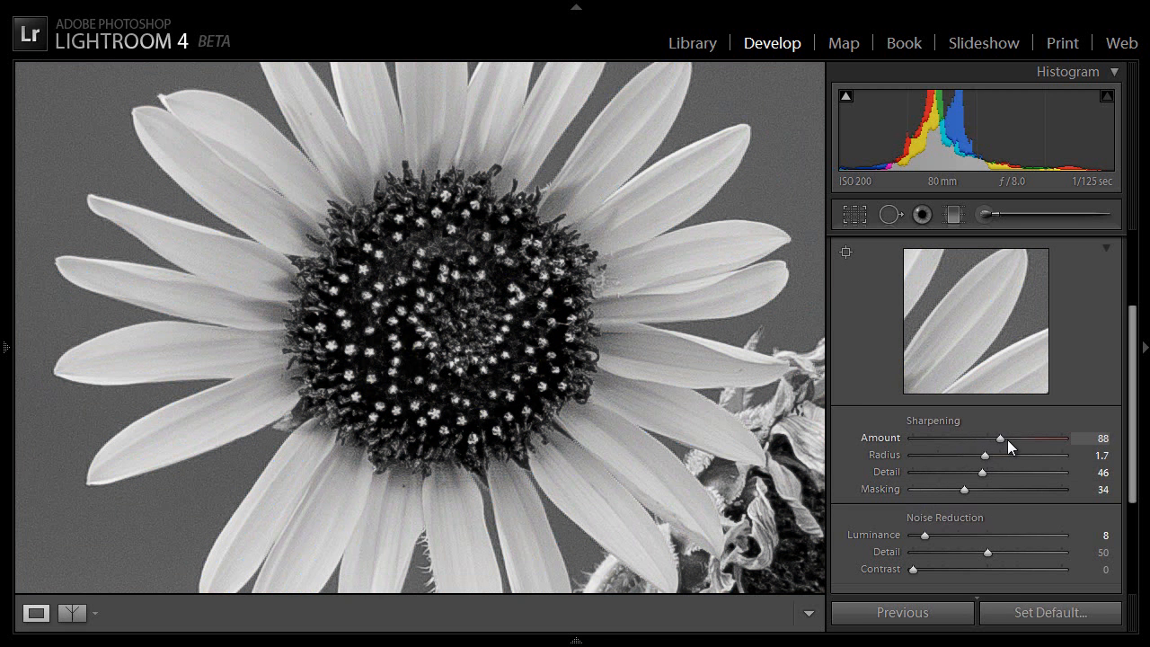
{"action": "left_click_drag", "start_coordinate": [999, 438], "coordinate": [1024, 439]}
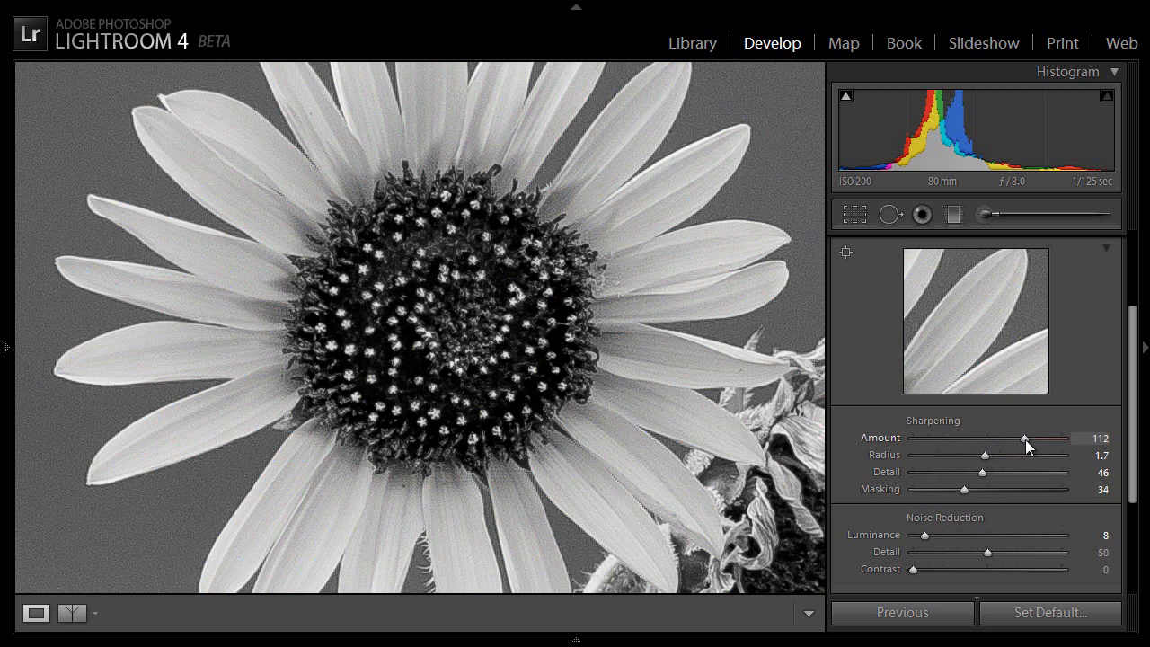
{"action": "left_click_drag", "start_coordinate": [1024, 439], "coordinate": [1047, 449]}
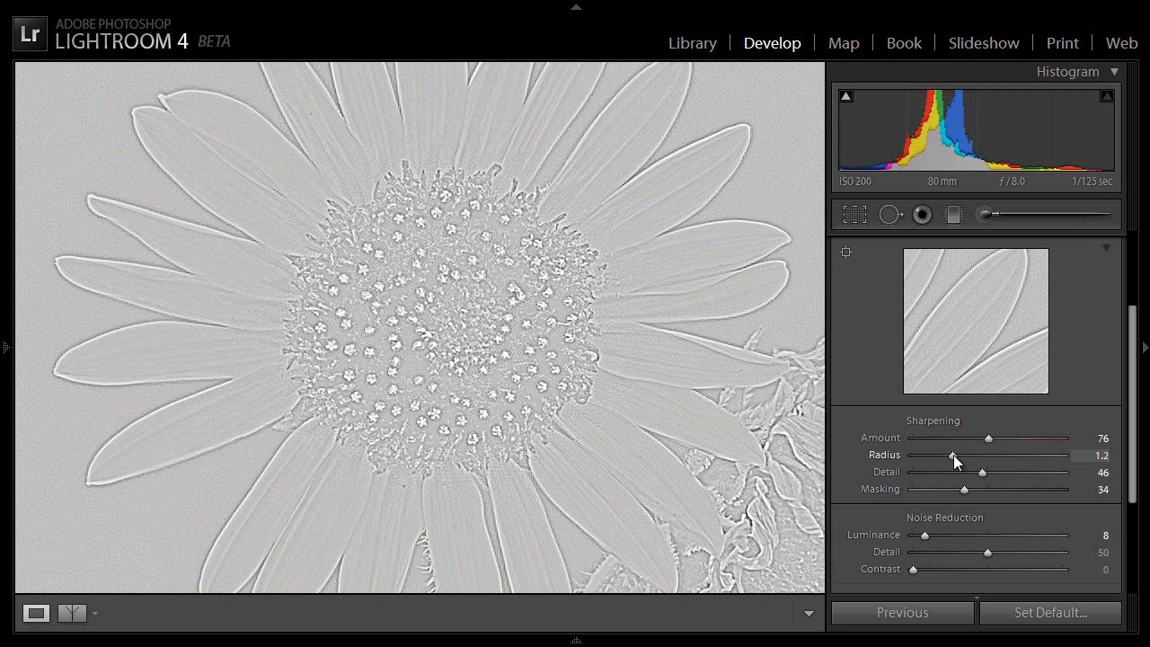
Try Radius between 1.0 and 1.5 while previewing the edges.
{"action": "left_click_drag", "start_coordinate": [953, 456], "coordinate": [941, 456]}
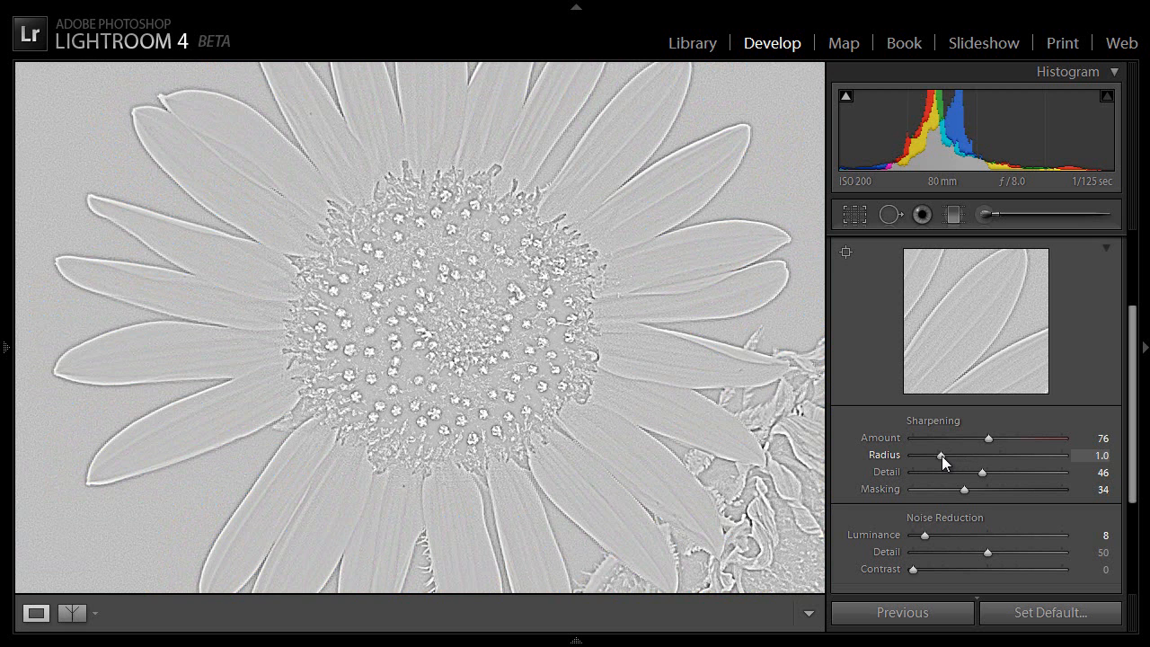
{"action": "left_click_drag", "start_coordinate": [942, 455], "coordinate": [969, 456]}
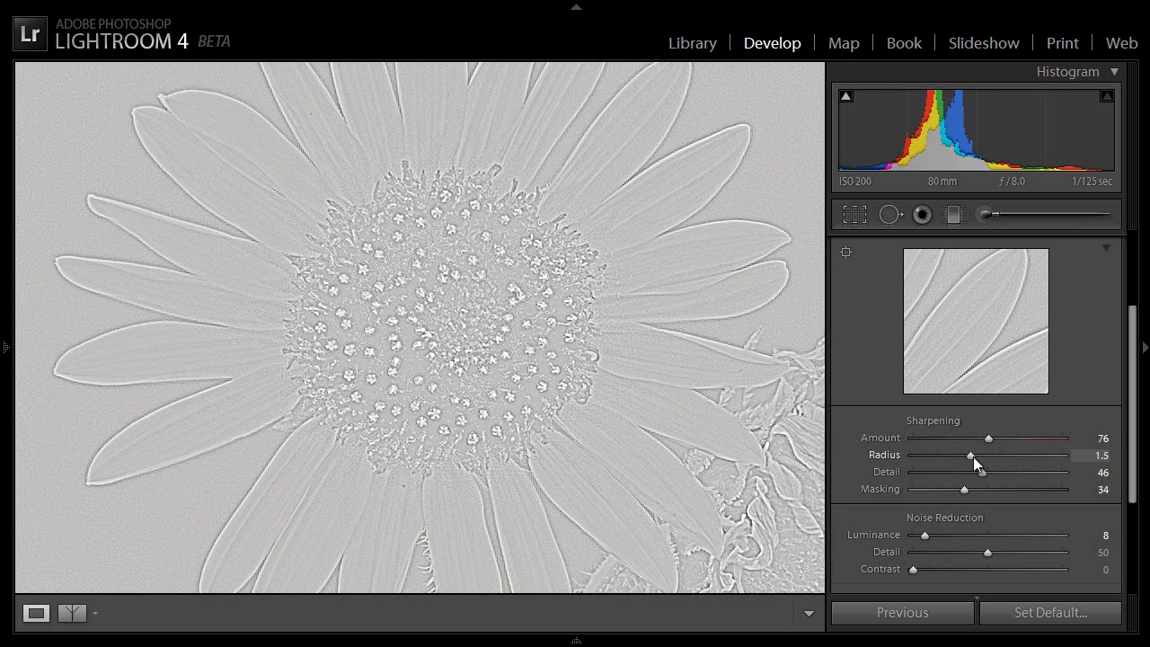
{"action": "left_click_drag", "start_coordinate": [968, 456], "coordinate": [1015, 456]}
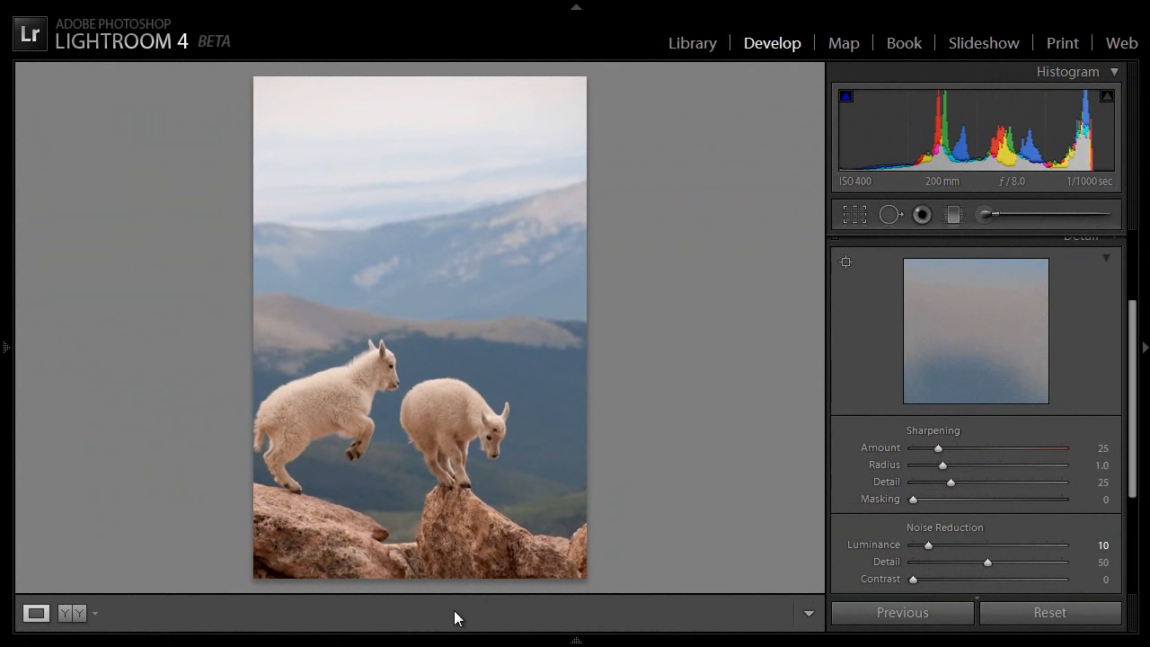
{"action": "mouse_move", "coordinate": [353, 388]}
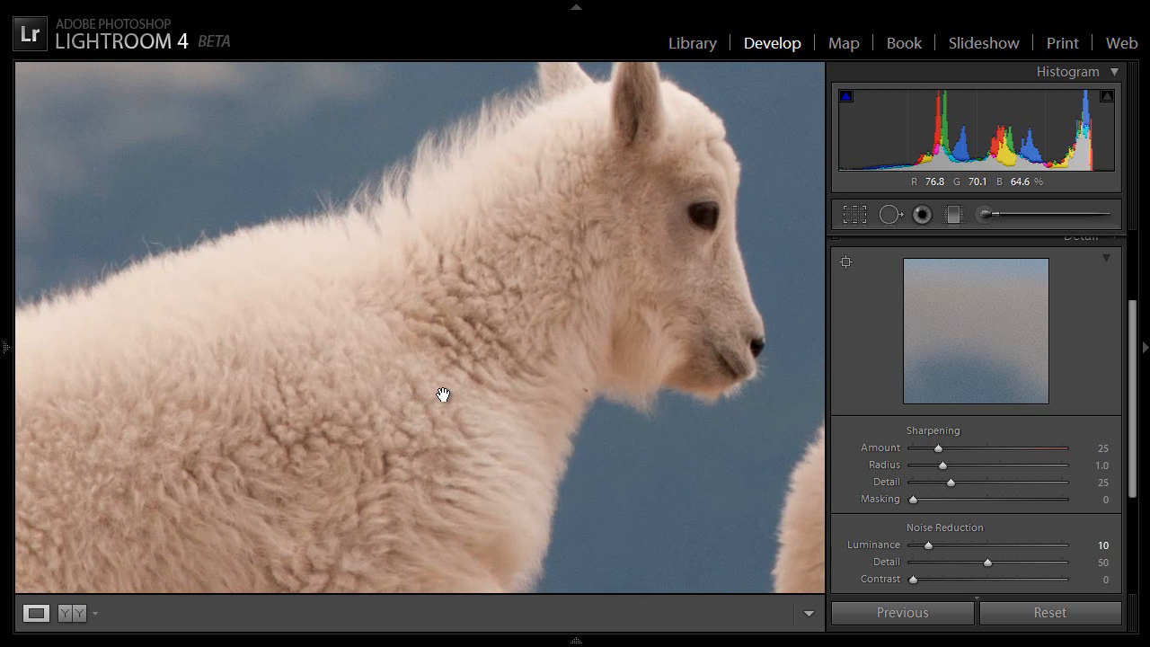
{"action": "mouse_move", "coordinate": [530, 386]}
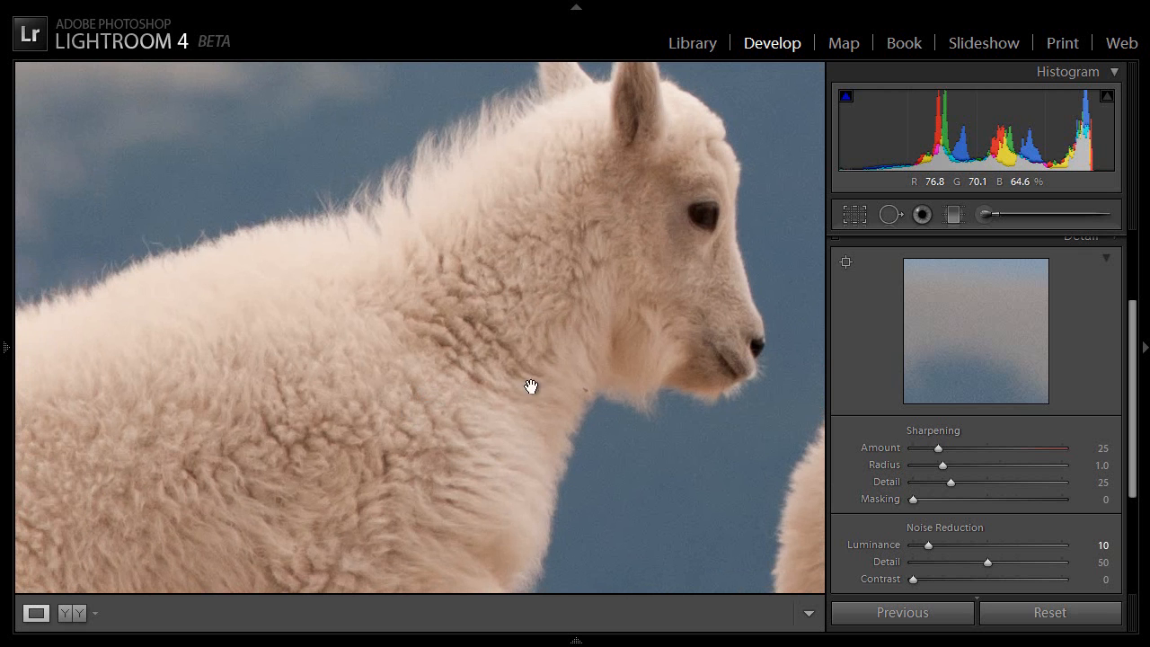
{"action": "mouse_move", "coordinate": [550, 334]}
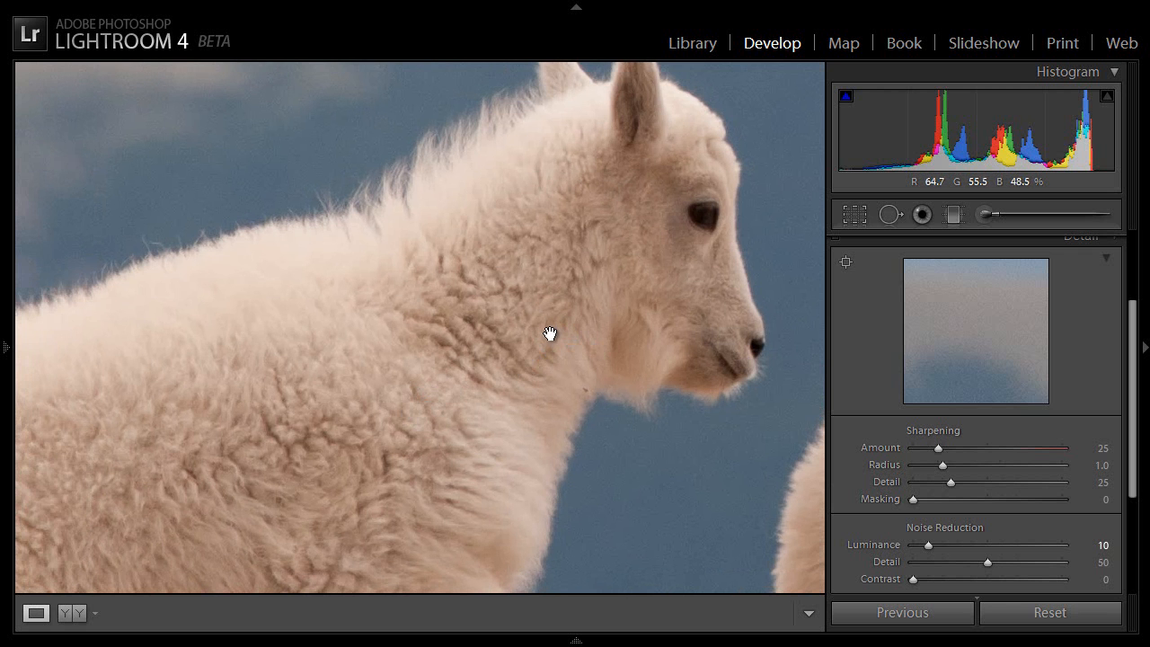
{"action": "mouse_move", "coordinate": [523, 323]}
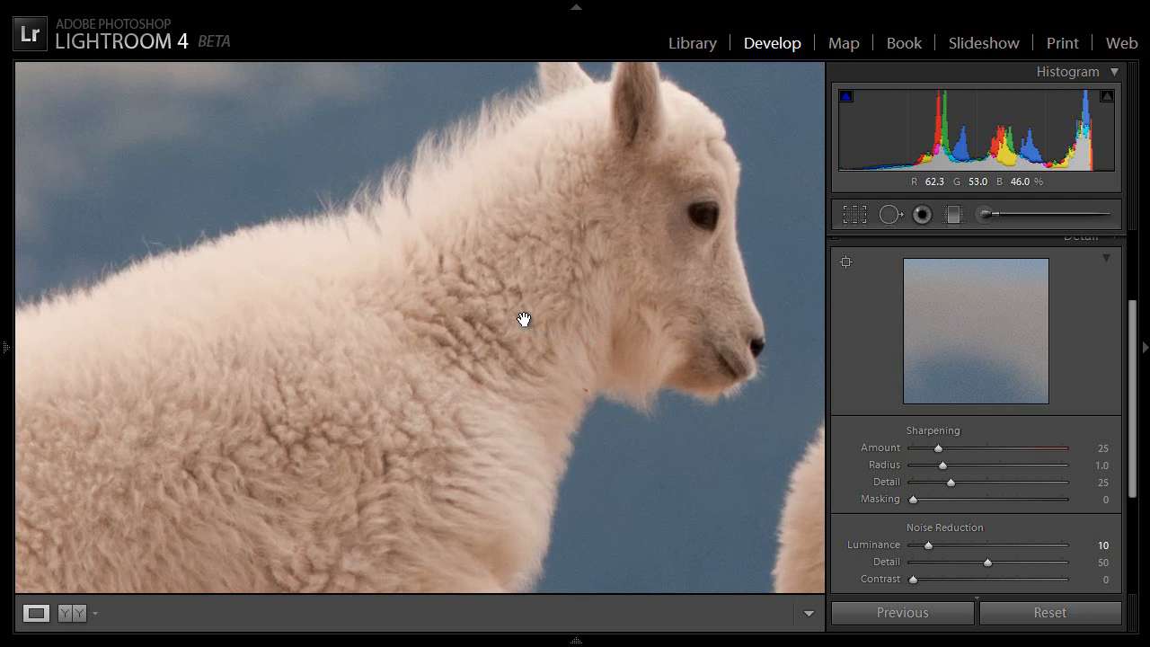
Pan the 1:1 close-up over the goat kid's fur and face.
{"action": "left_click_drag", "start_coordinate": [523, 321], "coordinate": [446, 325]}
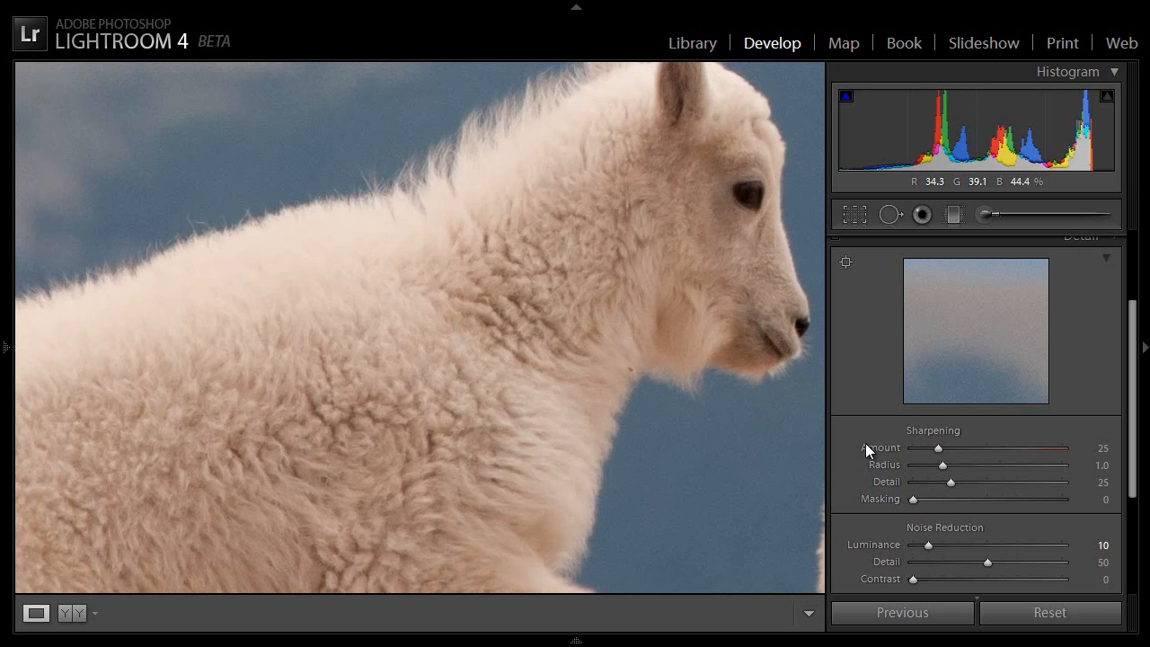
{"action": "mouse_move", "coordinate": [919, 414]}
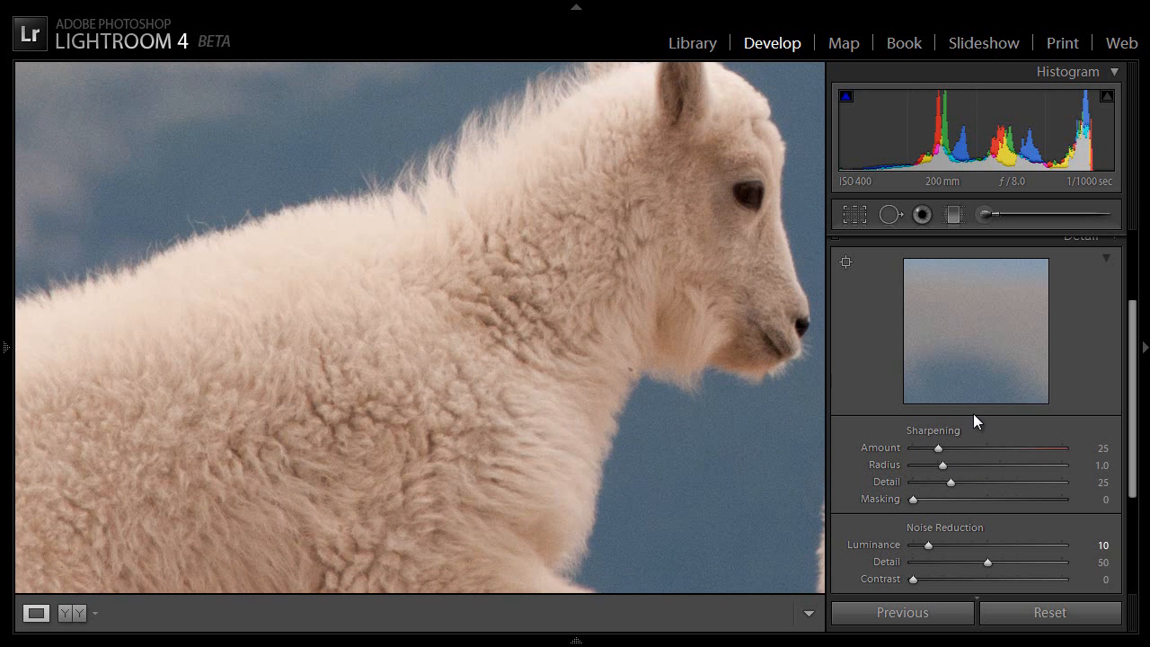
Raise the goat photo's sharpening Amount to 58 and set Radius to 1.1.
{"action": "left_click_drag", "start_coordinate": [942, 449], "coordinate": [965, 448]}
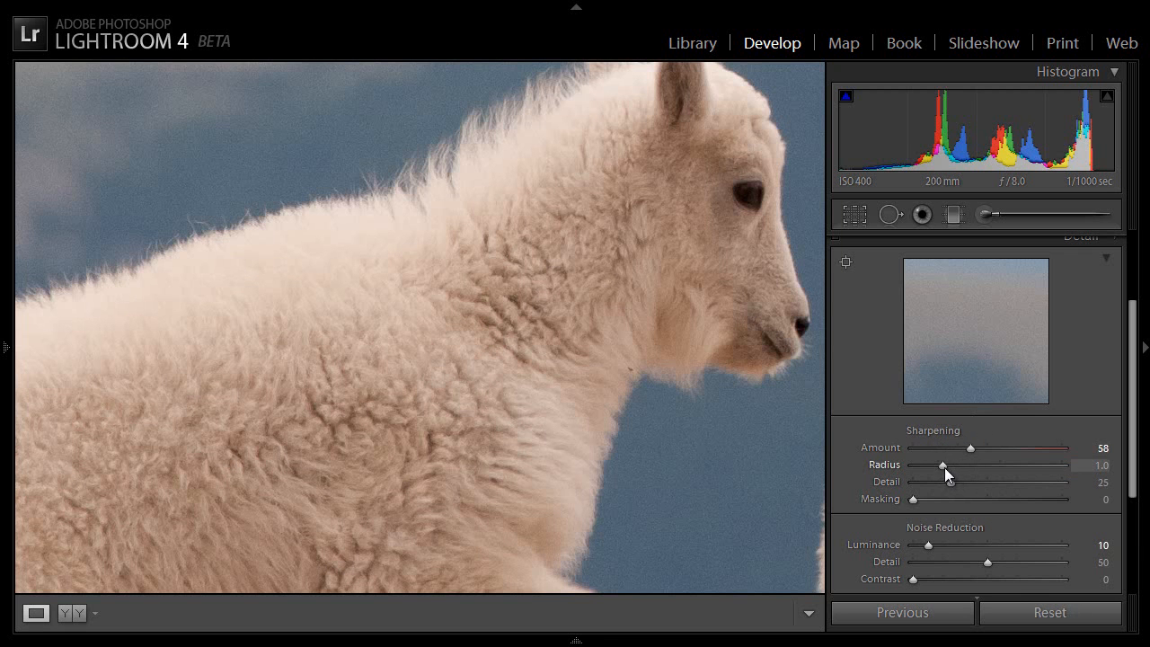
{"action": "mouse_move", "coordinate": [944, 470]}
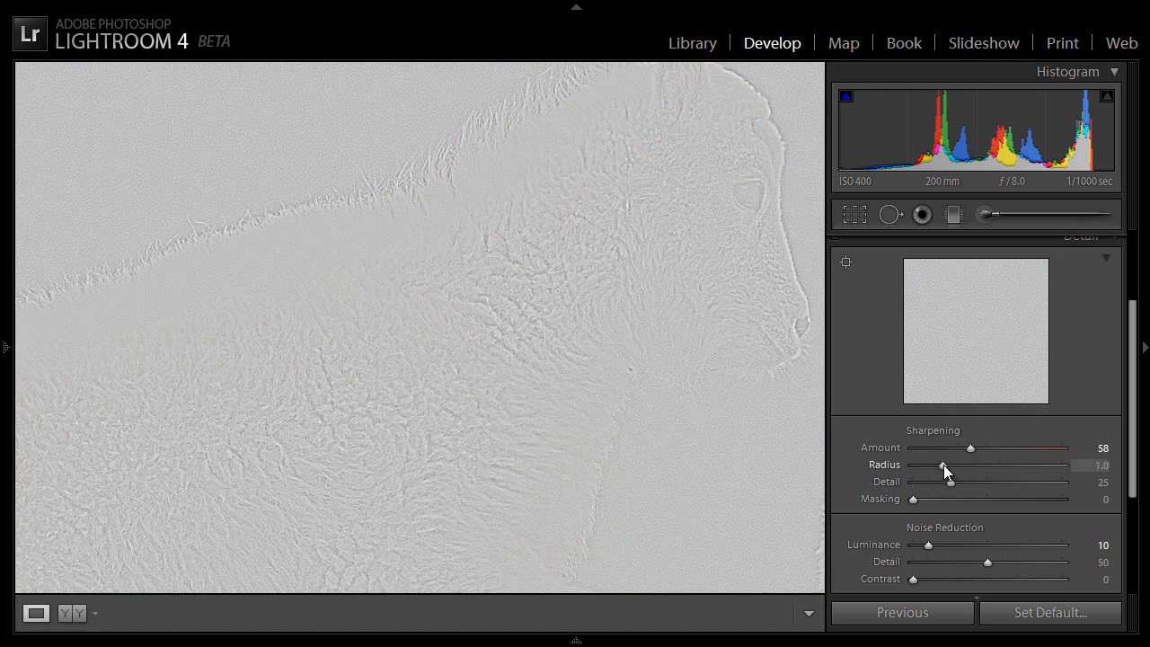
{"action": "left_click_drag", "start_coordinate": [943, 464], "coordinate": [948, 465]}
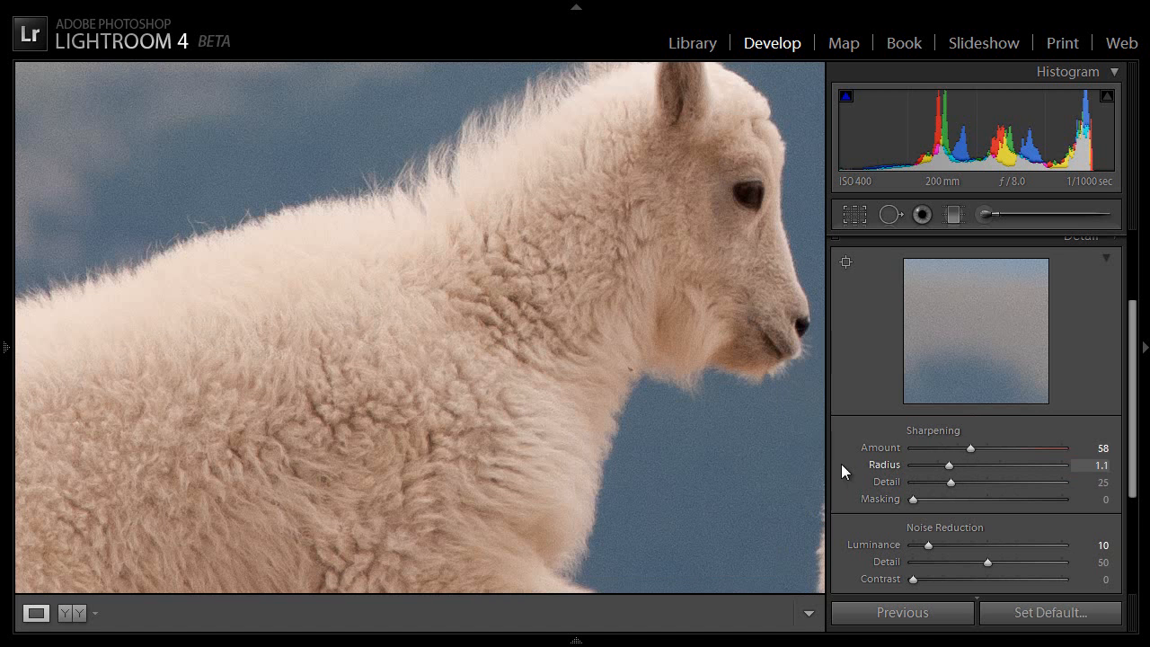
{"action": "mouse_move", "coordinate": [953, 498]}
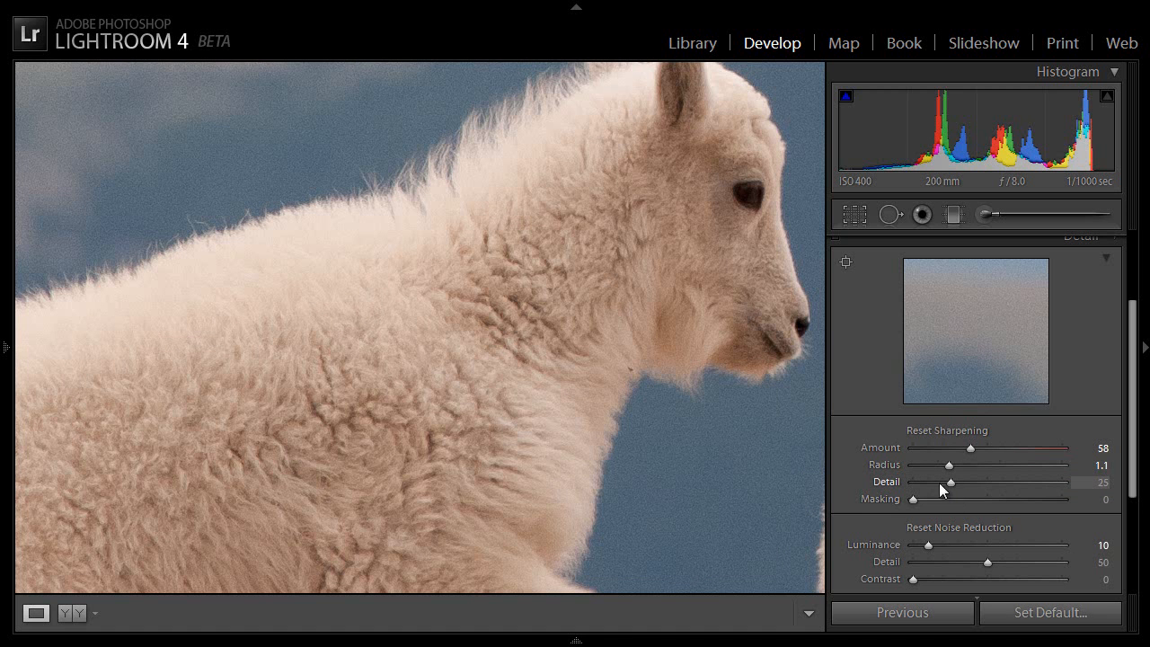
{"action": "mouse_move", "coordinate": [297, 403]}
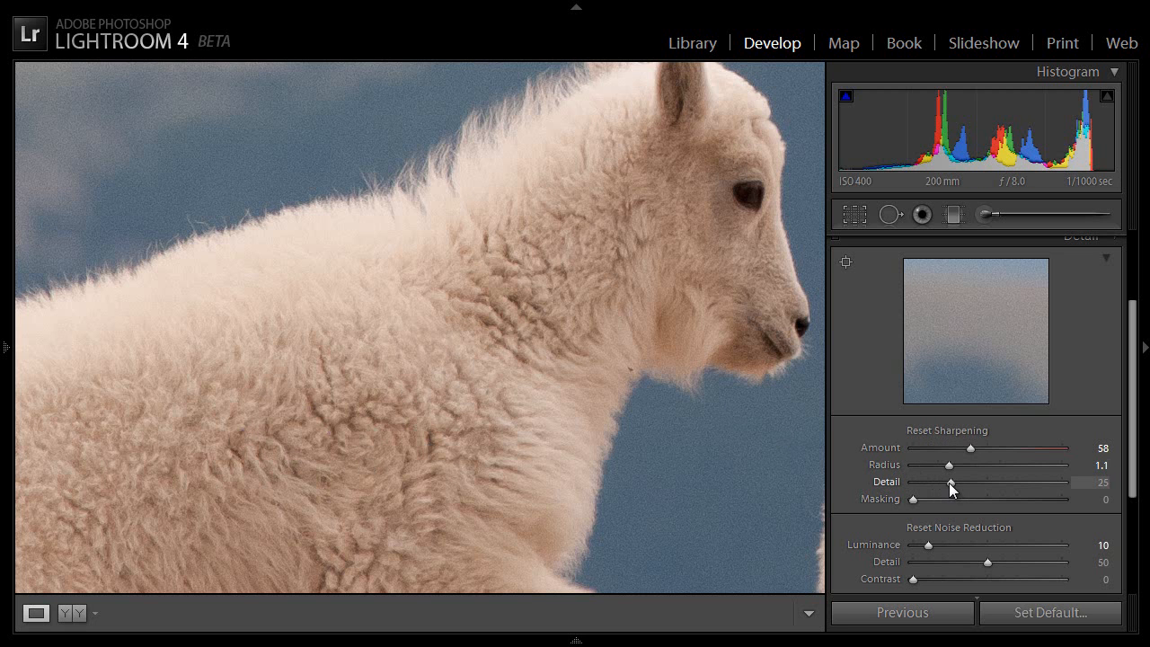
Raise sharpening Detail from 25 to 42 and move the zoomed view onto the goat's face.
{"action": "left_click_drag", "start_coordinate": [950, 481], "coordinate": [966, 481]}
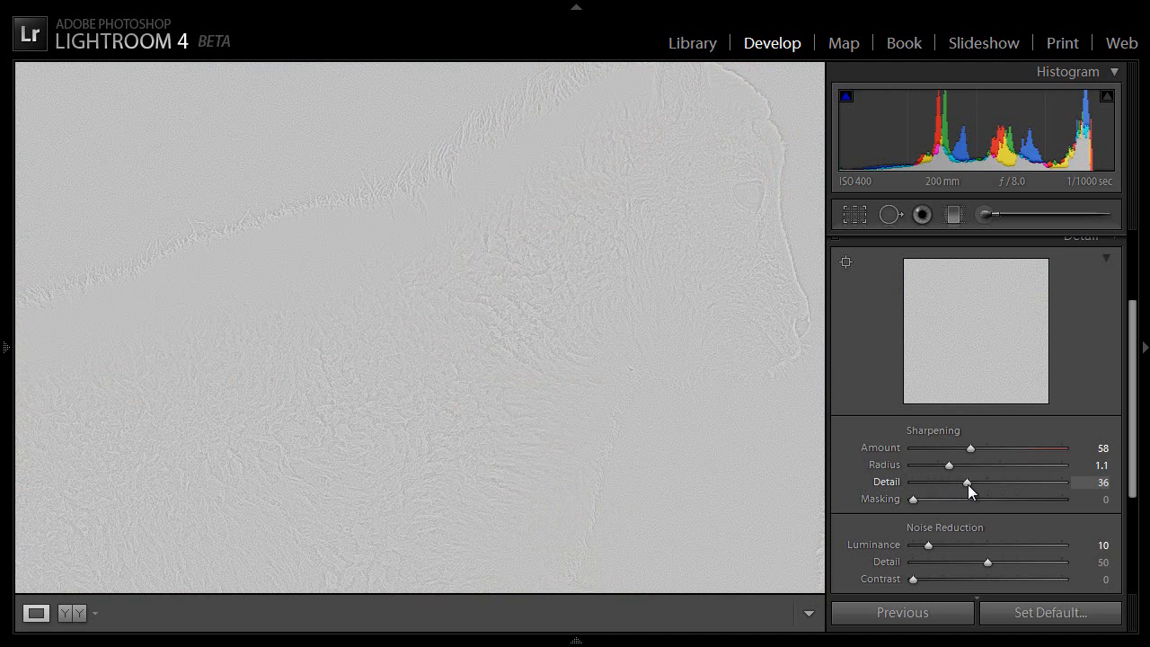
{"action": "left_click_drag", "start_coordinate": [967, 483], "coordinate": [973, 482]}
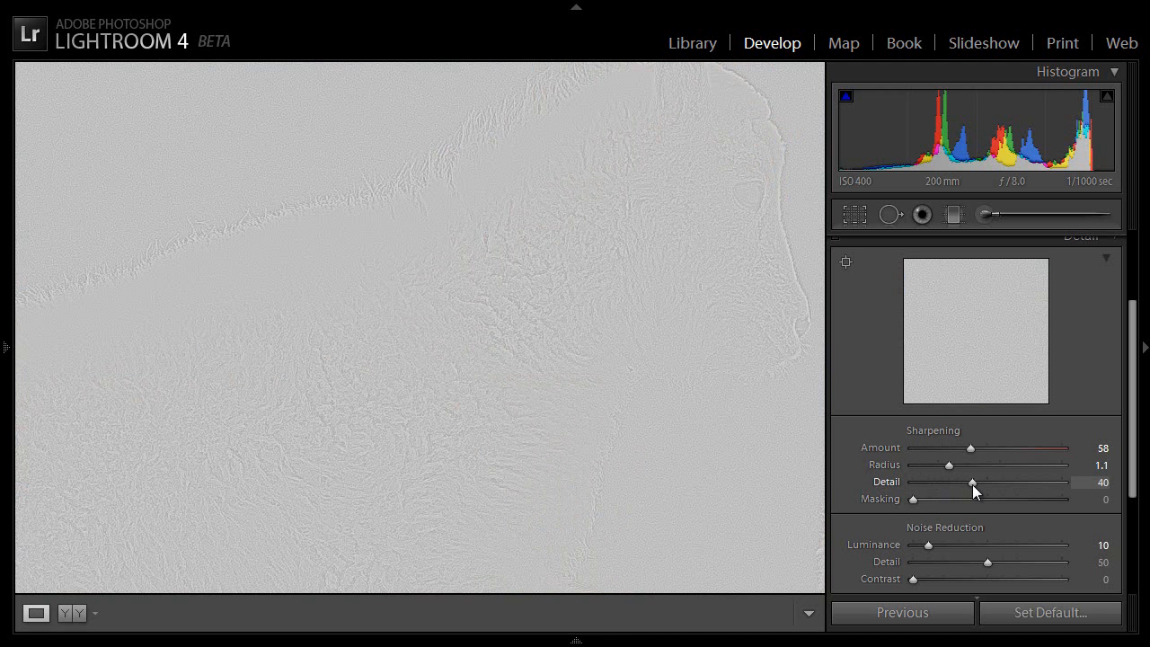
{"action": "left_click_drag", "start_coordinate": [970, 482], "coordinate": [973, 483]}
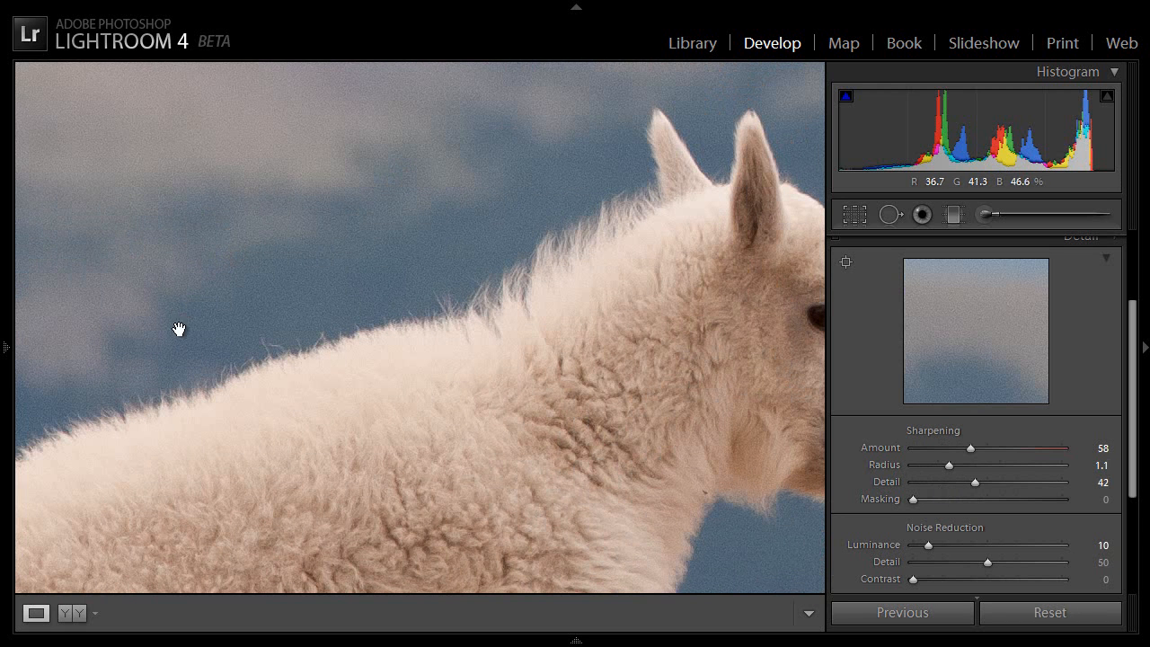
{"action": "mouse_move", "coordinate": [355, 222]}
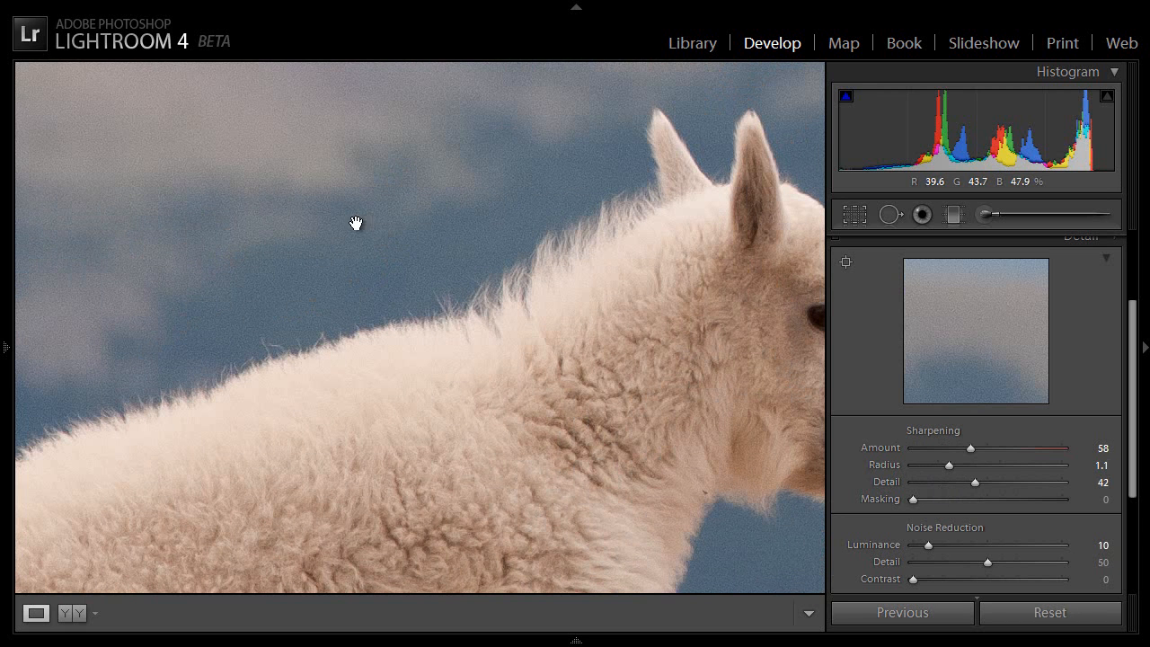
{"action": "mouse_move", "coordinate": [306, 228]}
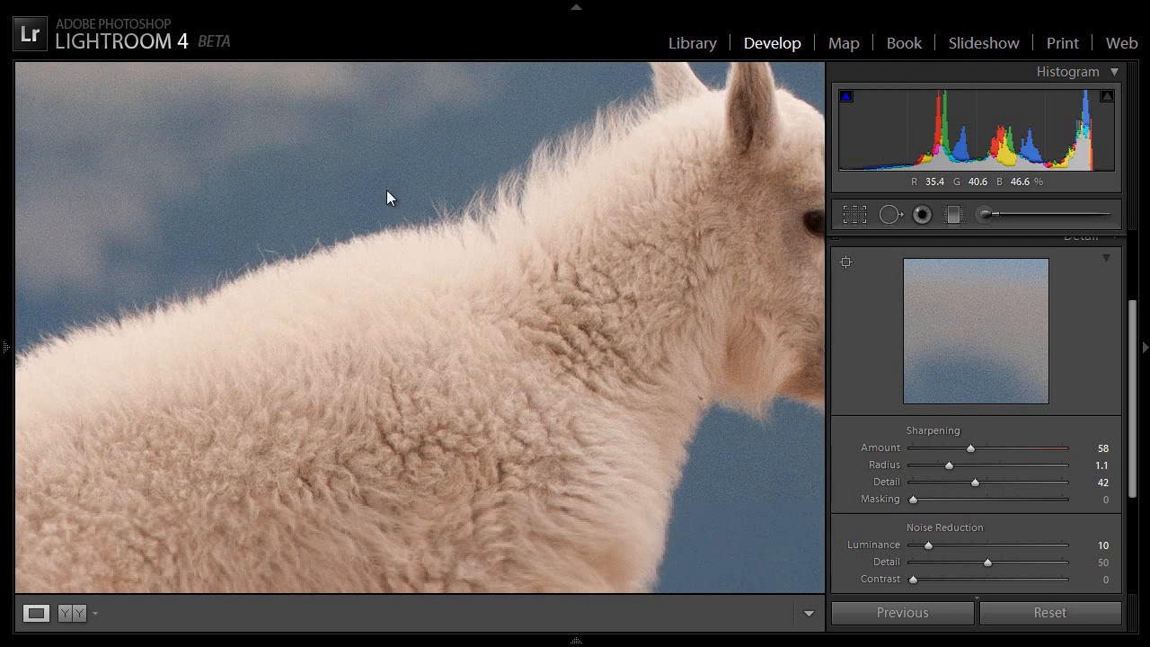
{"action": "left_click_drag", "start_coordinate": [391, 197], "coordinate": [526, 444]}
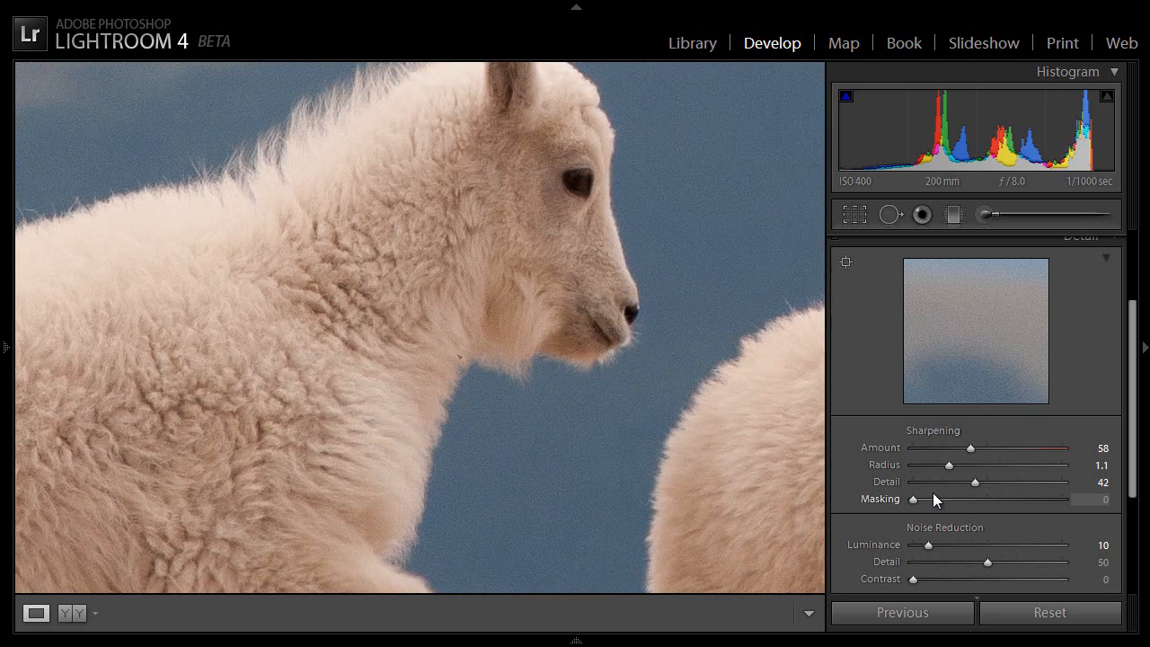
{"action": "mouse_move", "coordinate": [481, 220]}
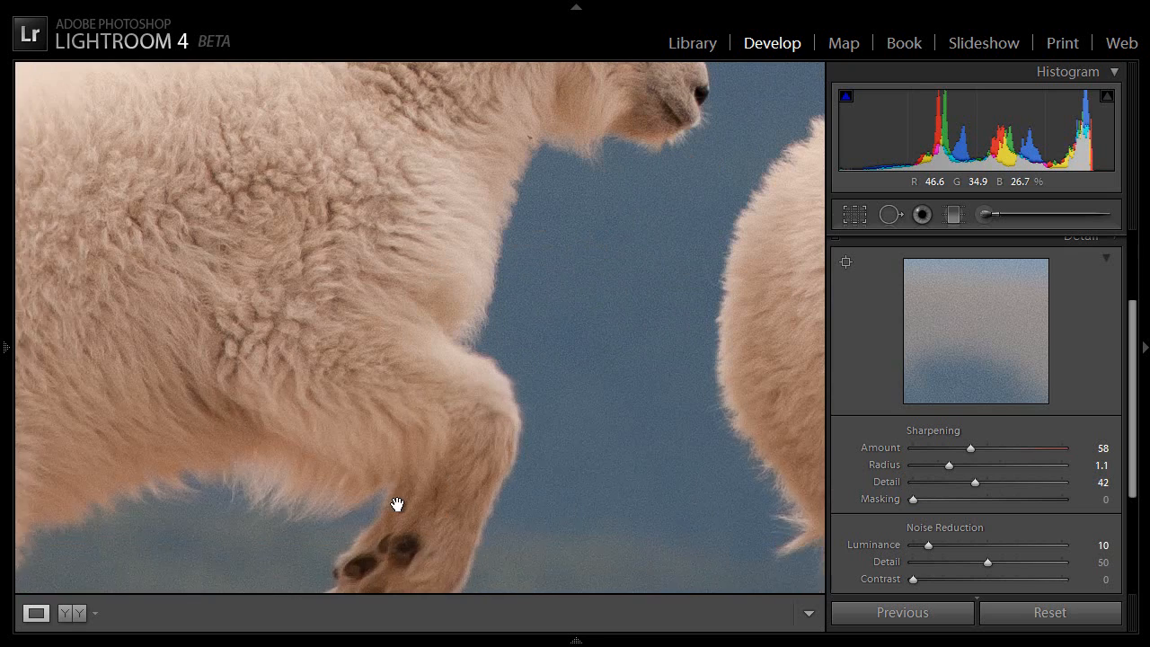
Raise Masking from 0 while previewing the mask so the smooth sky is excluded from sharpening.
{"action": "left_click_drag", "start_coordinate": [398, 503], "coordinate": [491, 270]}
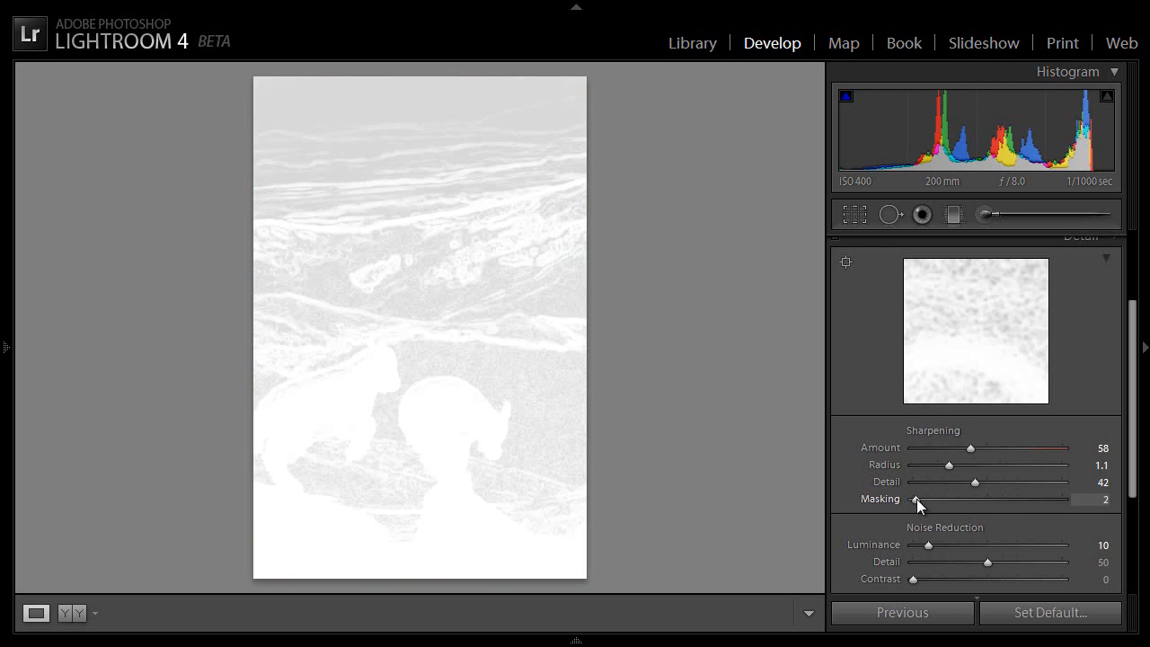
{"action": "left_click_drag", "start_coordinate": [916, 499], "coordinate": [921, 499]}
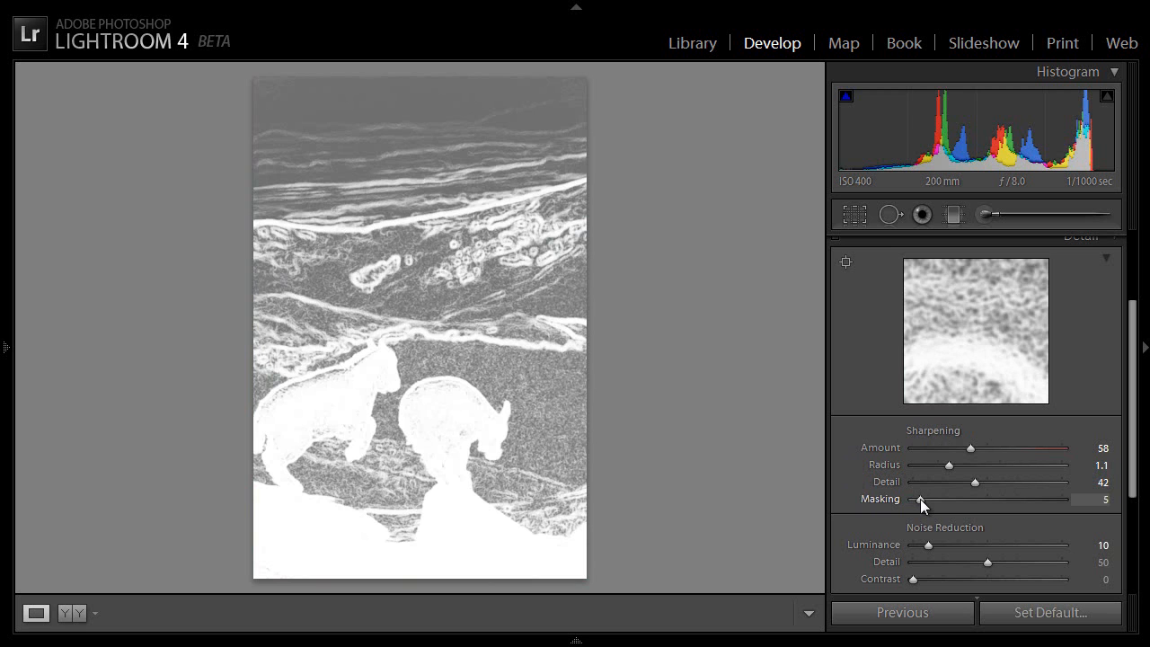
{"action": "left_click_drag", "start_coordinate": [920, 499], "coordinate": [926, 499]}
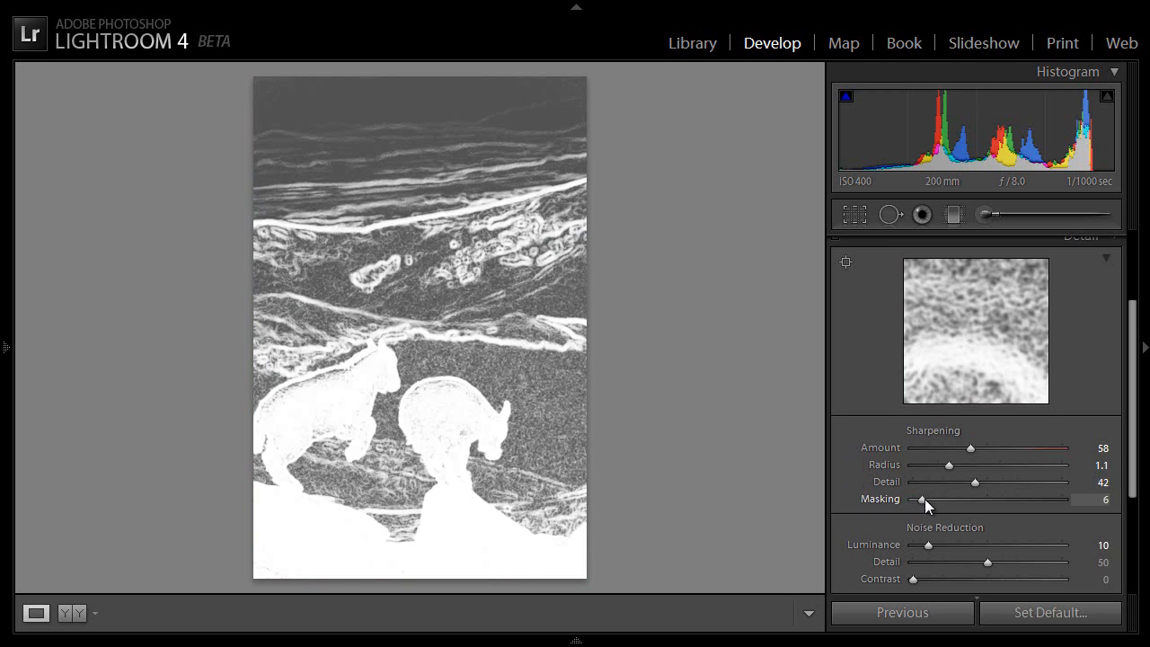
{"action": "left_click_drag", "start_coordinate": [921, 499], "coordinate": [930, 498]}
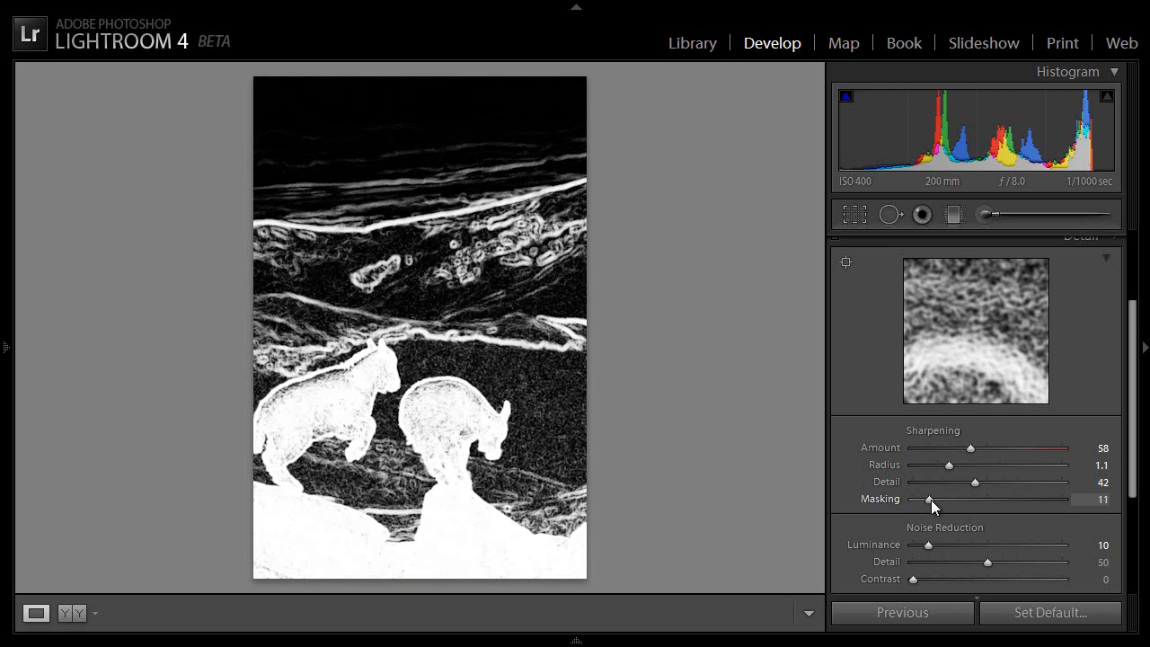
{"action": "left_click_drag", "start_coordinate": [930, 499], "coordinate": [979, 498]}
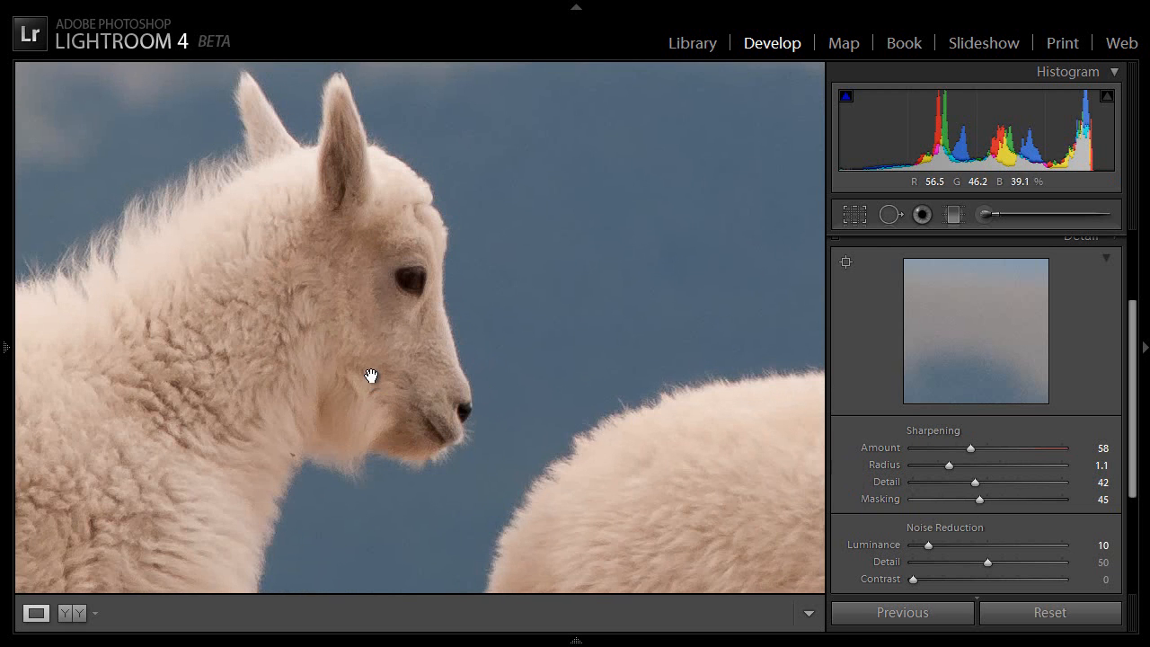
Check the goat's face up close and fine-tune Masking to settle at about 50.
{"action": "left_click_drag", "start_coordinate": [371, 375], "coordinate": [515, 304]}
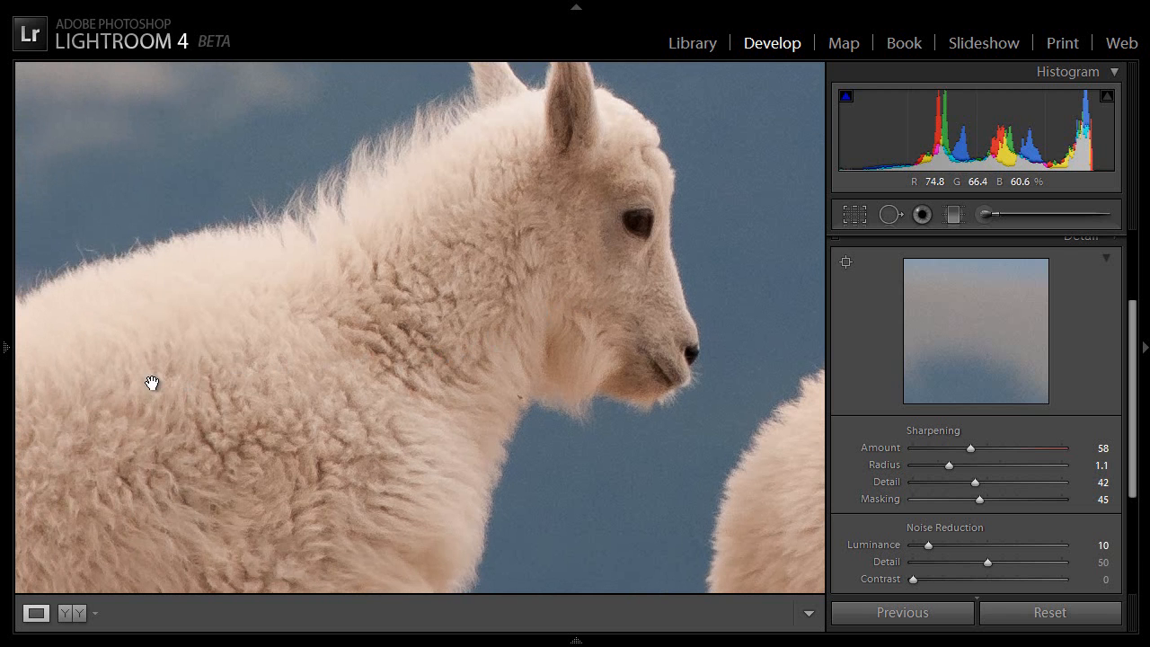
{"action": "mouse_move", "coordinate": [341, 328]}
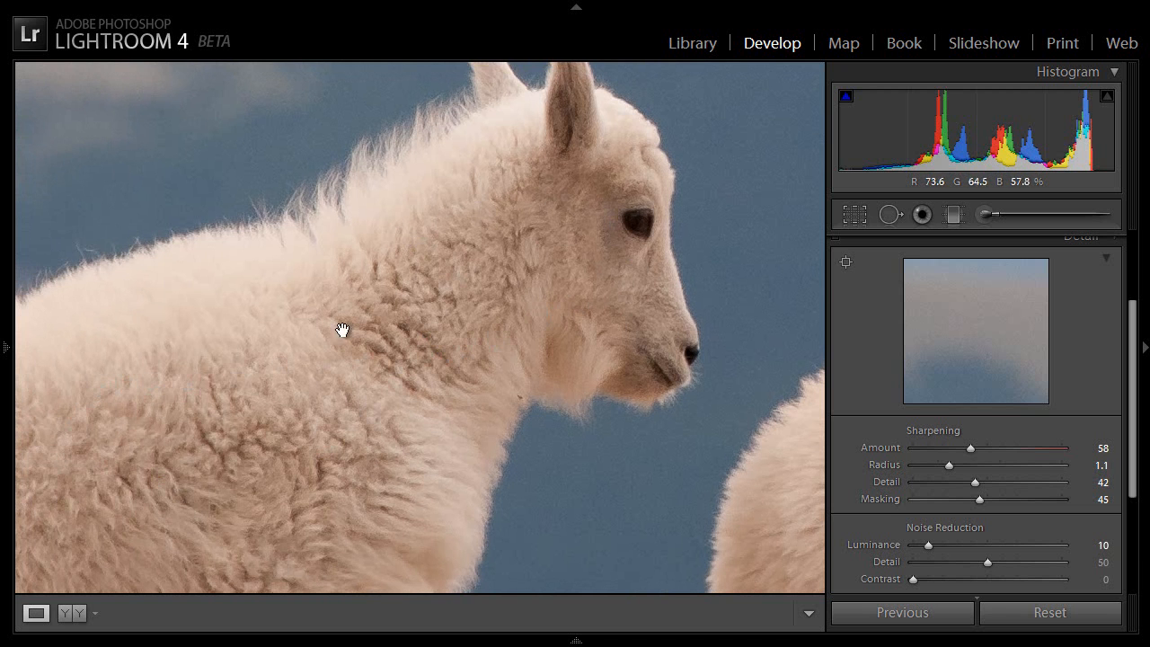
{"action": "mouse_move", "coordinate": [728, 140]}
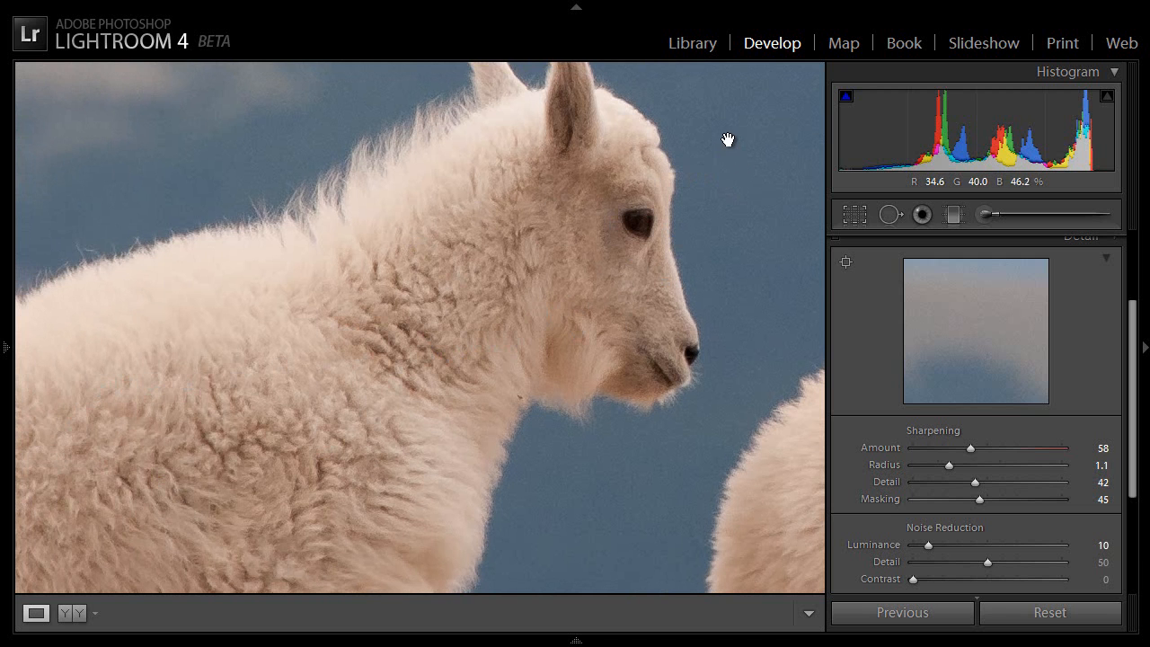
{"action": "mouse_move", "coordinate": [718, 232]}
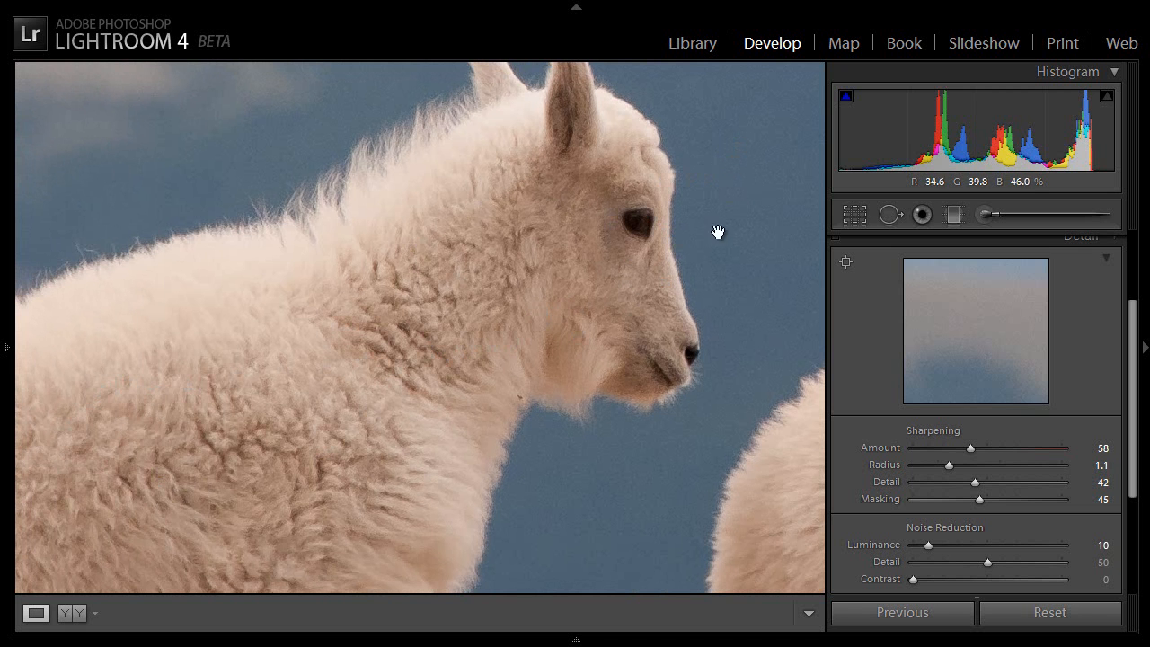
{"action": "mouse_move", "coordinate": [980, 507]}
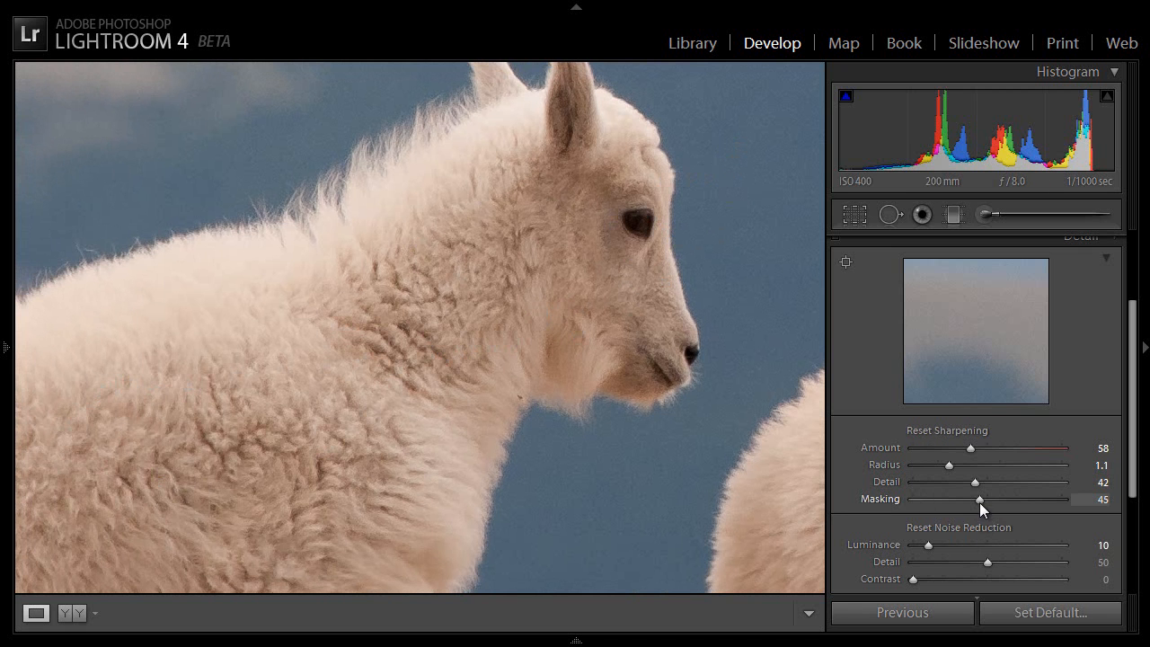
{"action": "left_click_drag", "start_coordinate": [980, 498], "coordinate": [984, 499]}
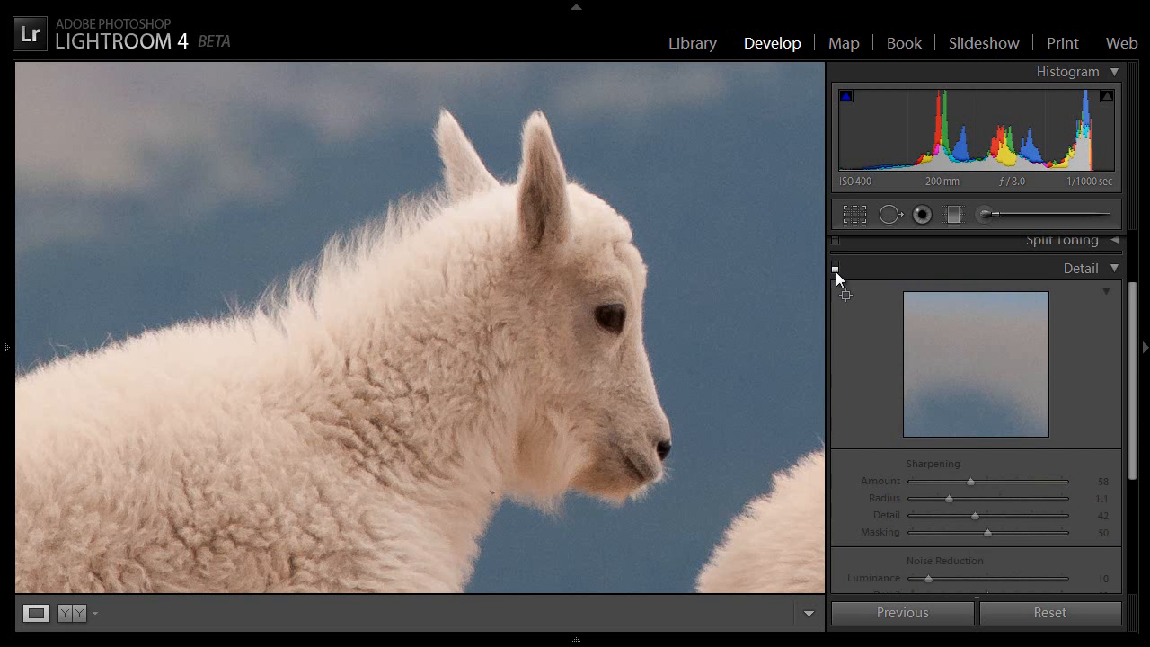
{"action": "mouse_move", "coordinate": [814, 281]}
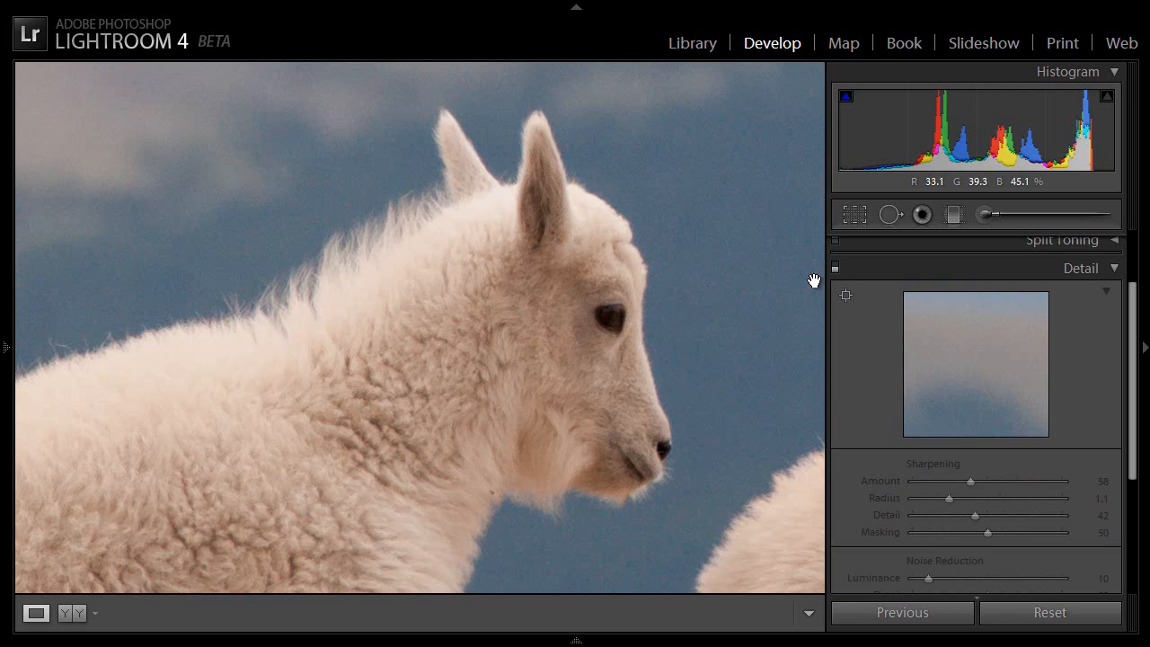
{"action": "mouse_move", "coordinate": [762, 348]}
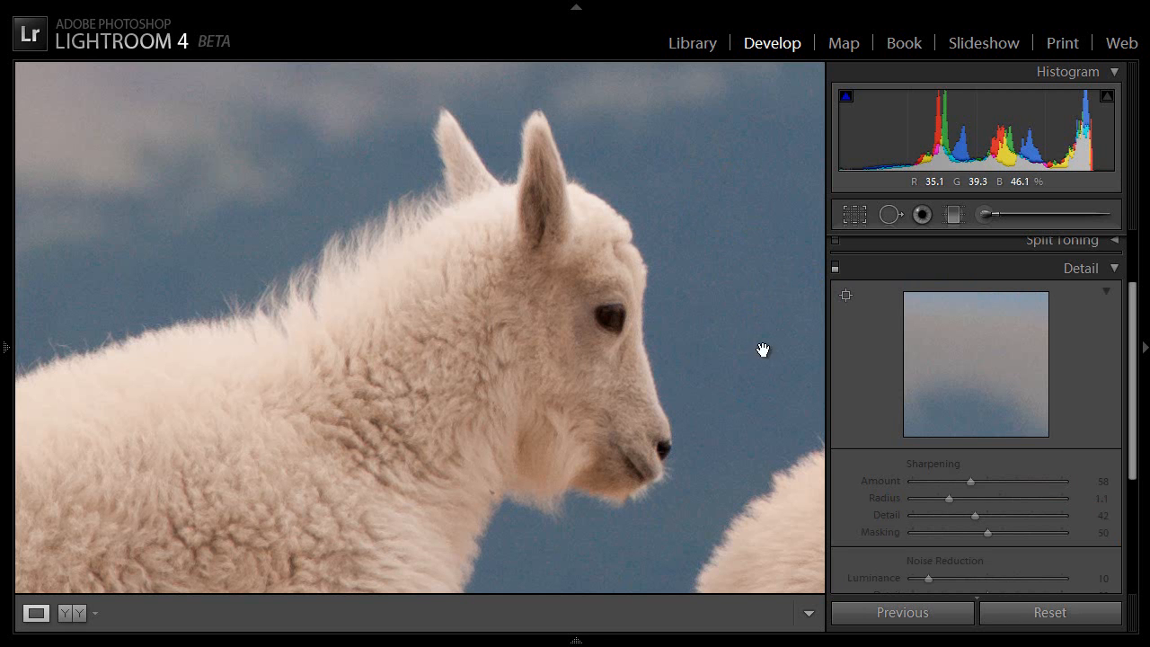
{"action": "mouse_move", "coordinate": [140, 127]}
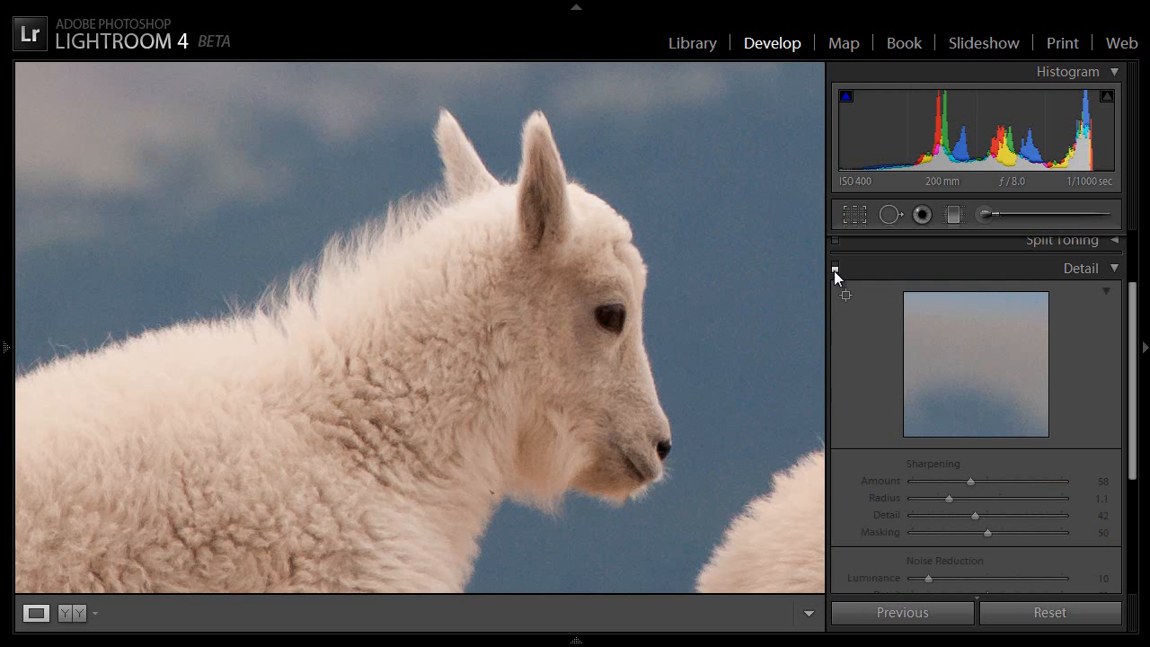
{"action": "mouse_move", "coordinate": [766, 312]}
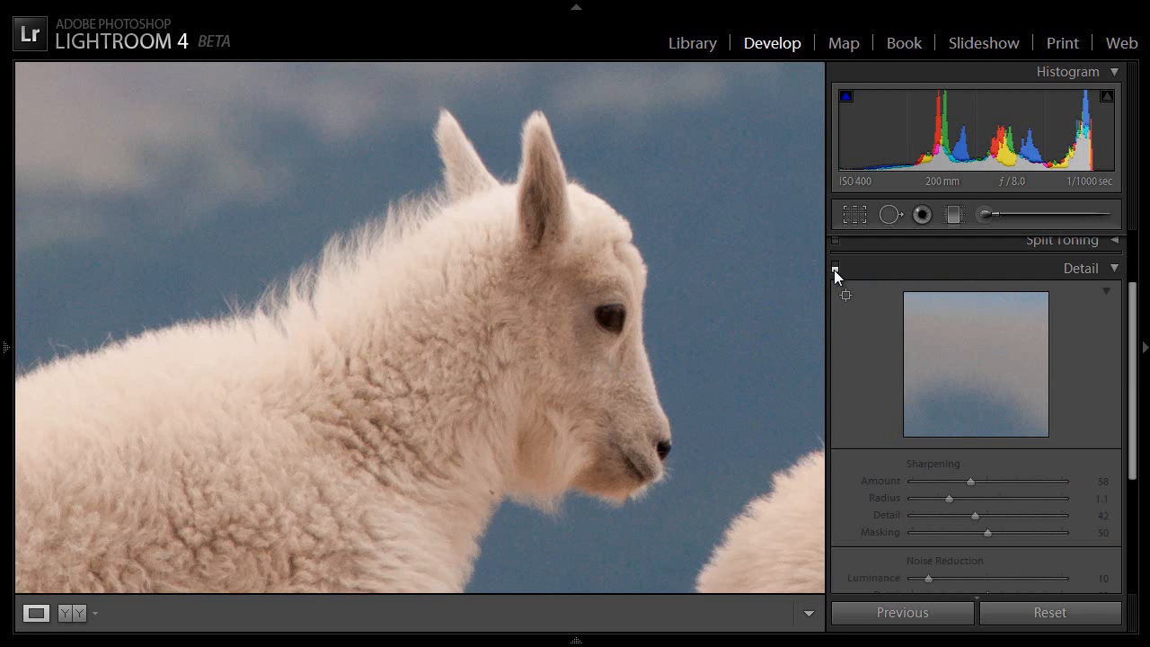
{"action": "mouse_move", "coordinate": [411, 334]}
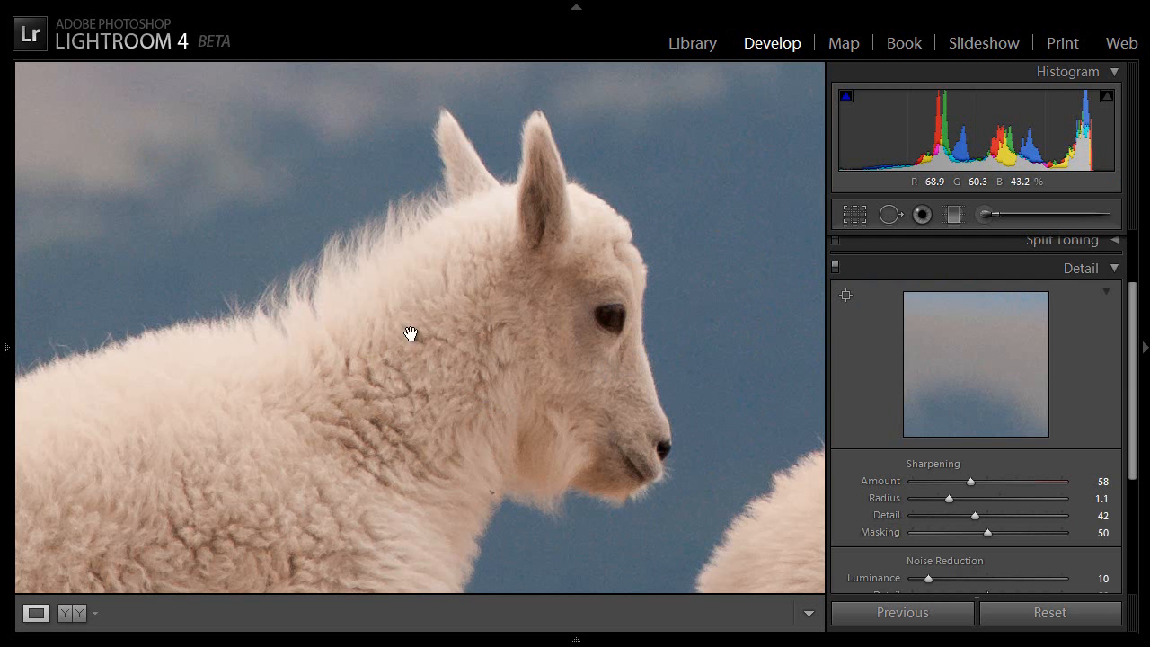